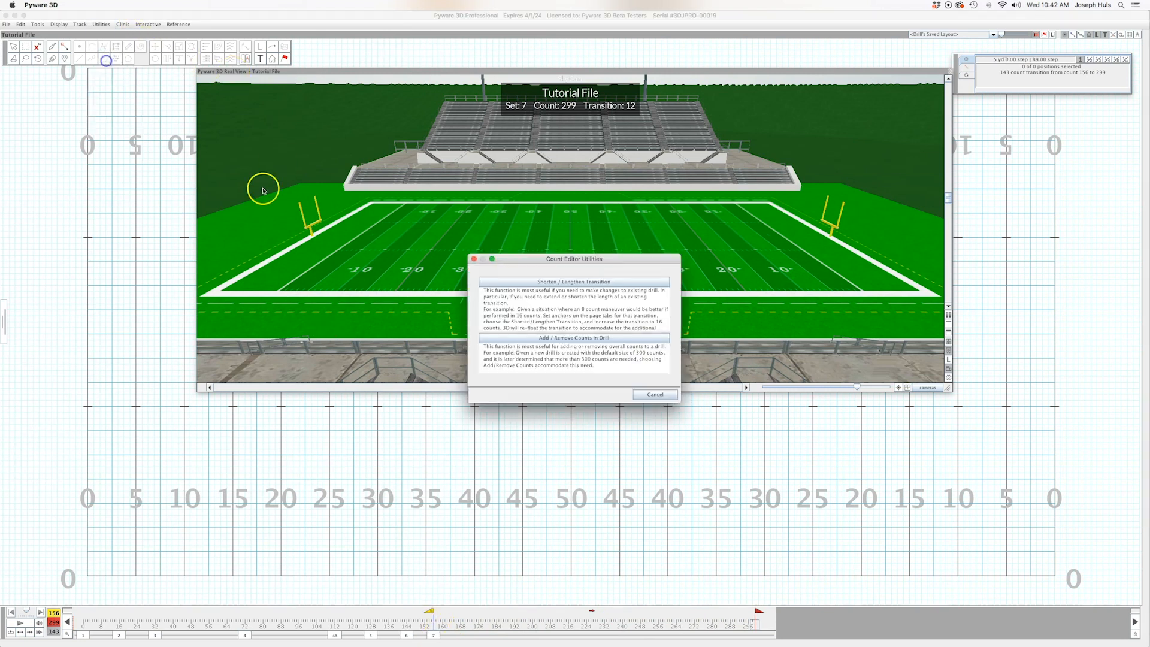
Change the length of the 143-count transition between counts 156 and 299 with Shorten / Lengthen Transition.
left_click(575, 282)
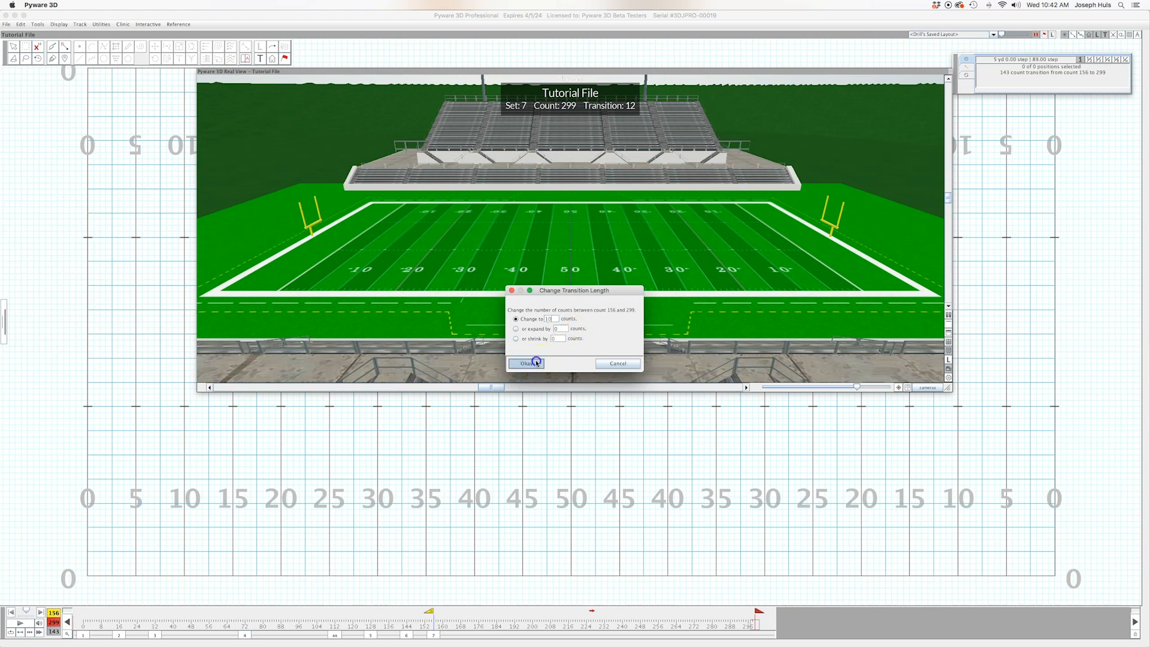
left_click(525, 363)
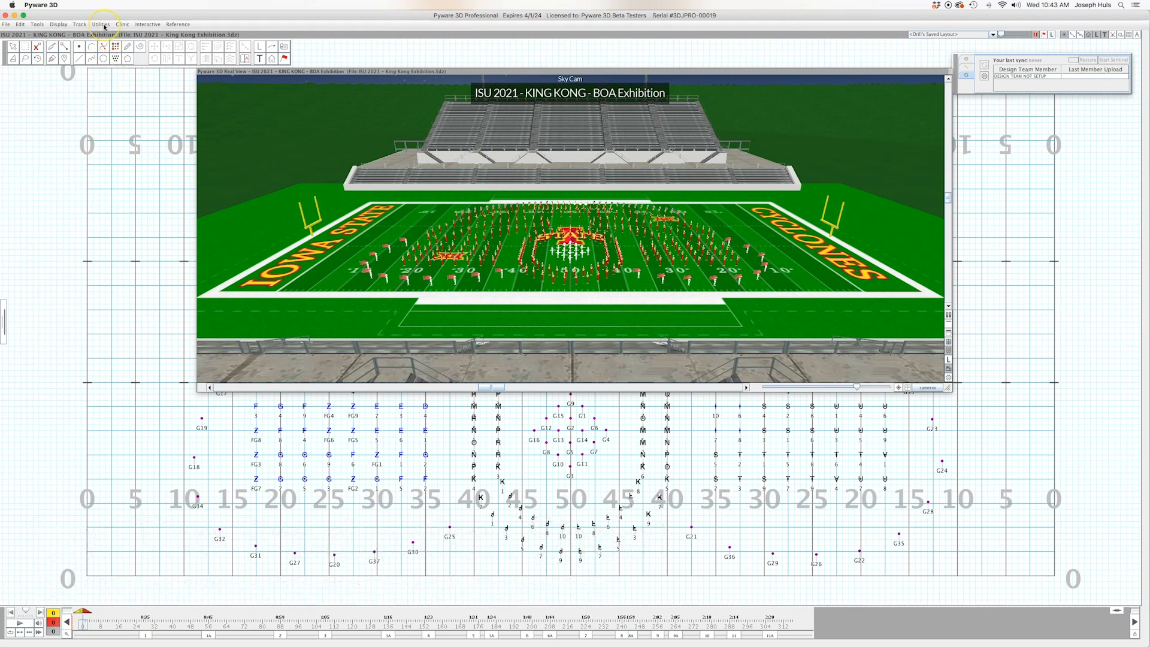
Open the Production Sheet editor and select the set starting at count 198.
left_click(100, 24)
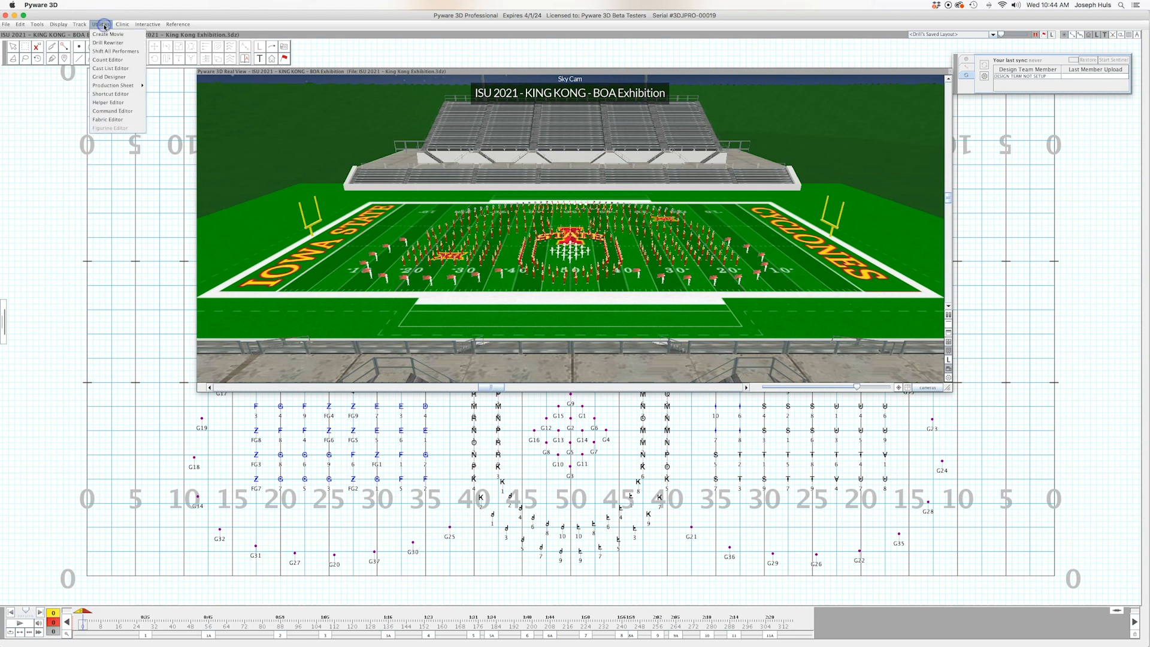
mouse_move(112, 85)
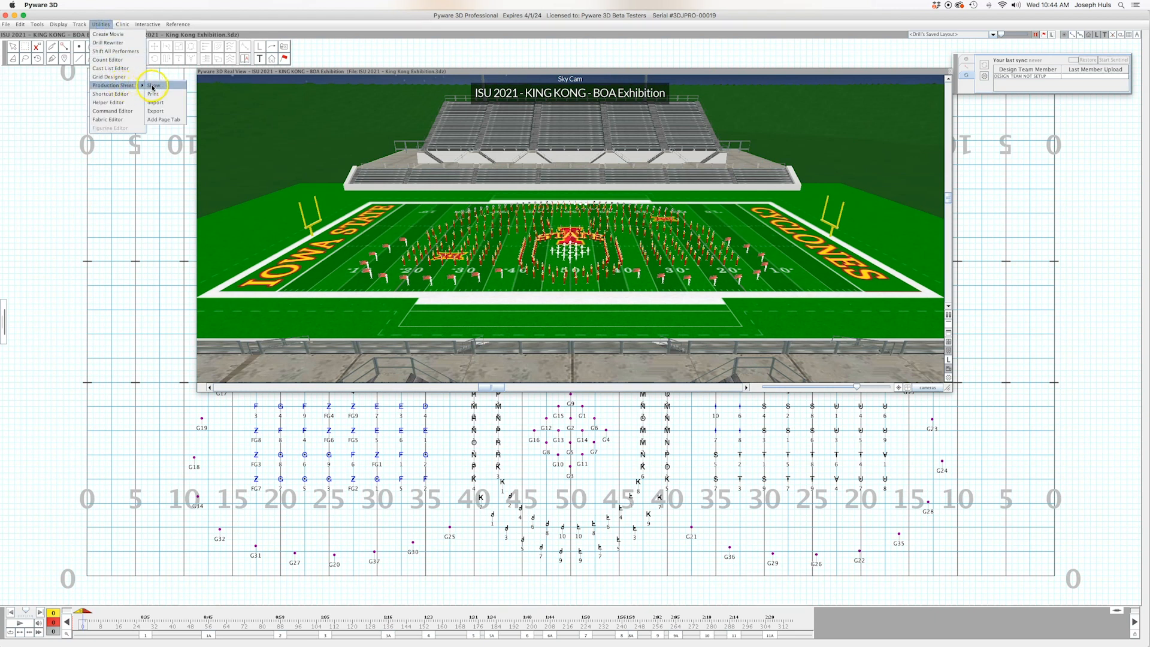
left_click(153, 85)
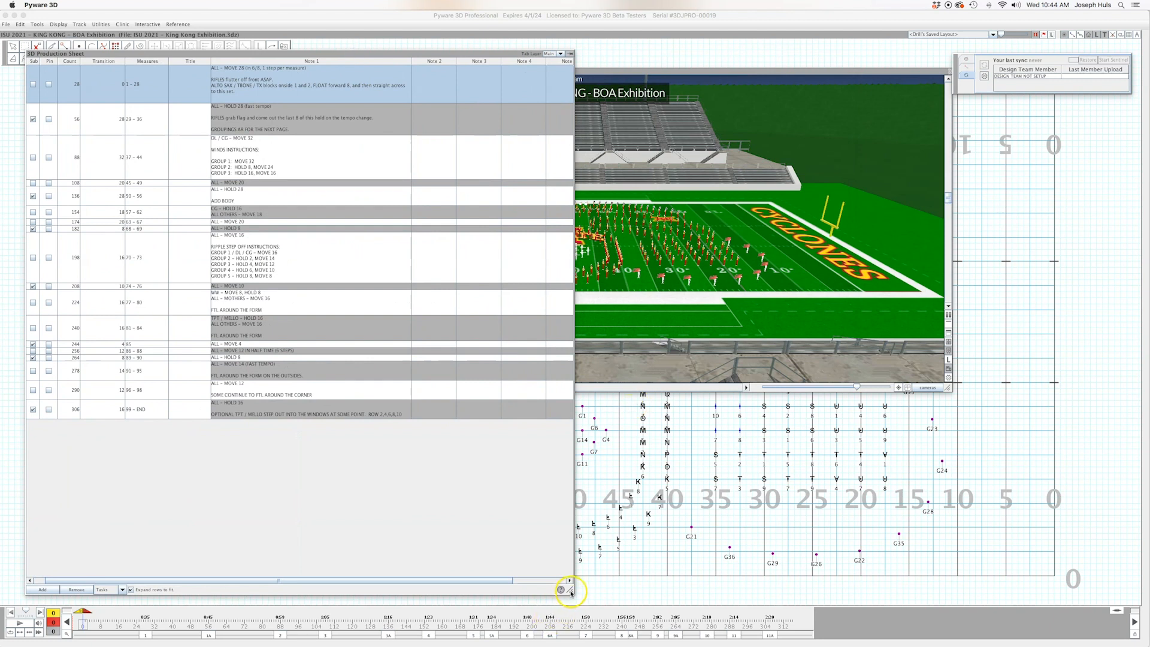
mouse_move(519, 115)
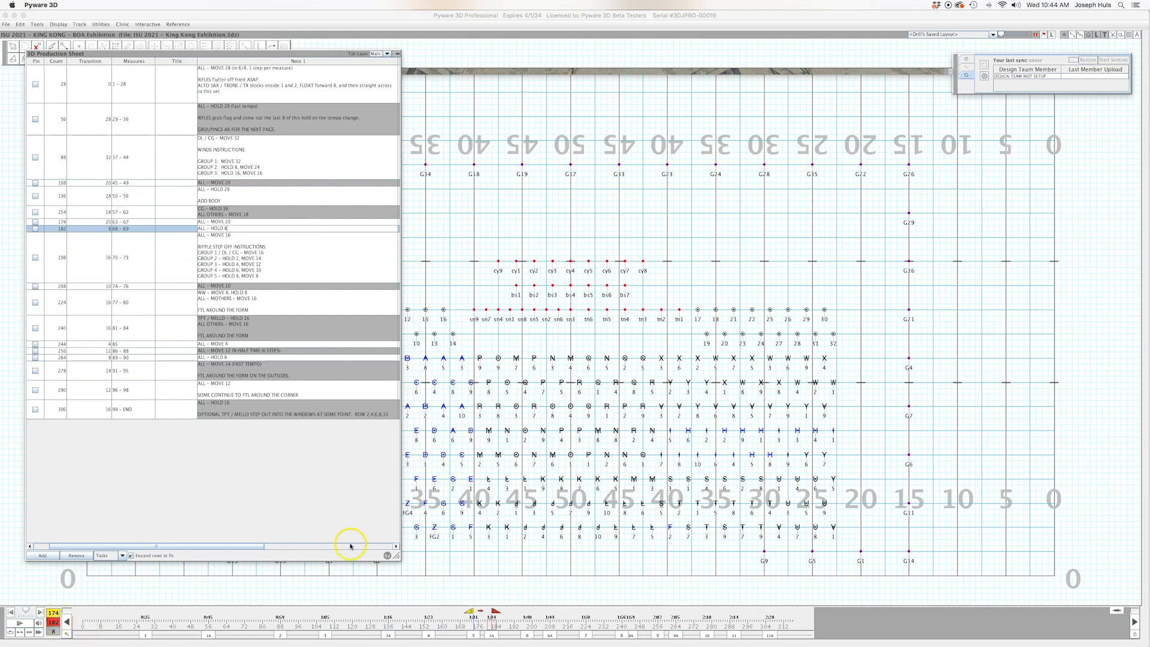
mouse_move(328, 208)
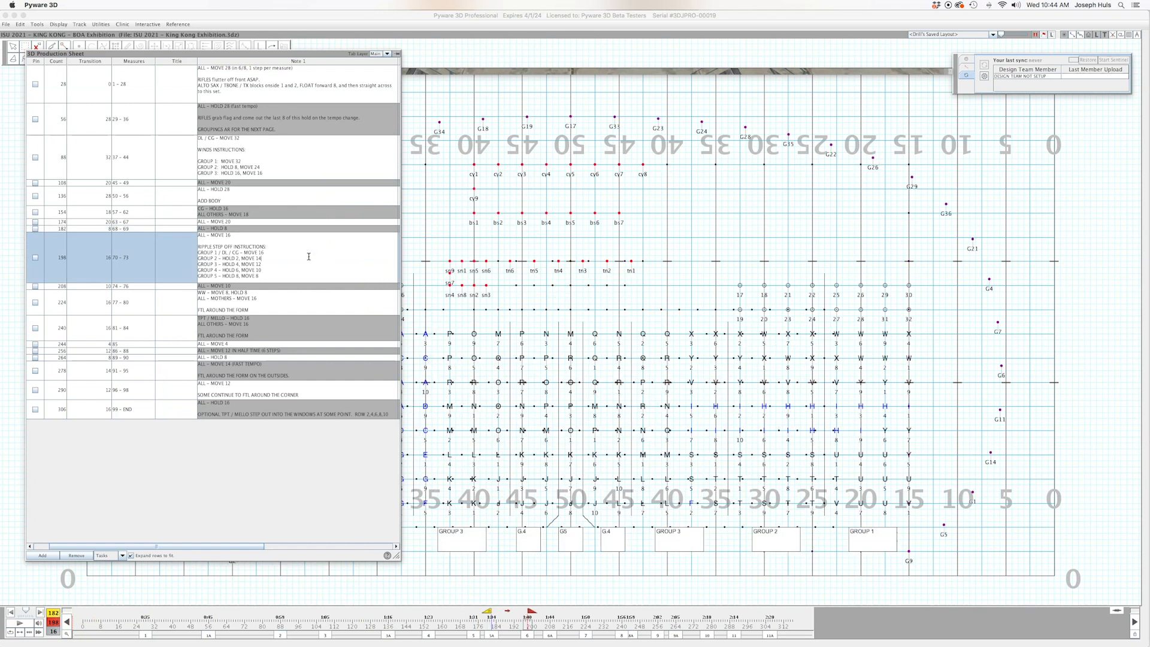
left_click(6, 24)
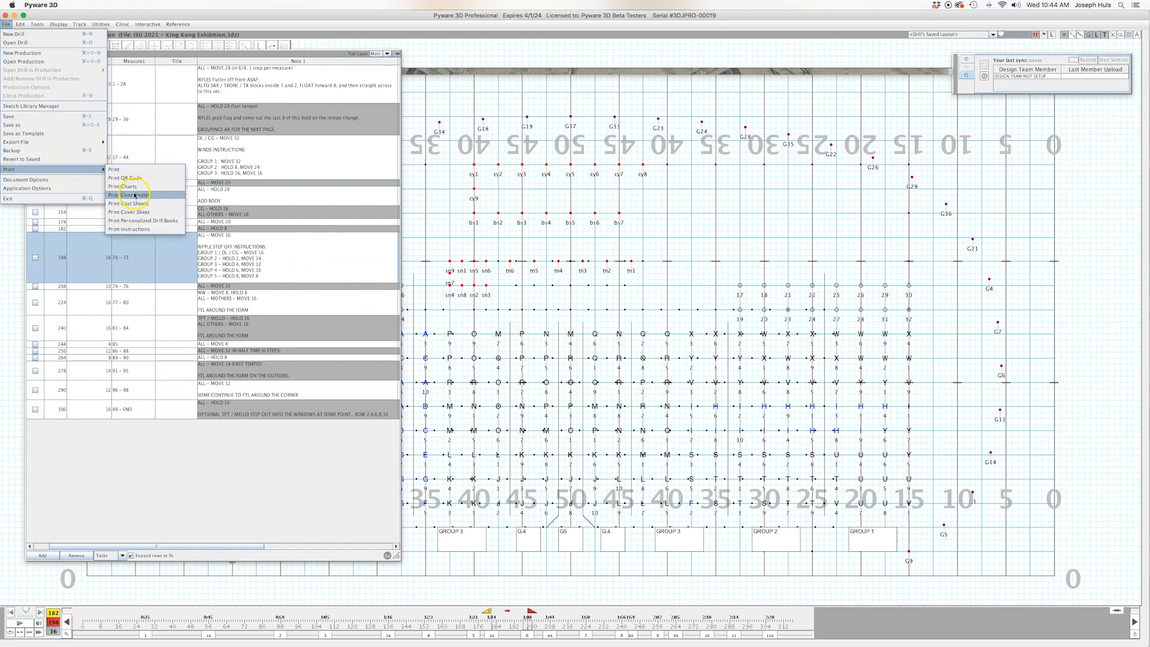
Set chart overlays to None for all sets, then preview and zoom the 18-page printout.
left_click(125, 186)
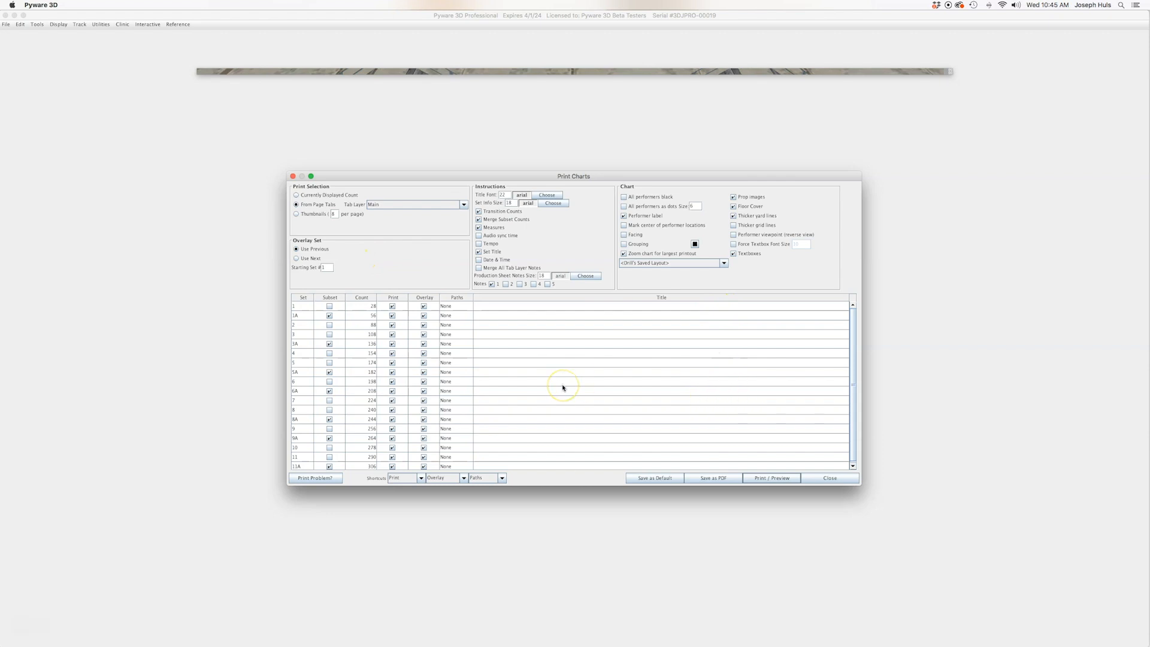
left_click(464, 477)
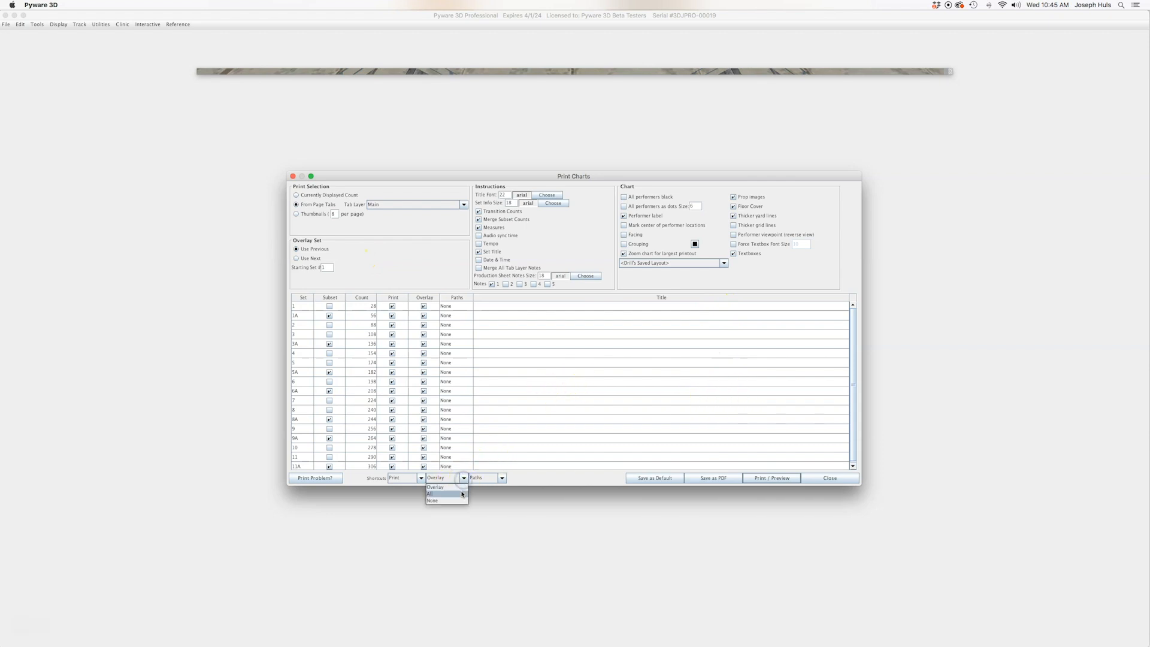
left_click(432, 501)
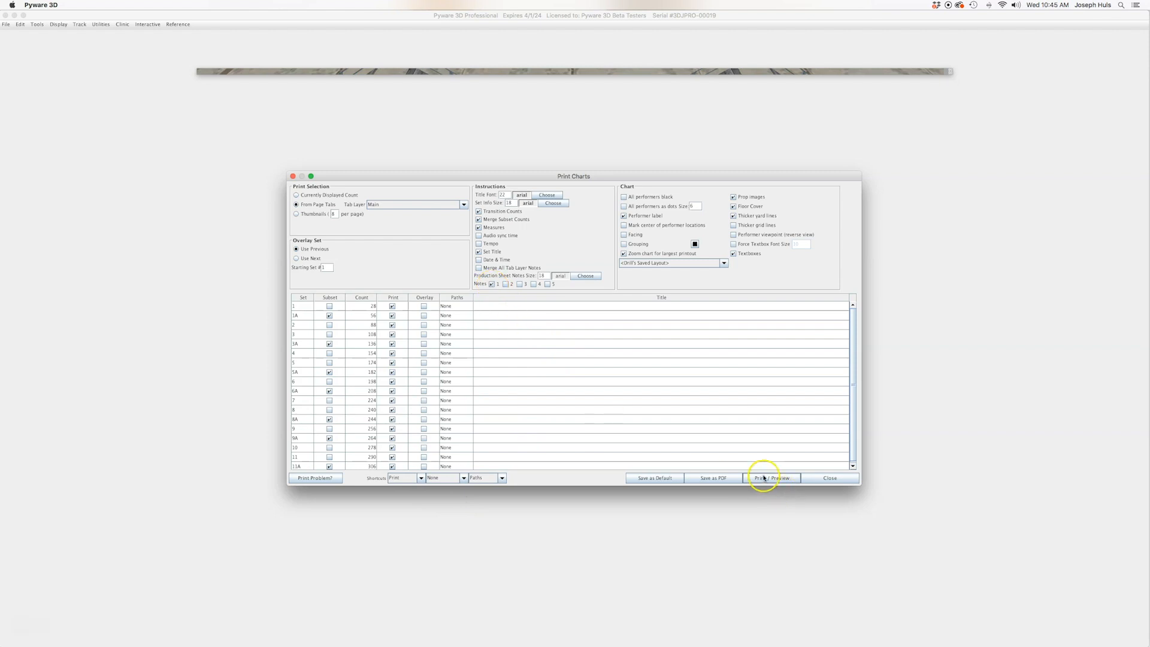
left_click(772, 477)
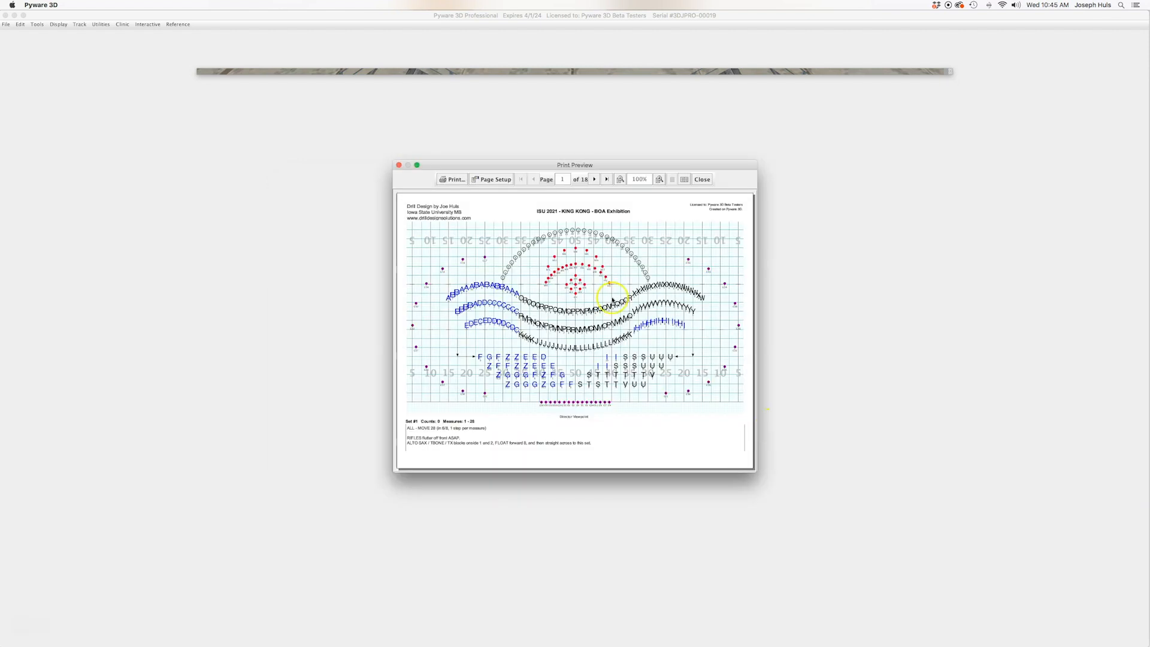
left_click(659, 179)
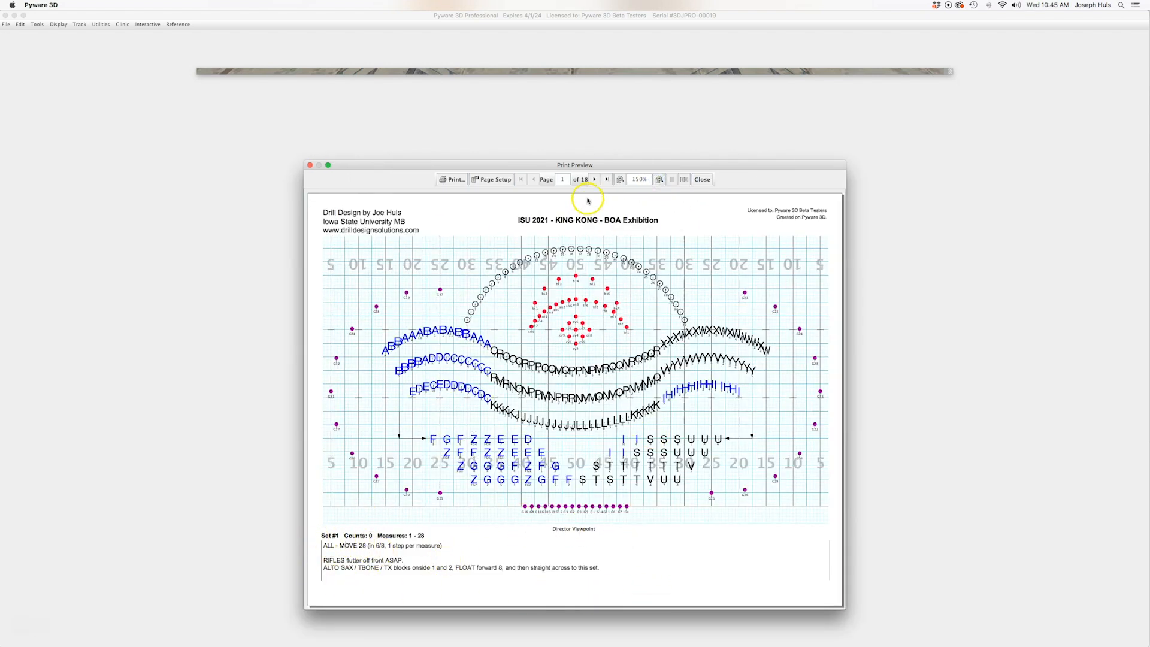
left_click(595, 179)
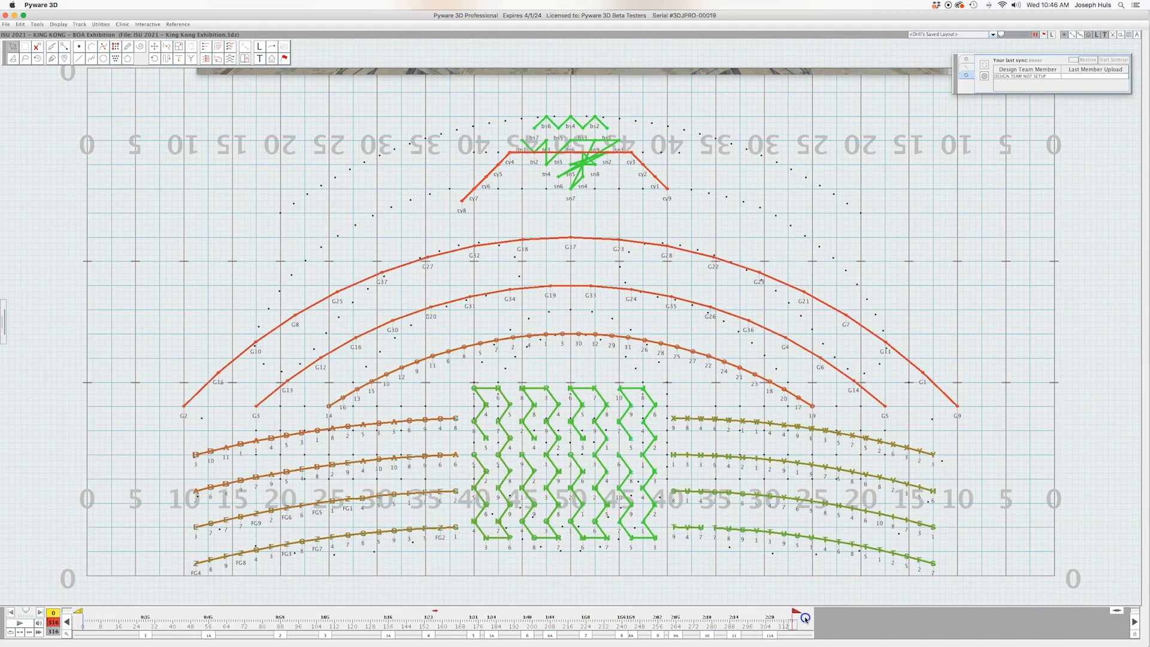
Adjust performer Label Distance with Closer/Farther for counts 1–316 and accept.
left_click(671, 530)
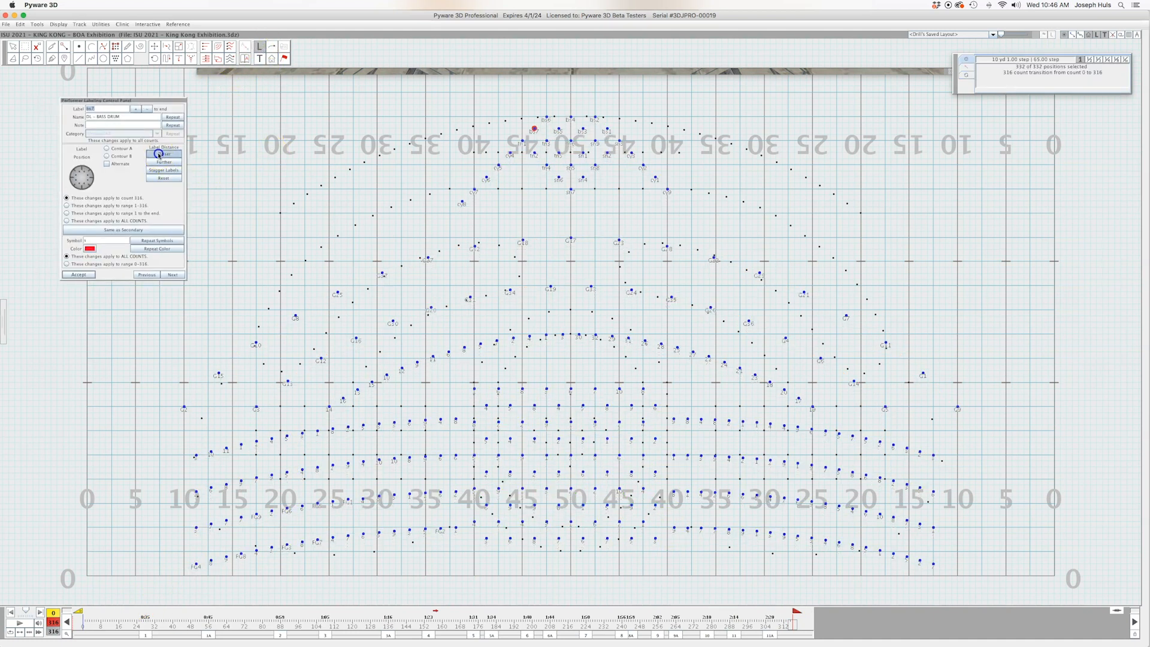
left_click(163, 162)
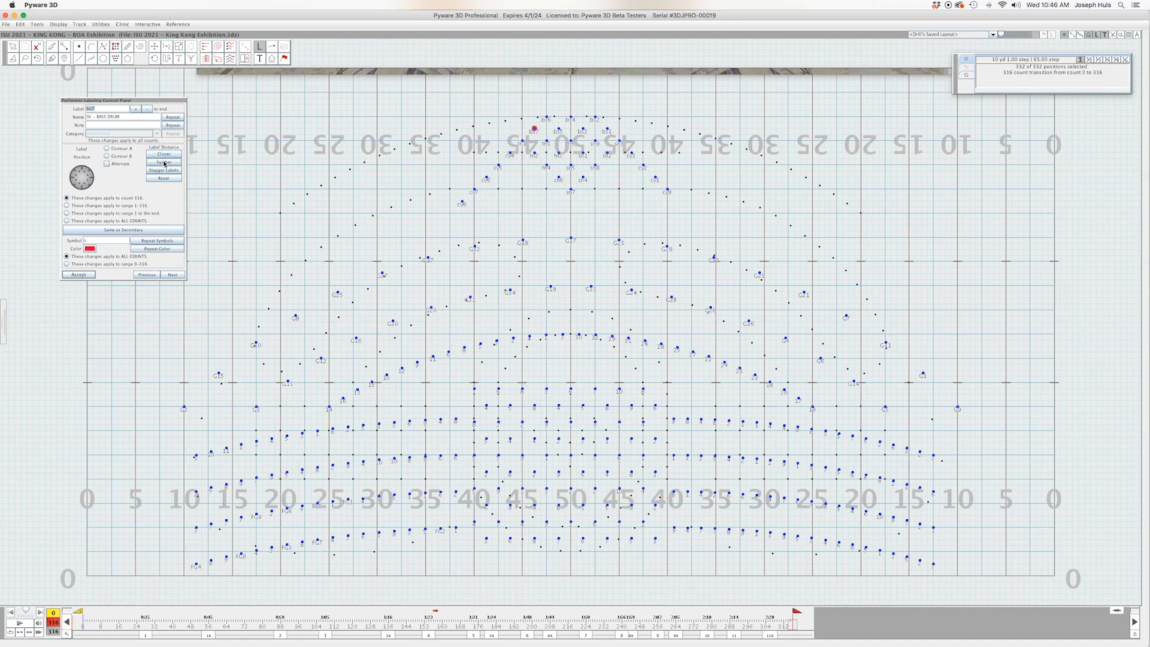
left_click(163, 170)
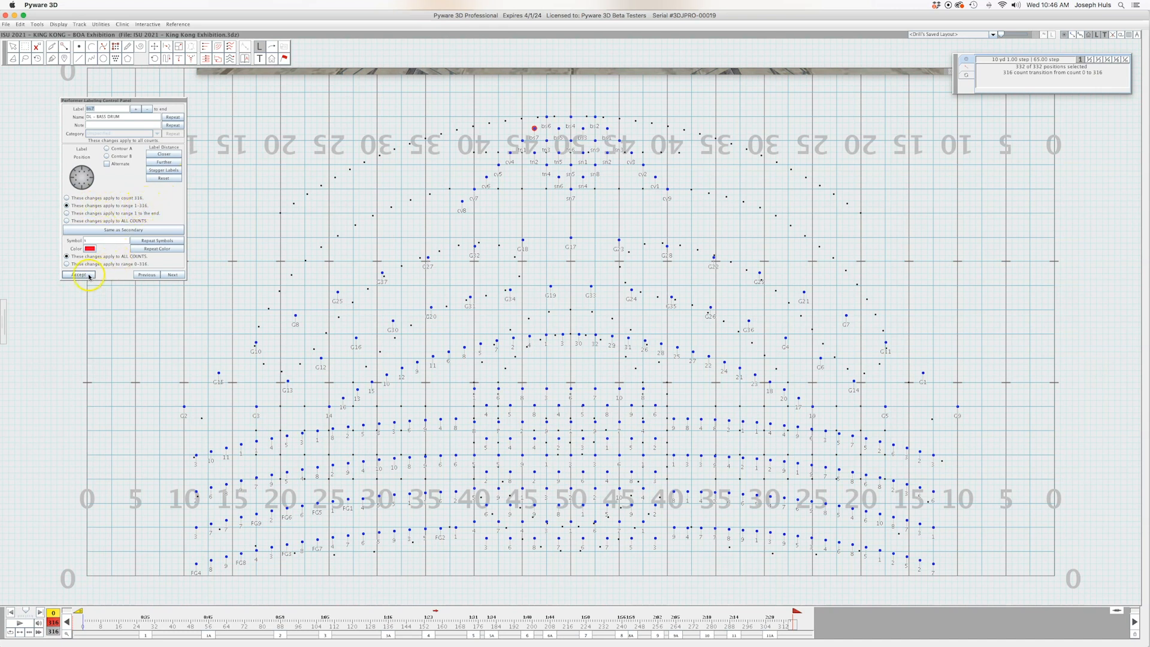
left_click(78, 275)
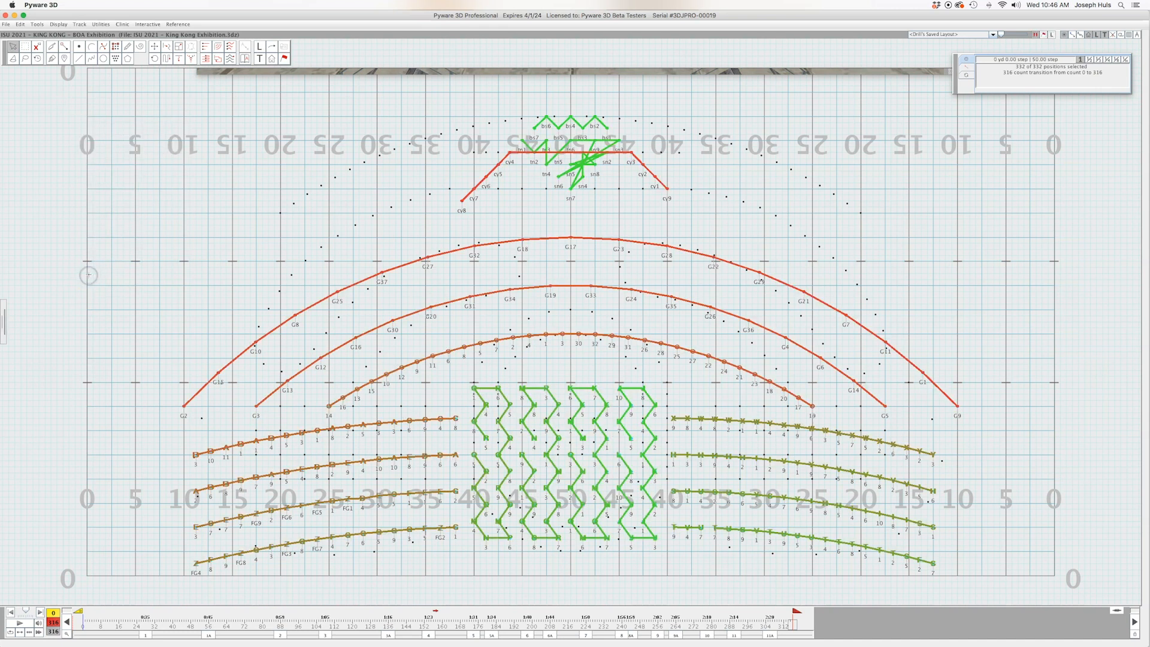
left_click(143, 632)
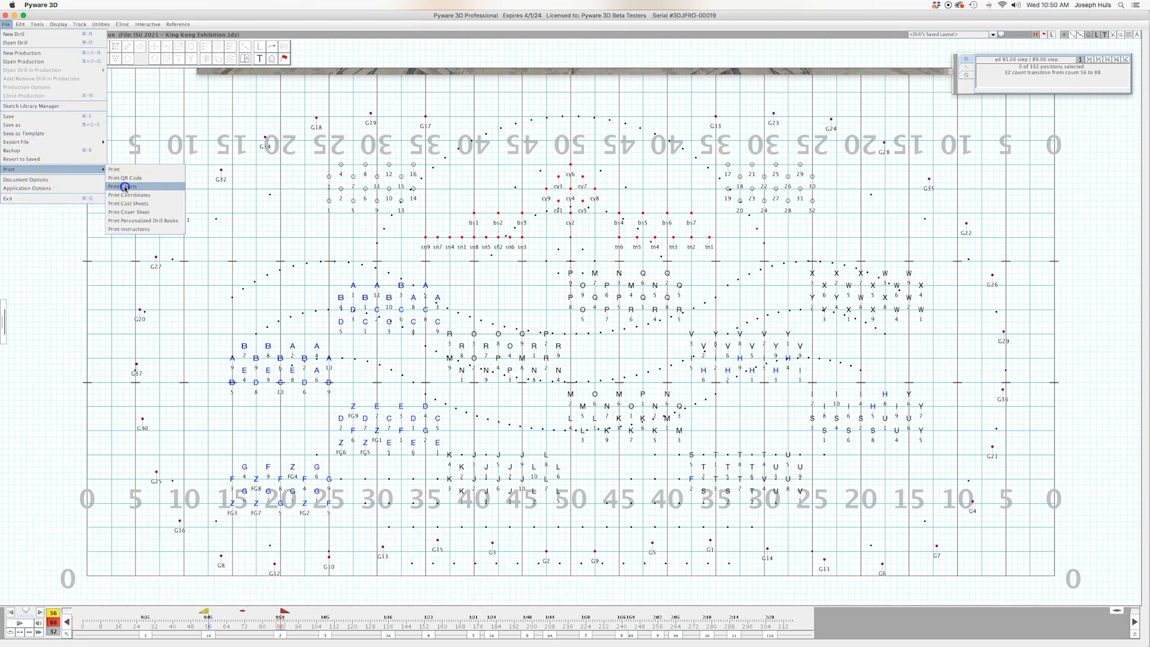
Save the drill and generate the Print Charts preview.
left_click(114, 170)
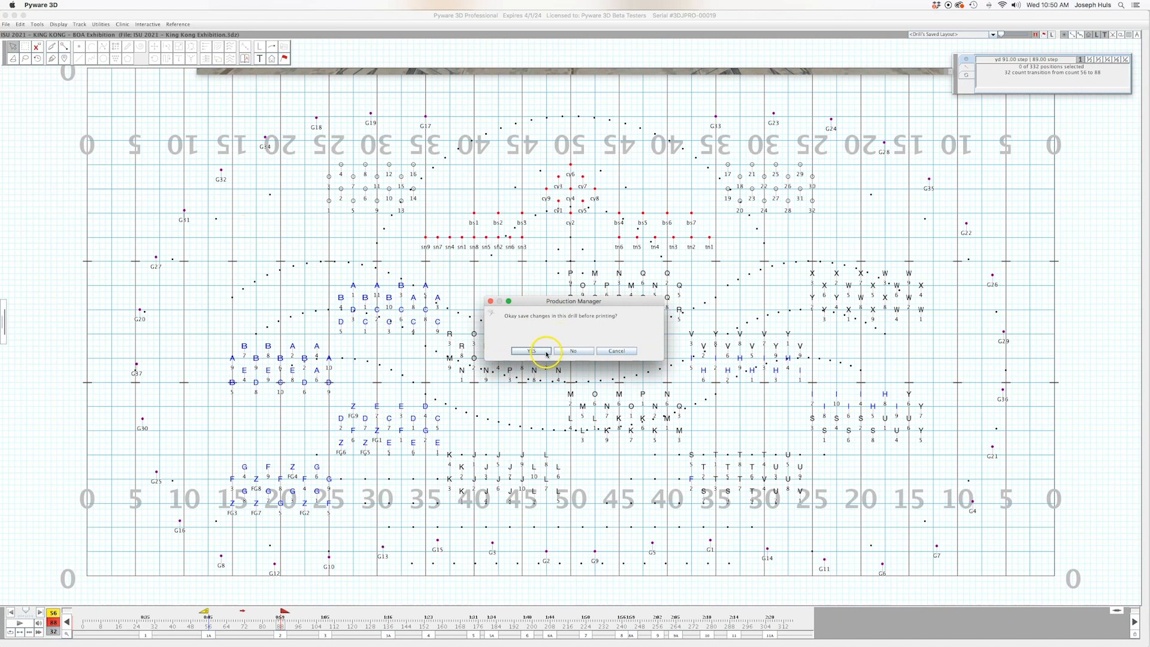
left_click(530, 350)
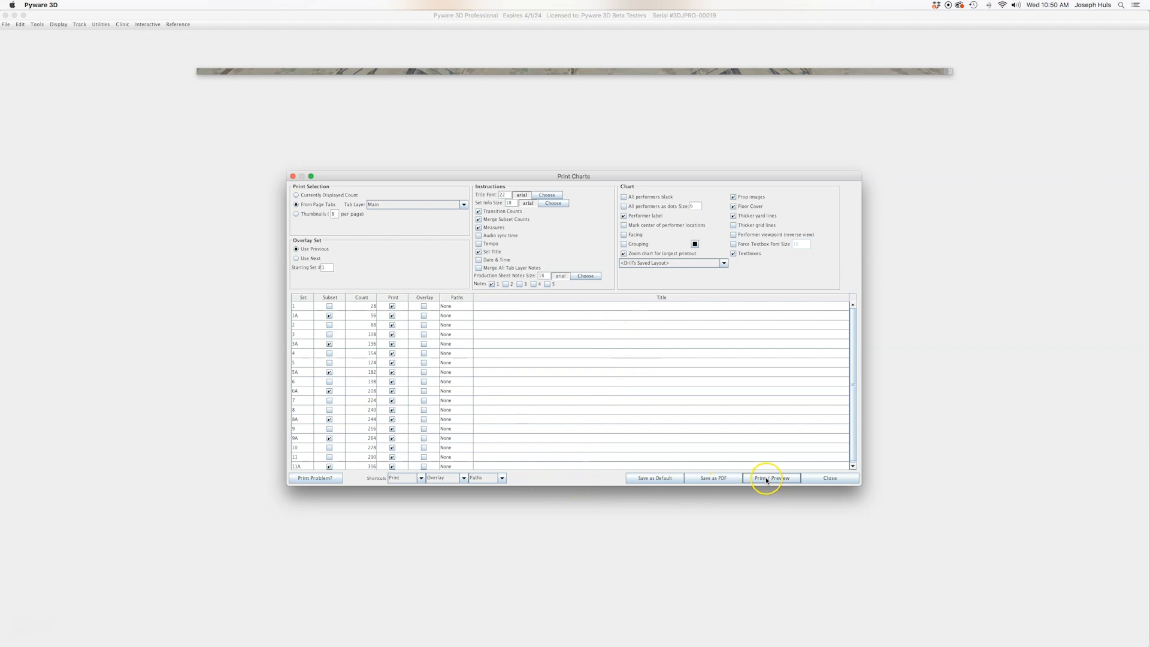
left_click(772, 478)
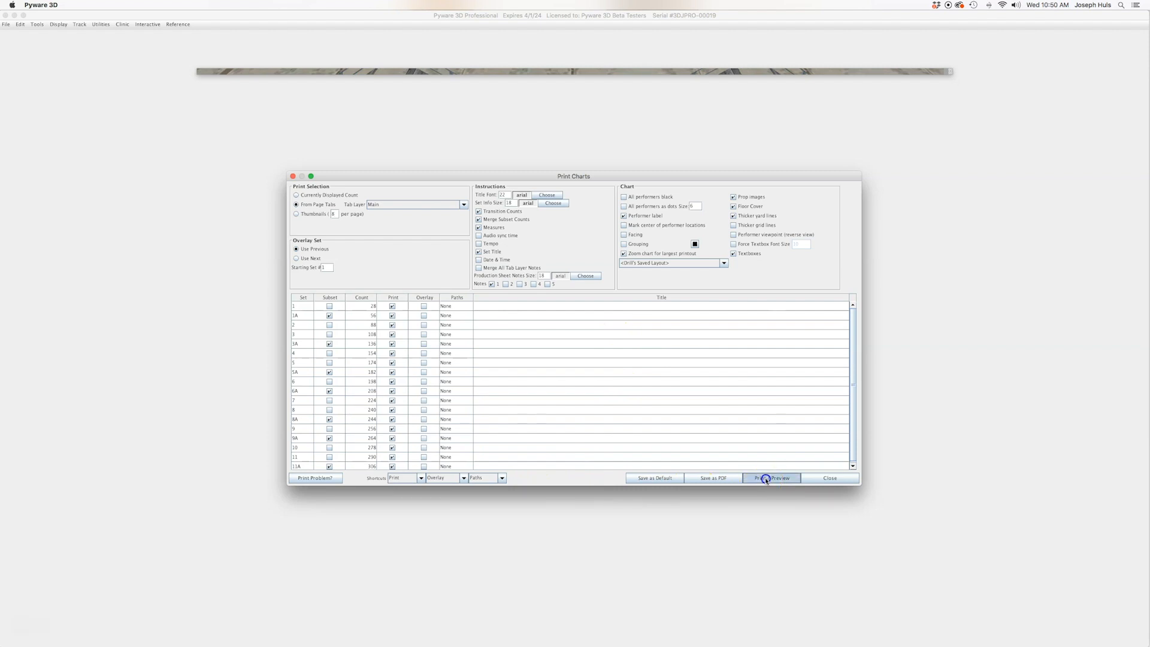
left_click(771, 478)
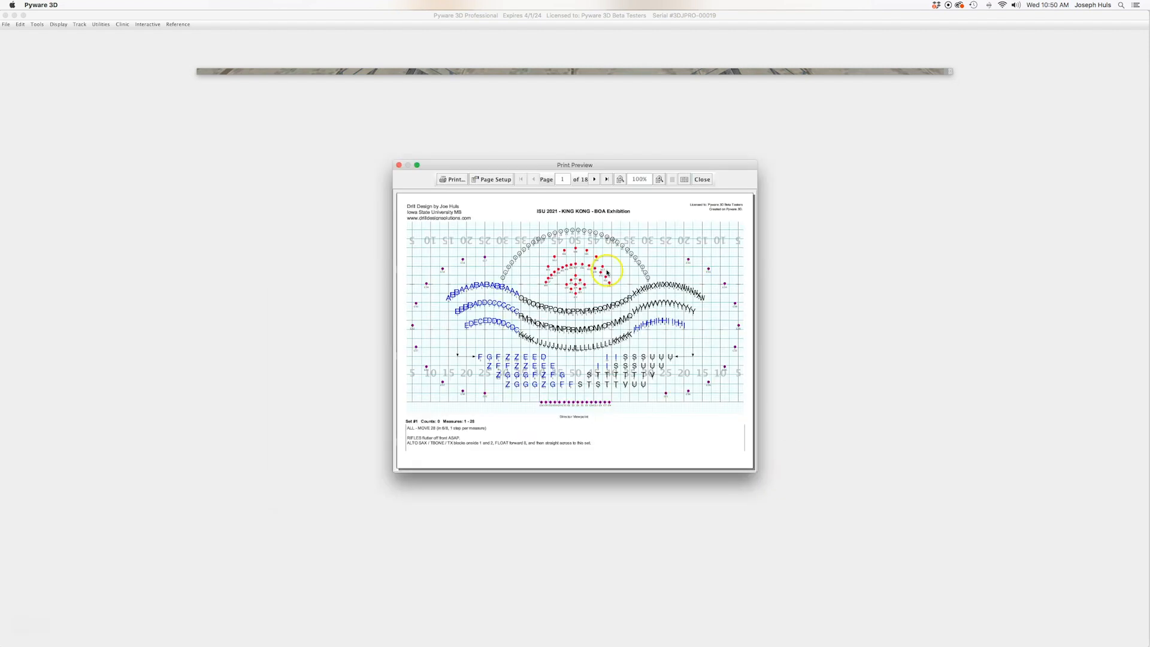
Page through and zoom the chart preview up to Set #2, then close it.
left_click(607, 179)
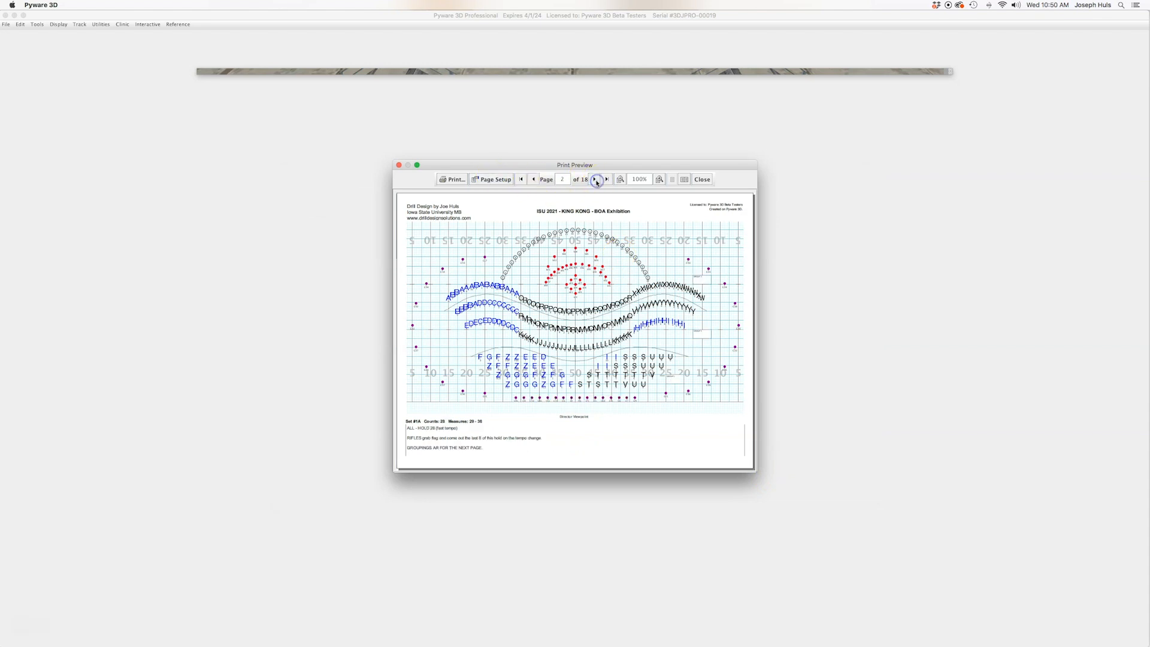
left_click(620, 179)
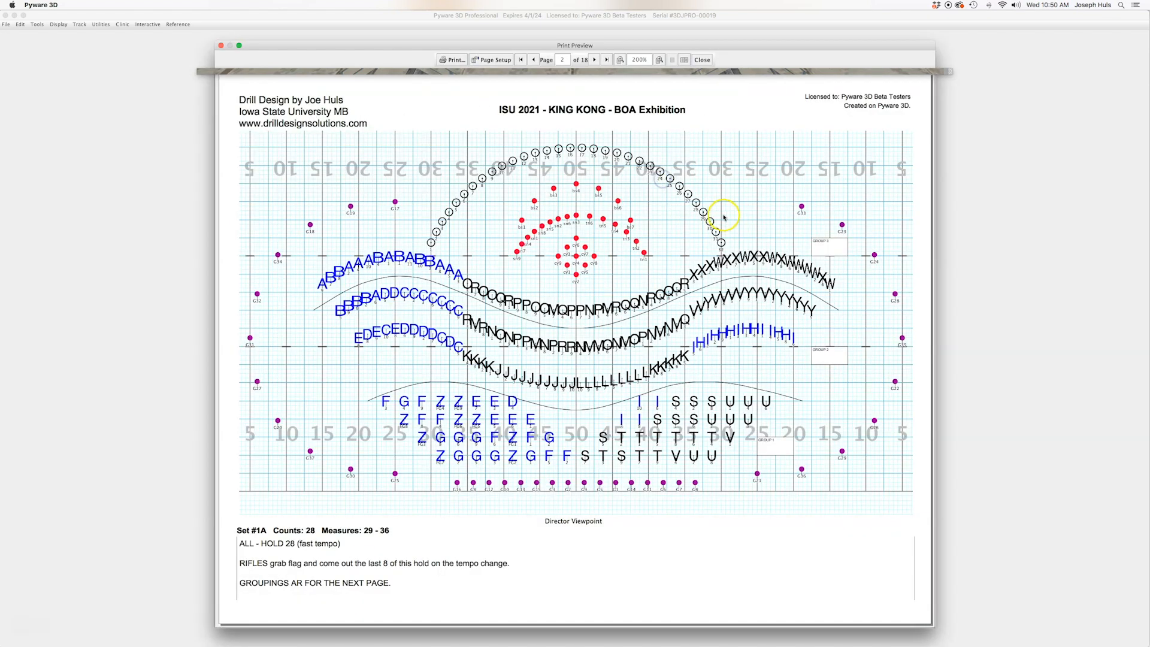
left_click(594, 59)
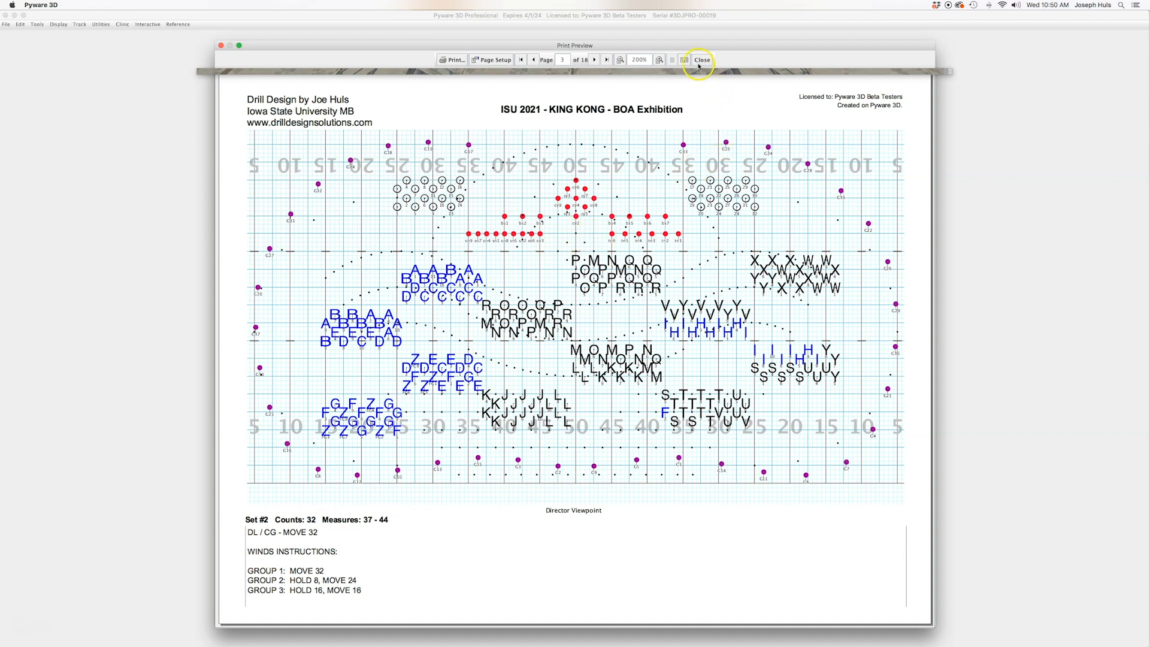
left_click(702, 59)
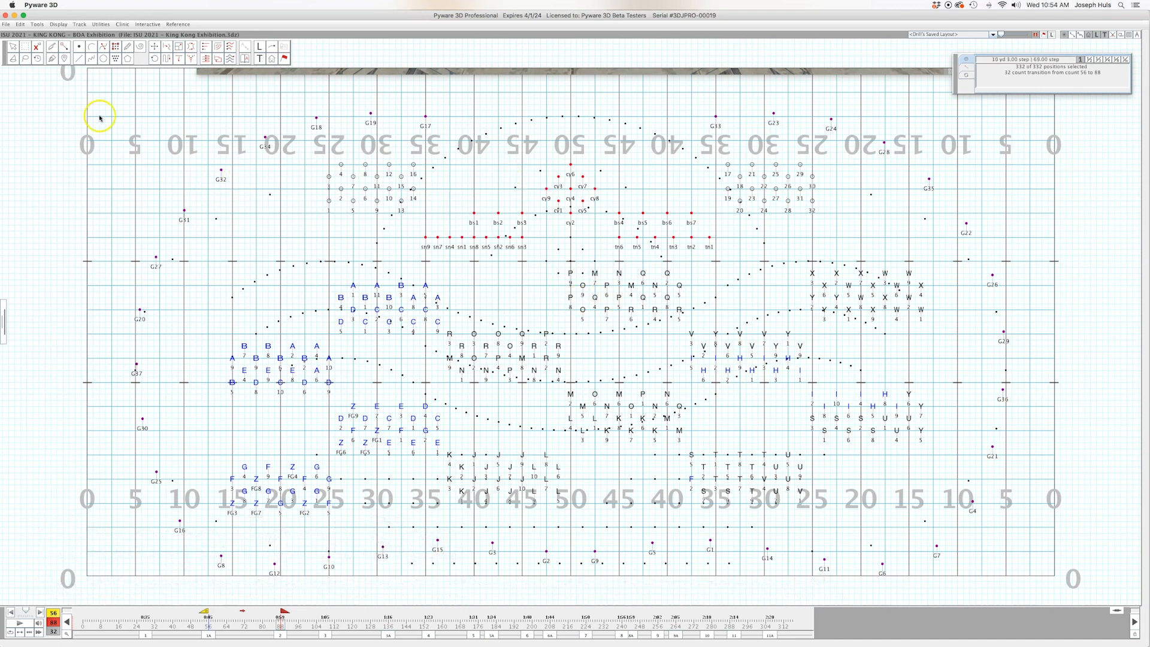
Check the label font choices in the drill document's Preferences tab.
left_click(6, 24)
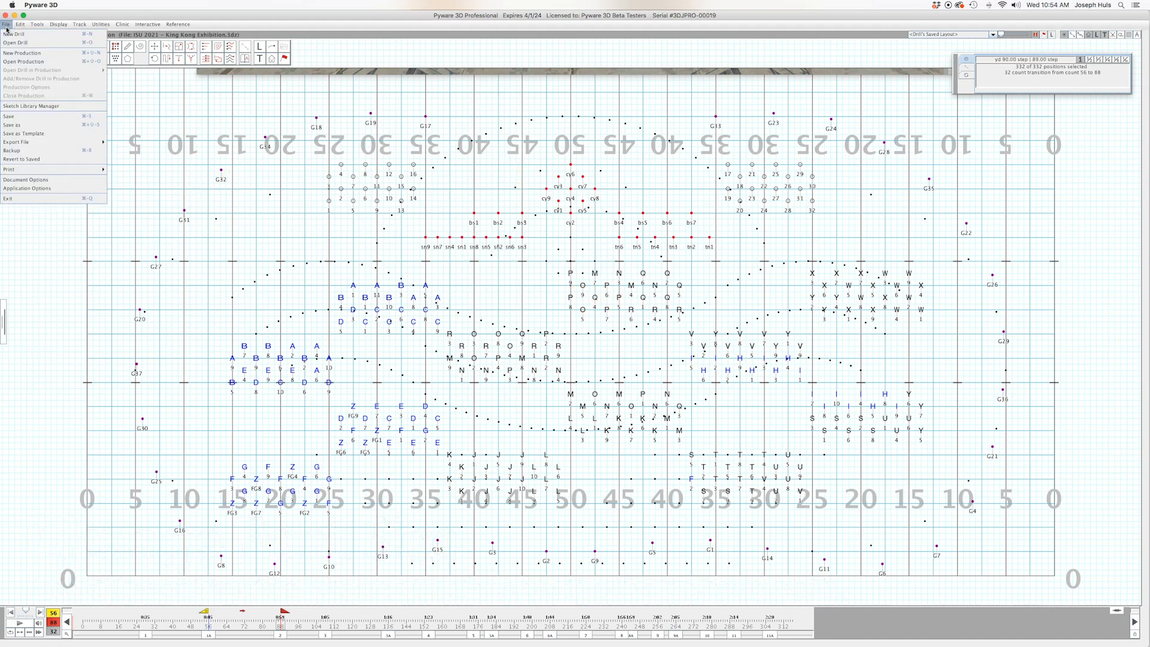
mouse_move(29, 179)
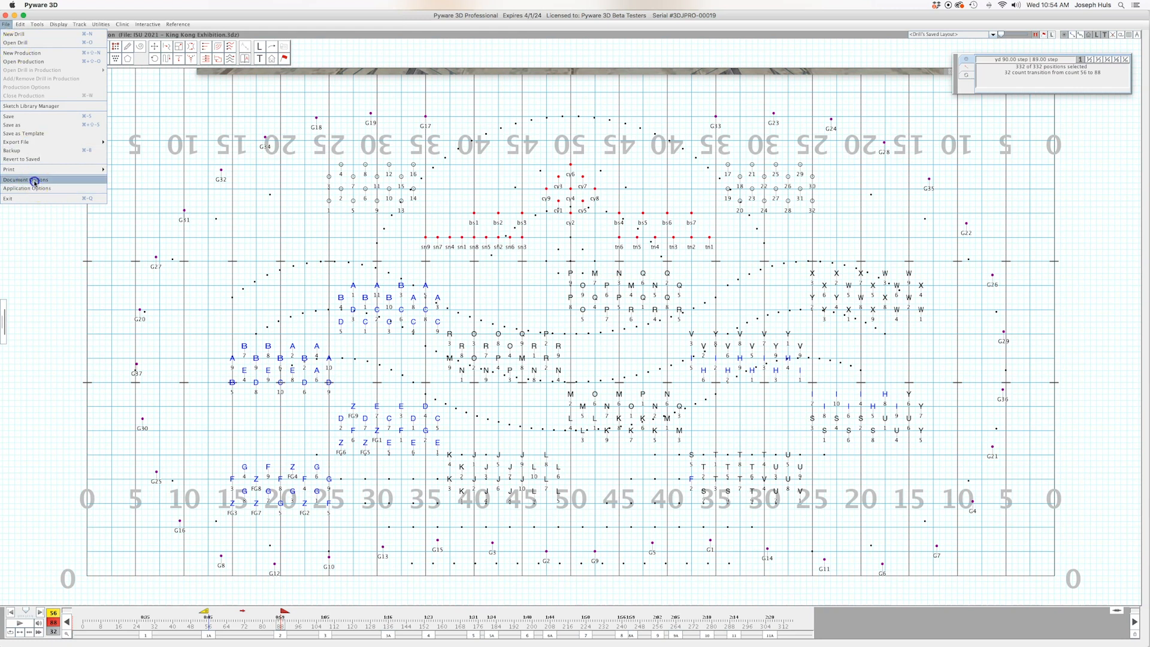
left_click(26, 180)
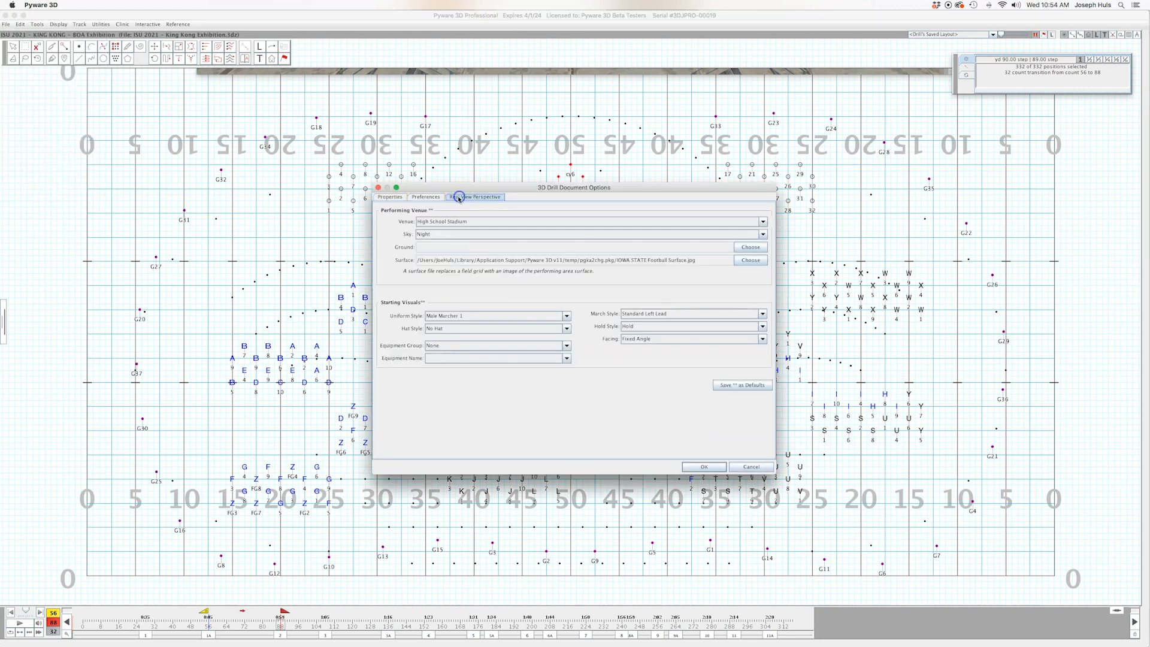
left_click(426, 197)
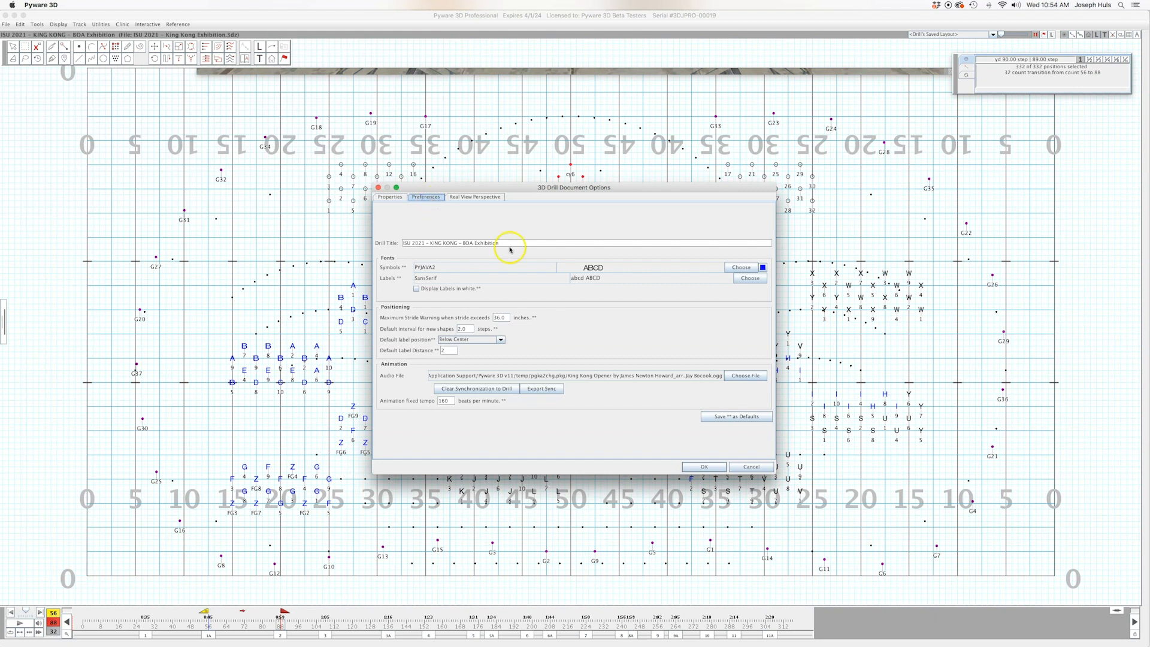
left_click(750, 277)
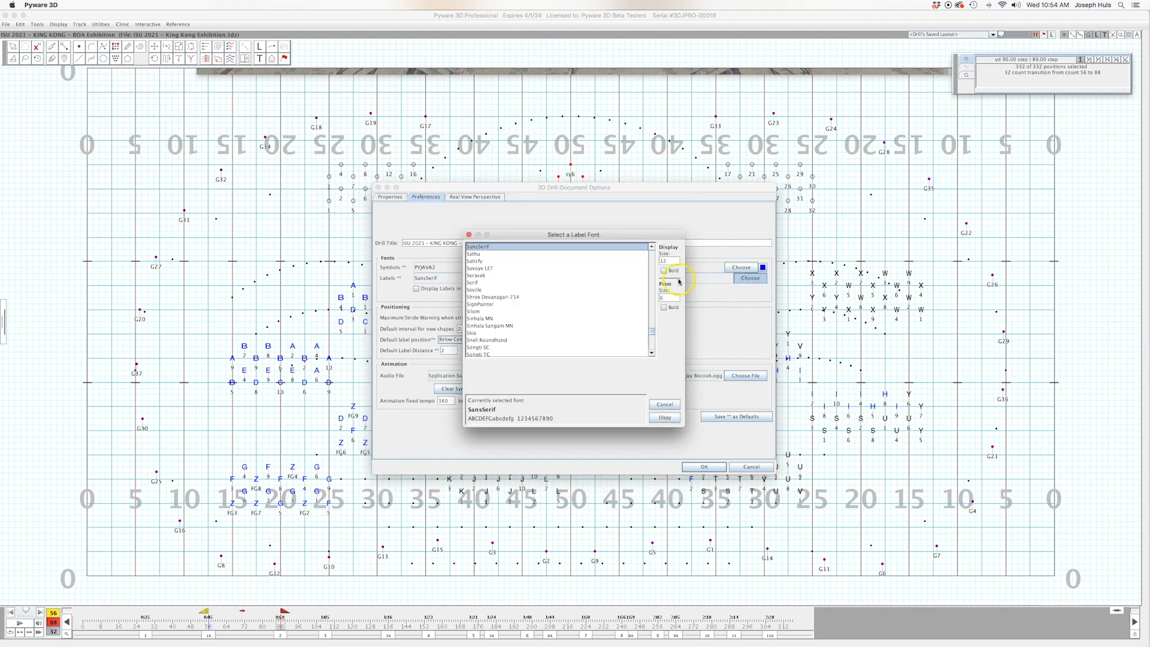
left_click(663, 405)
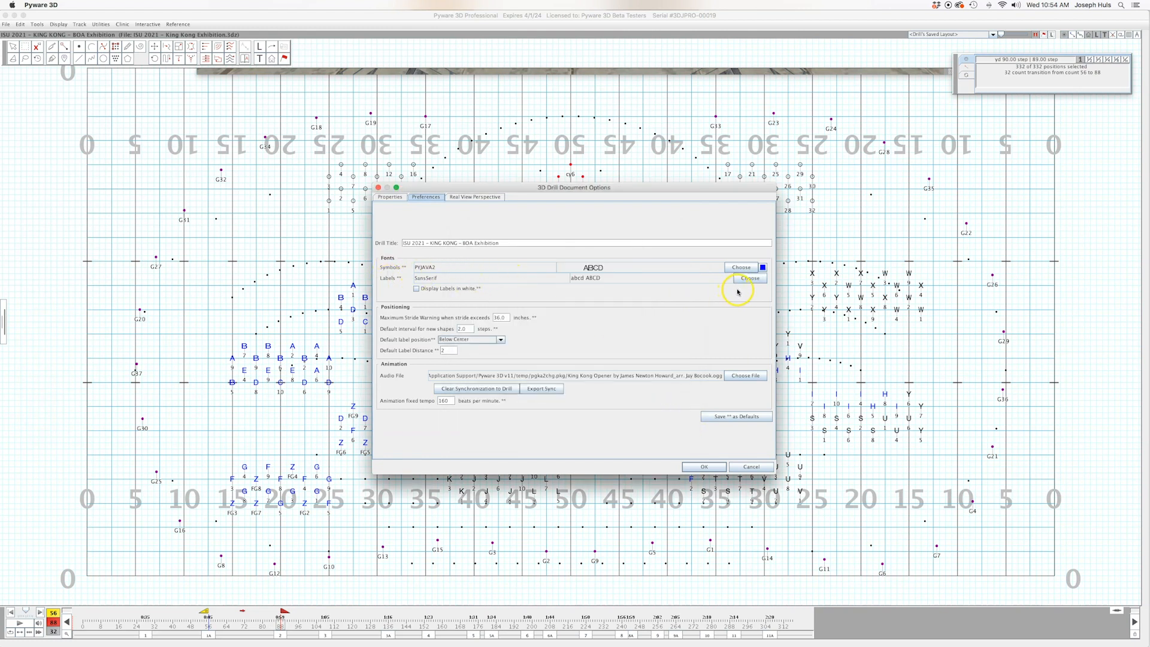
Turn off bold for printed symbols and confirm the document options.
left_click(740, 266)
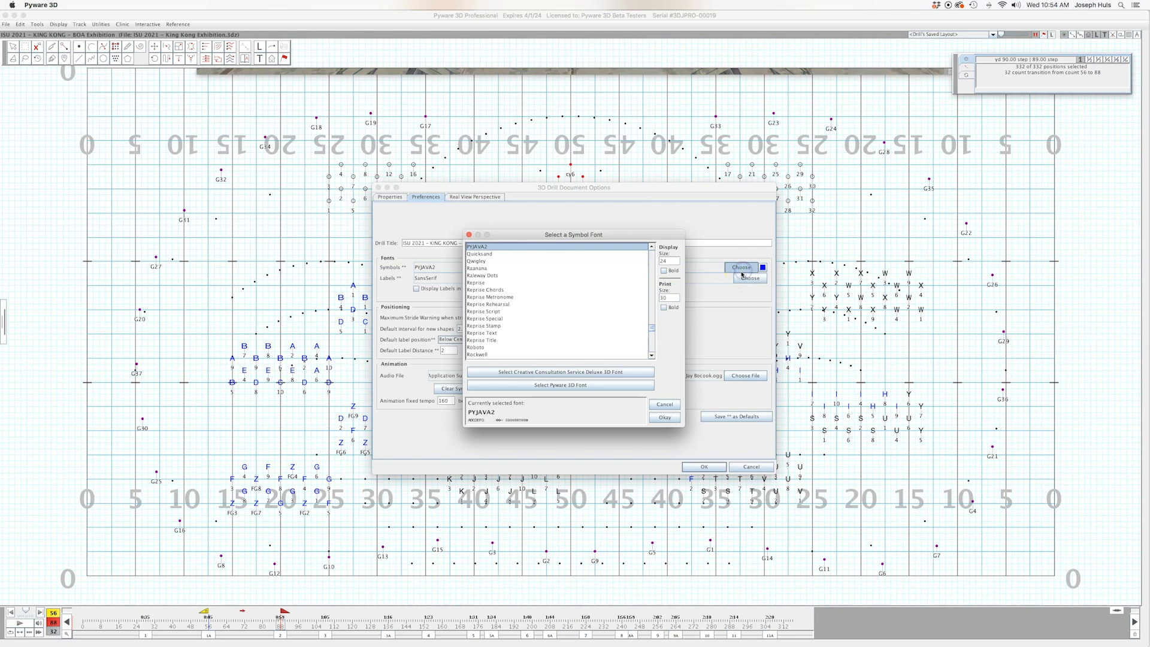
mouse_move(721, 297)
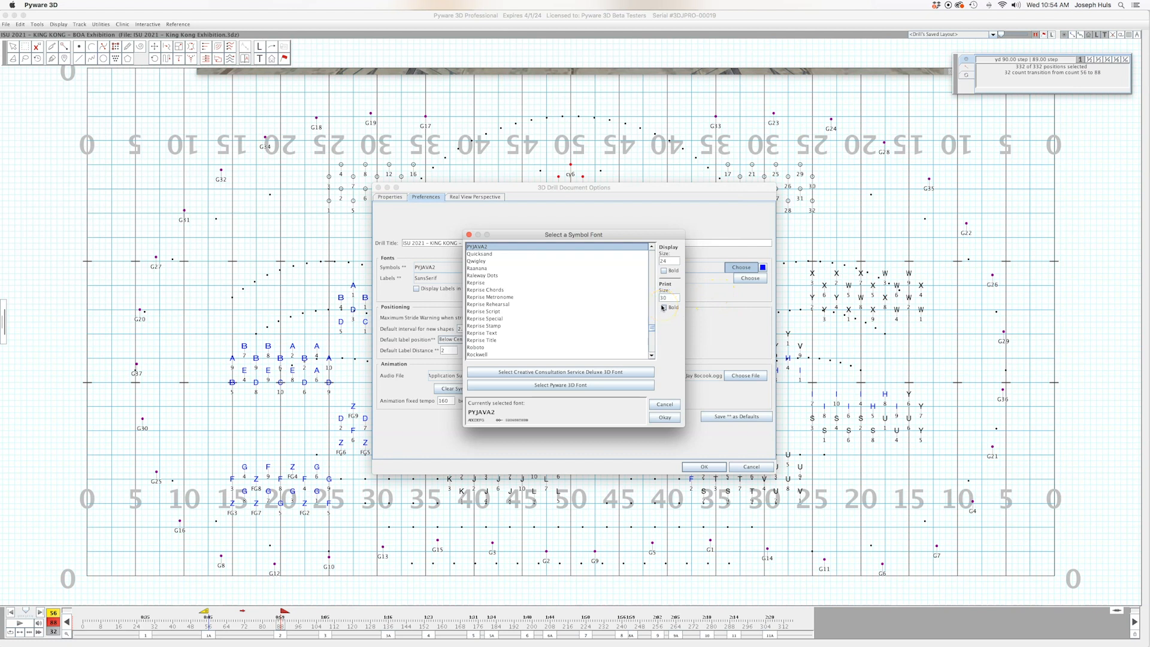
left_click(666, 298)
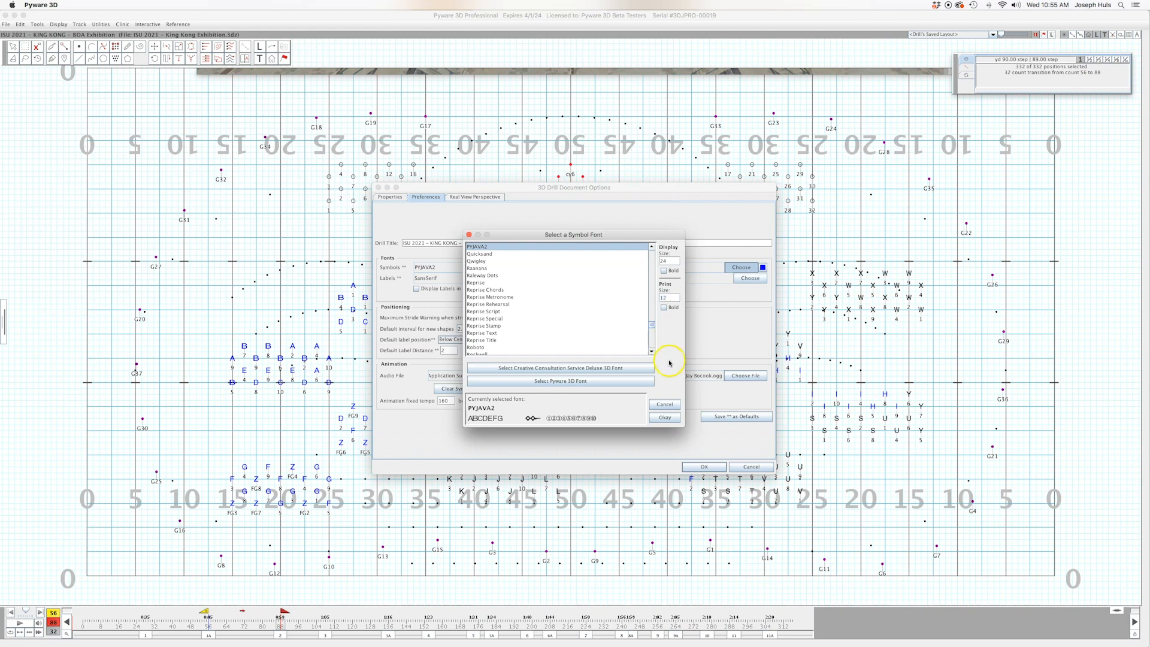
left_click(663, 417)
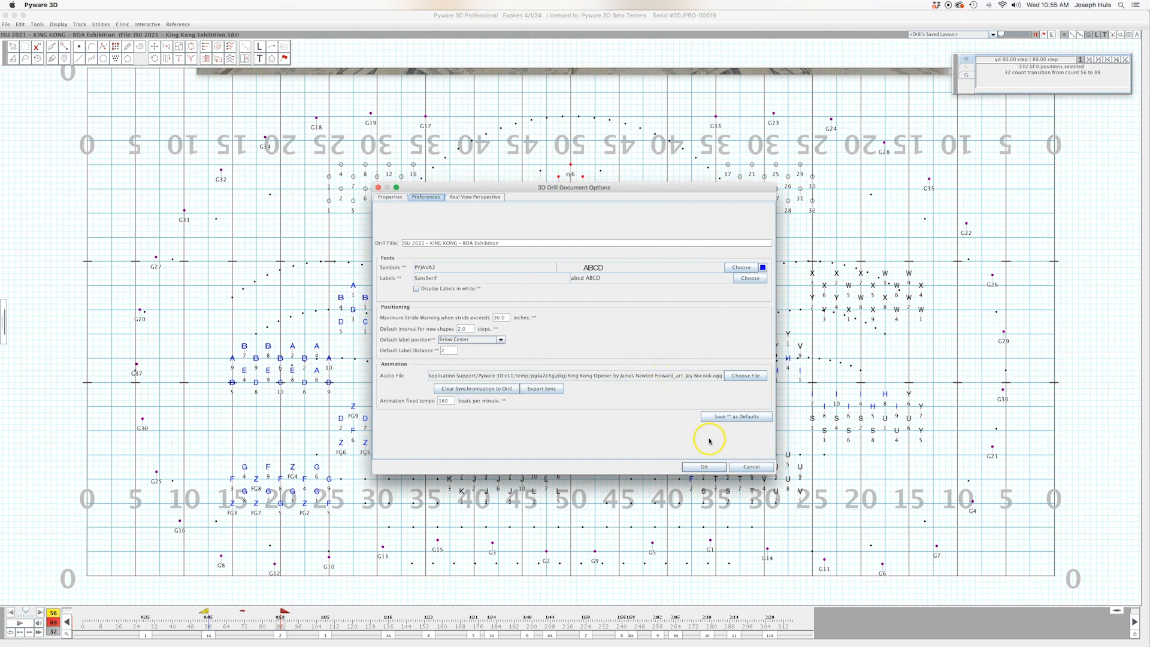
left_click(702, 467)
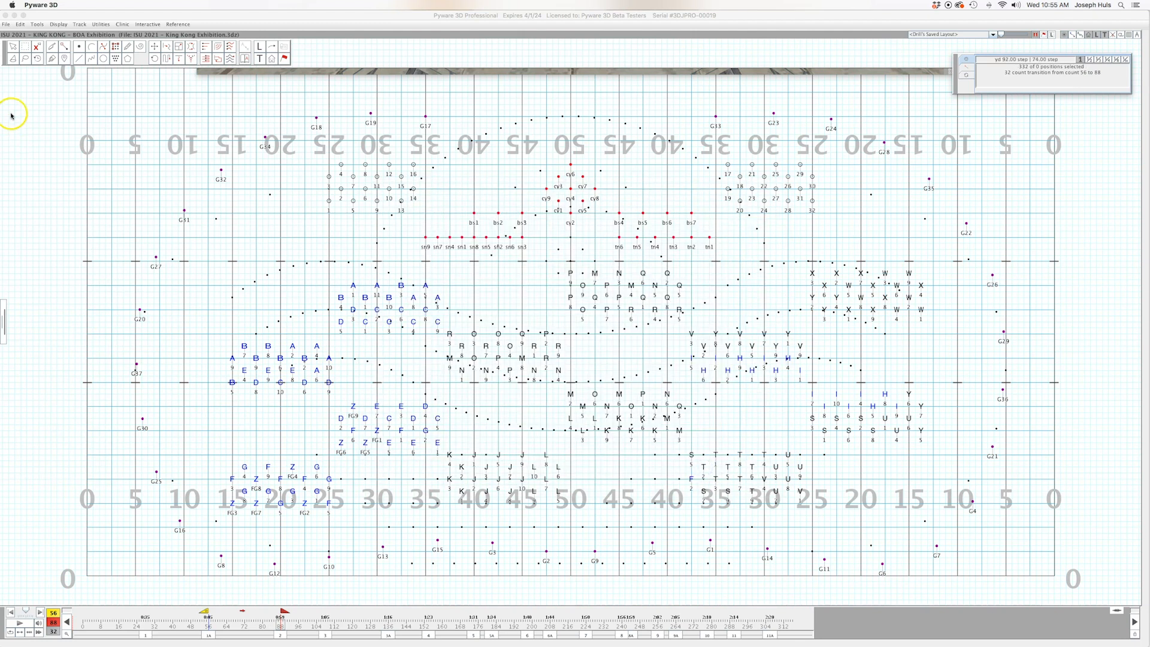
left_click(8, 24)
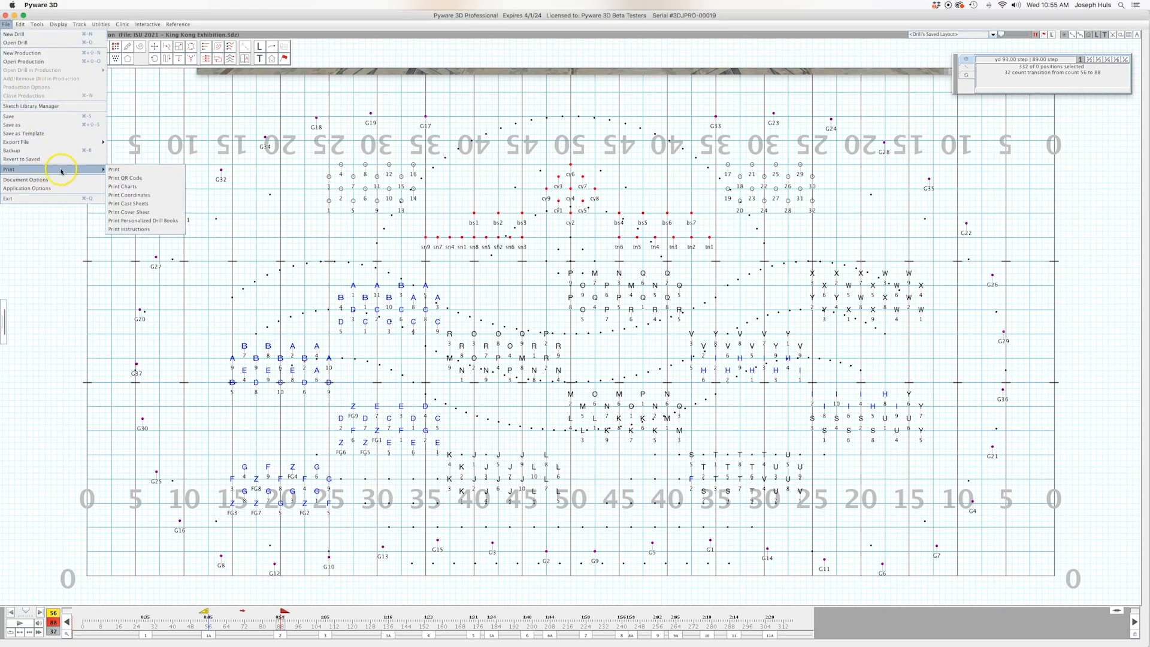
Choose Print Charts and save the drill changes when prompted.
left_click(114, 170)
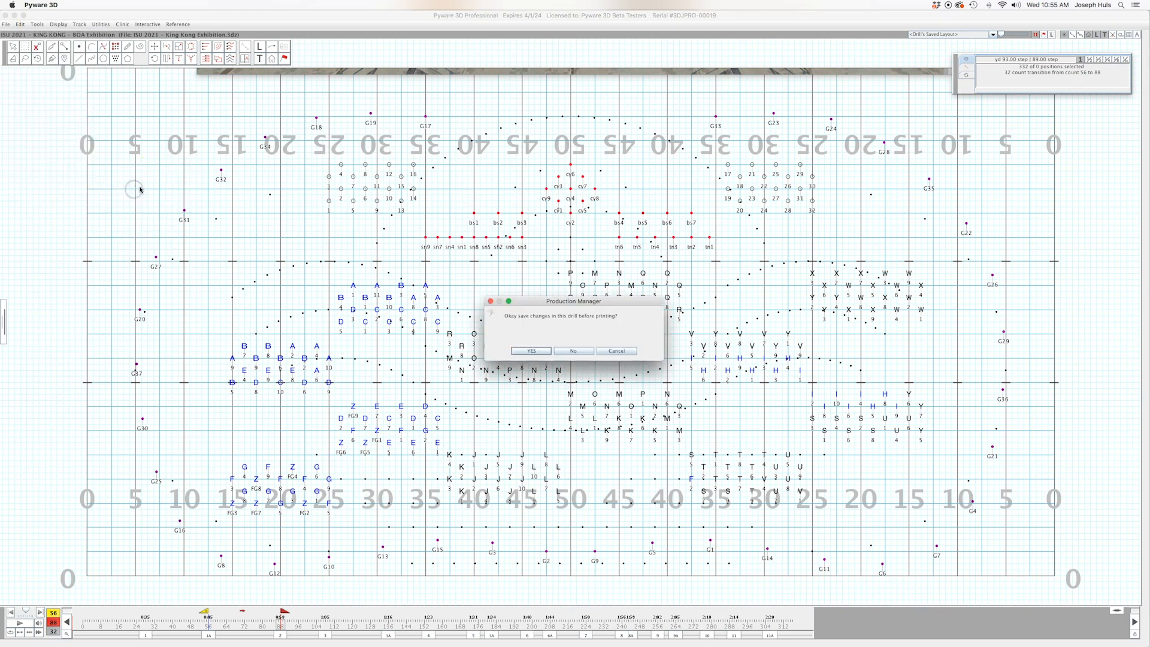
left_click(574, 350)
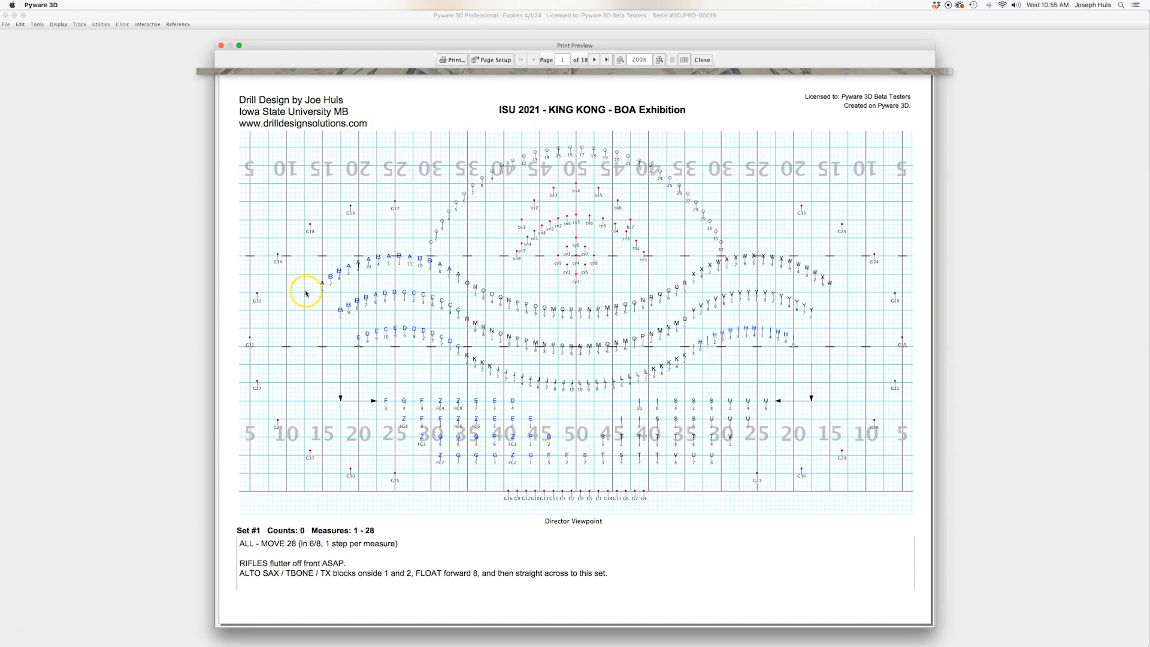
mouse_move(605, 303)
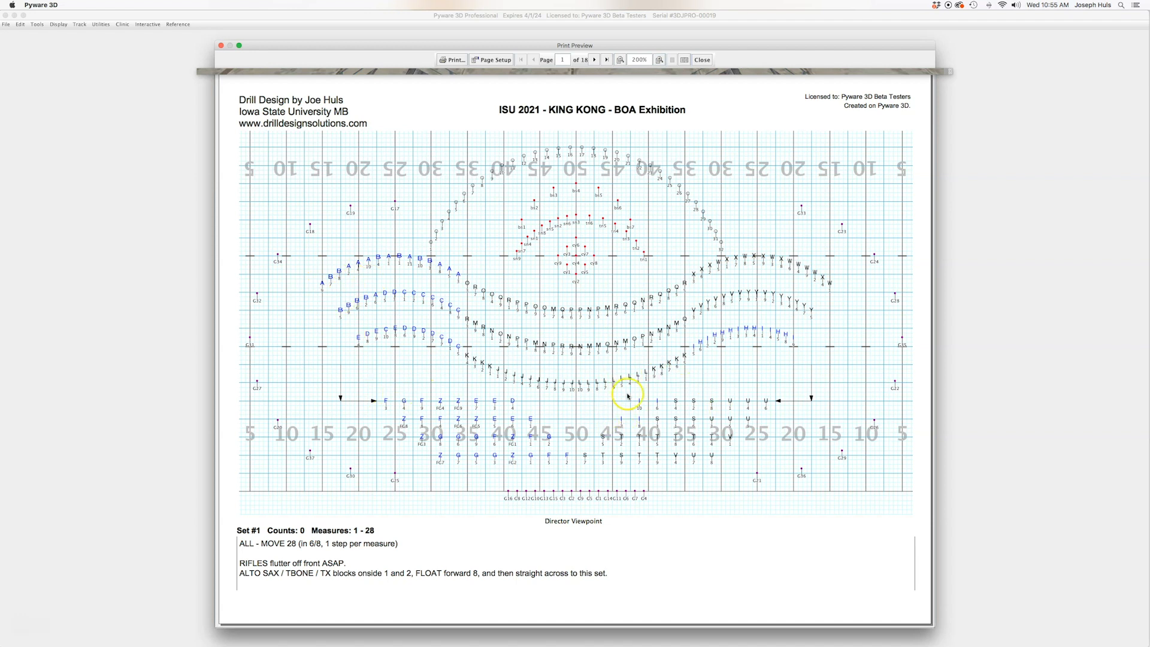
mouse_move(680, 345)
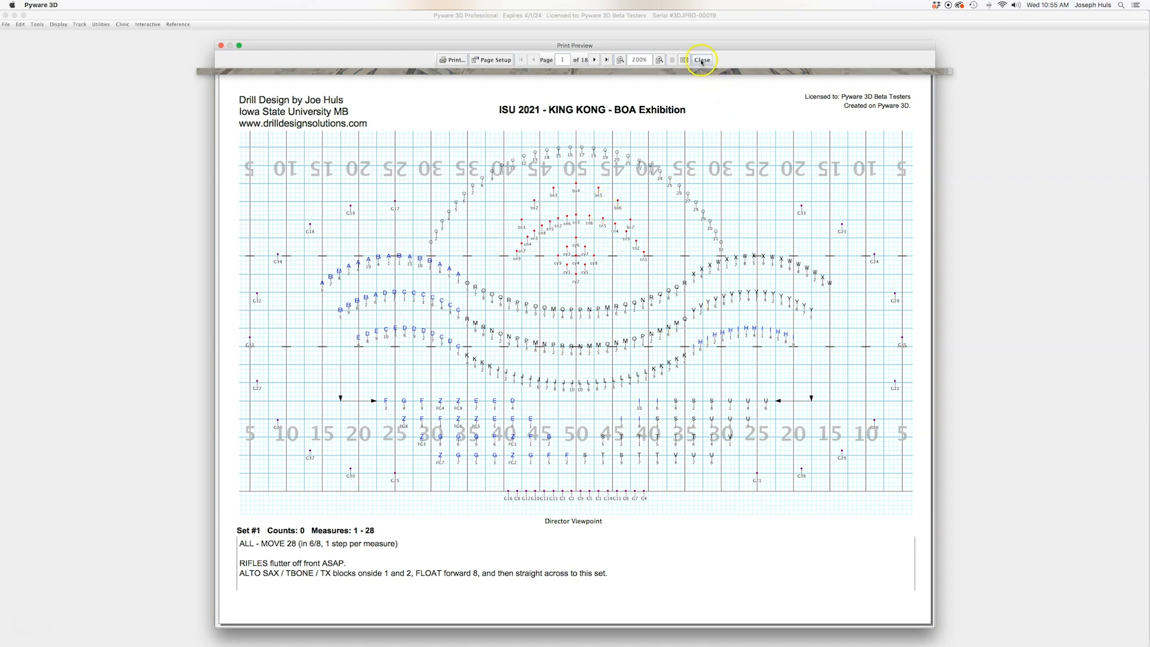
mouse_move(563, 327)
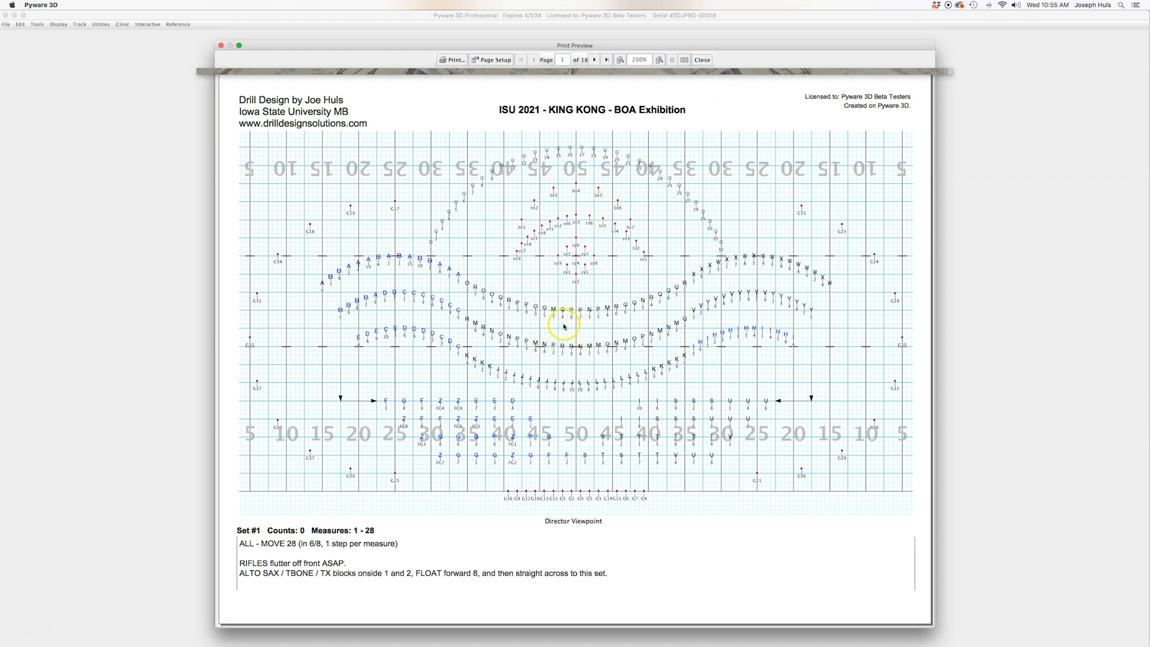
mouse_move(373, 269)
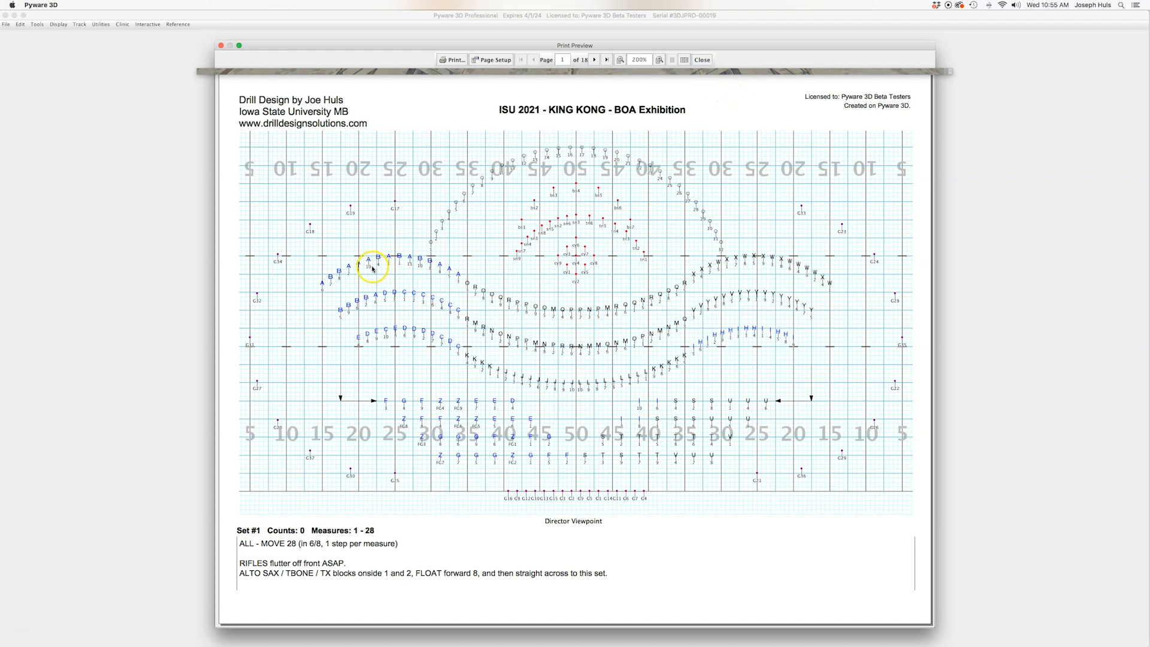
mouse_move(706, 251)
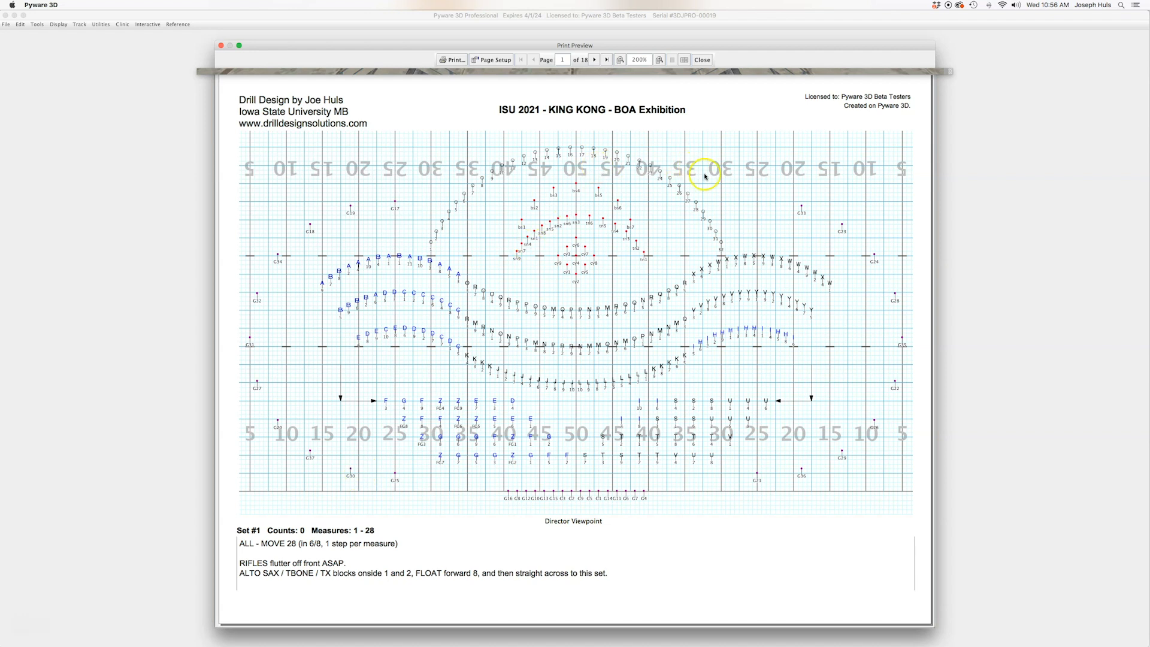
mouse_move(751, 163)
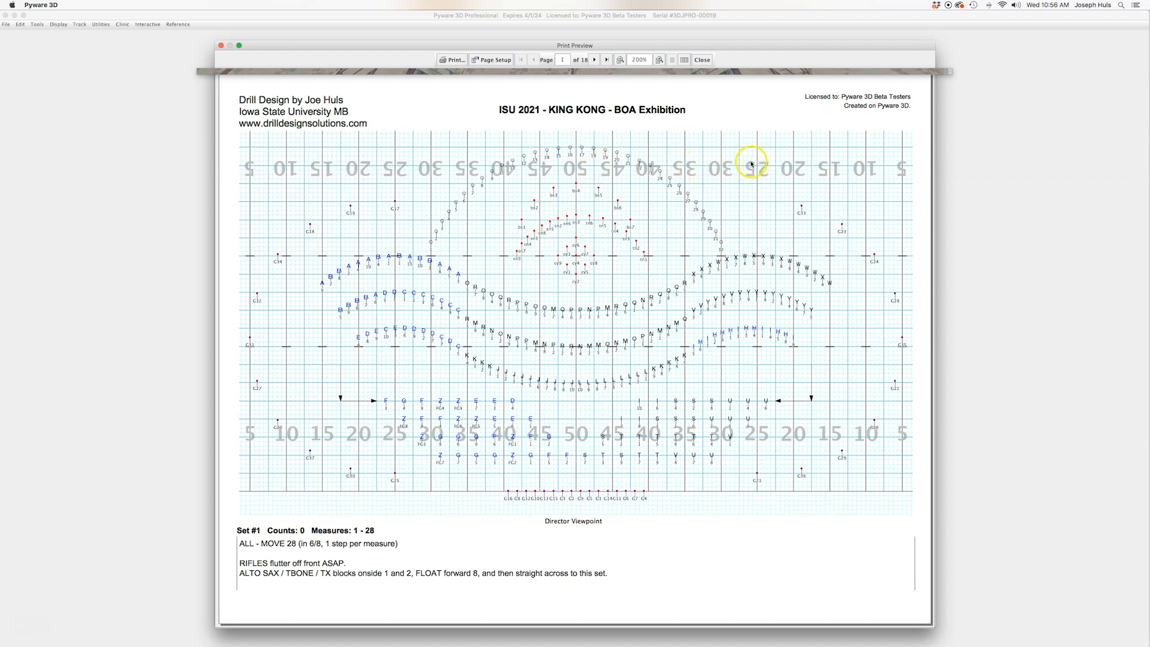
Close the chart preview and clear the performer selection on the field.
left_click(701, 59)
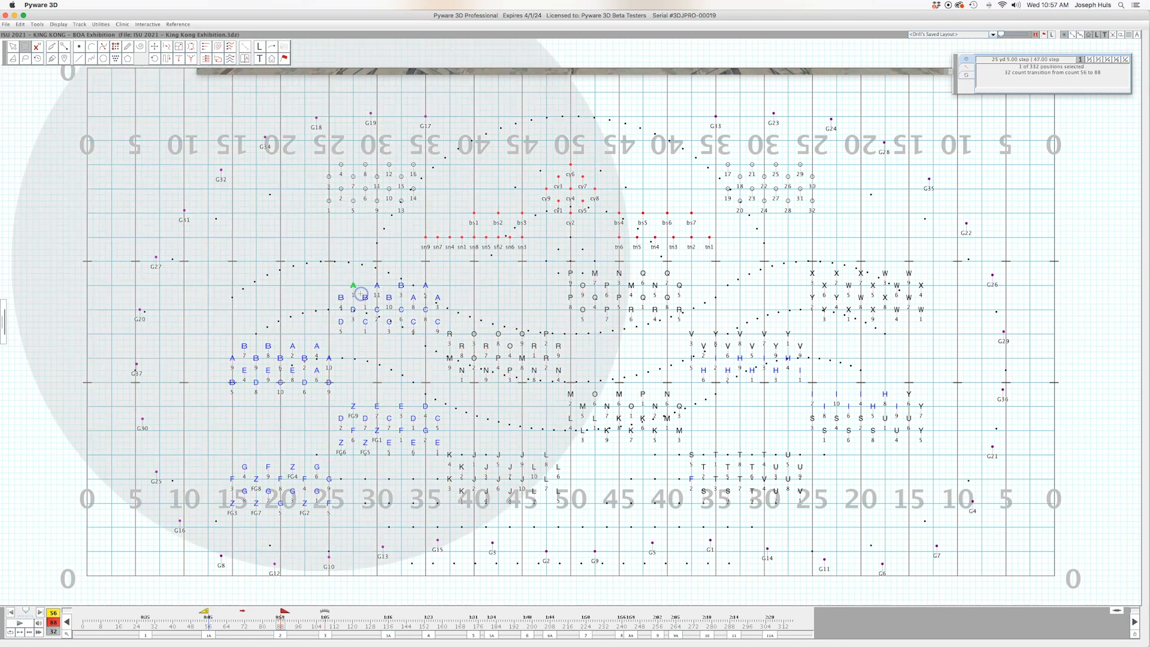
left_click(351, 429)
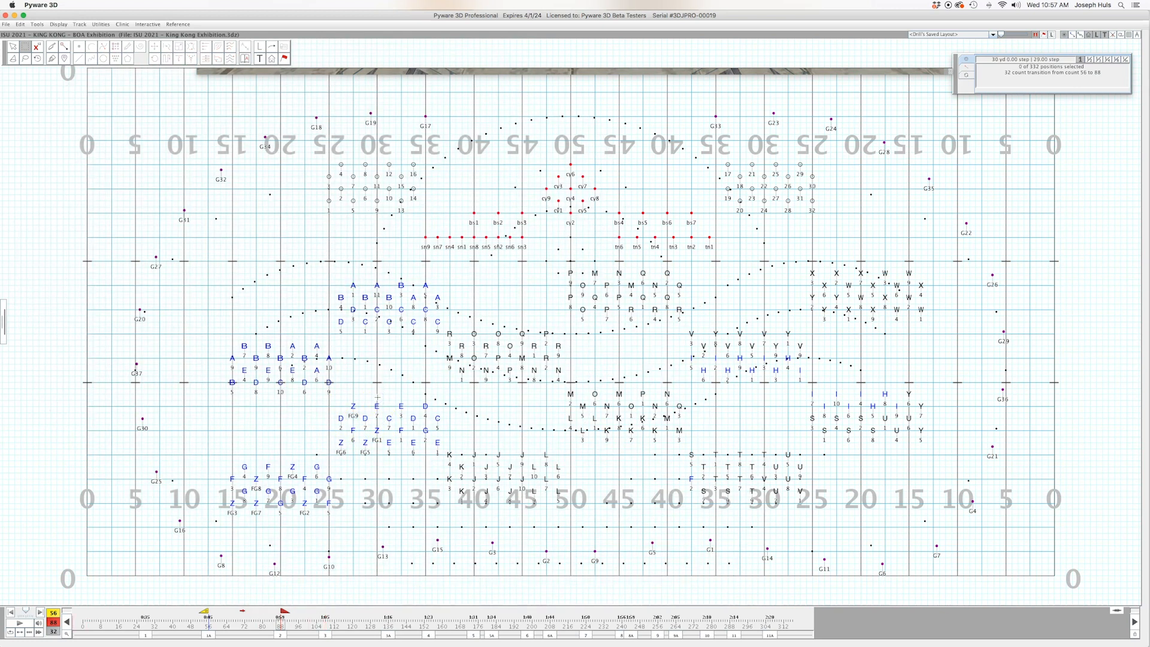
left_click(517, 411)
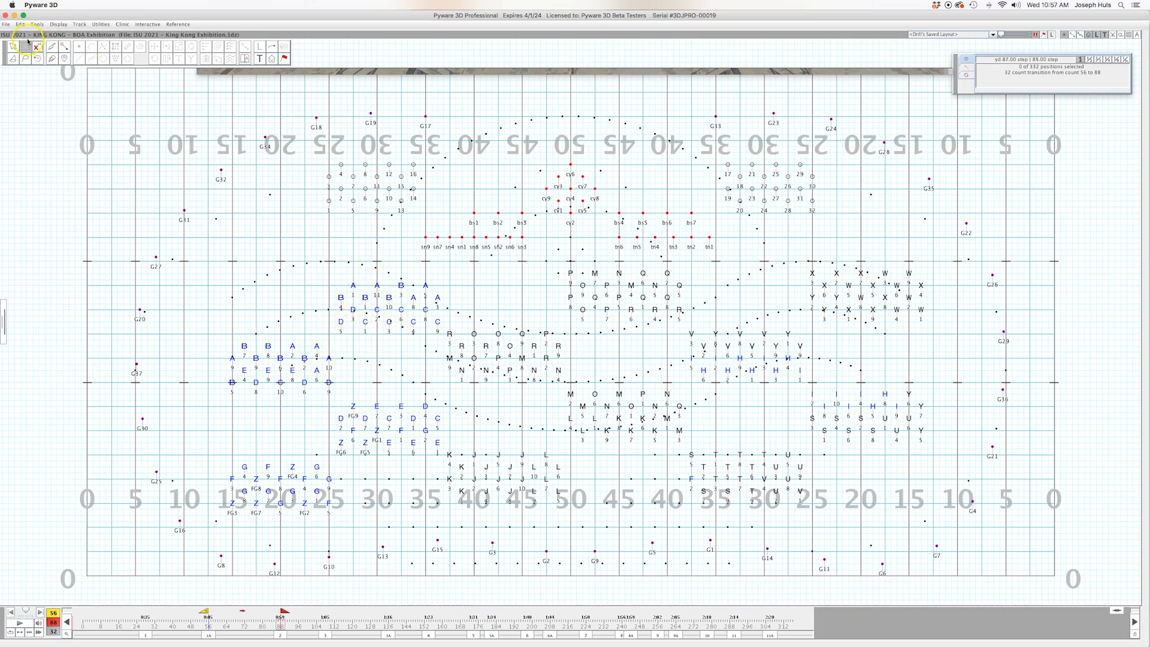
Start File > Print > Print Charts and save the drill at the prompt.
left_click(6, 24)
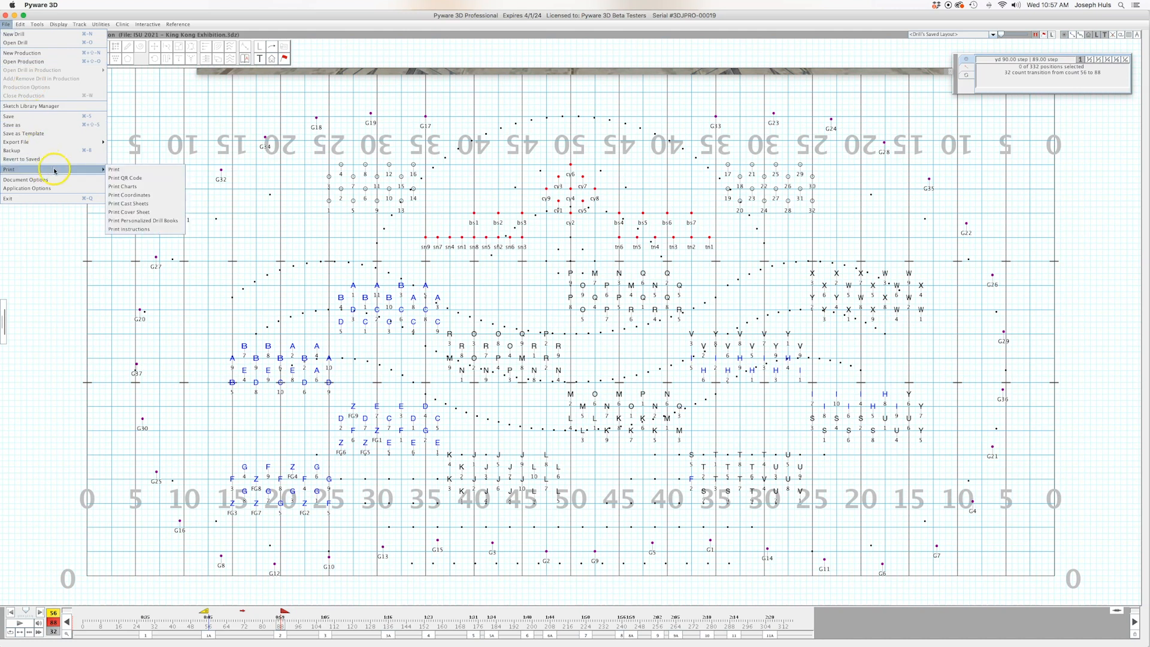
left_click(122, 186)
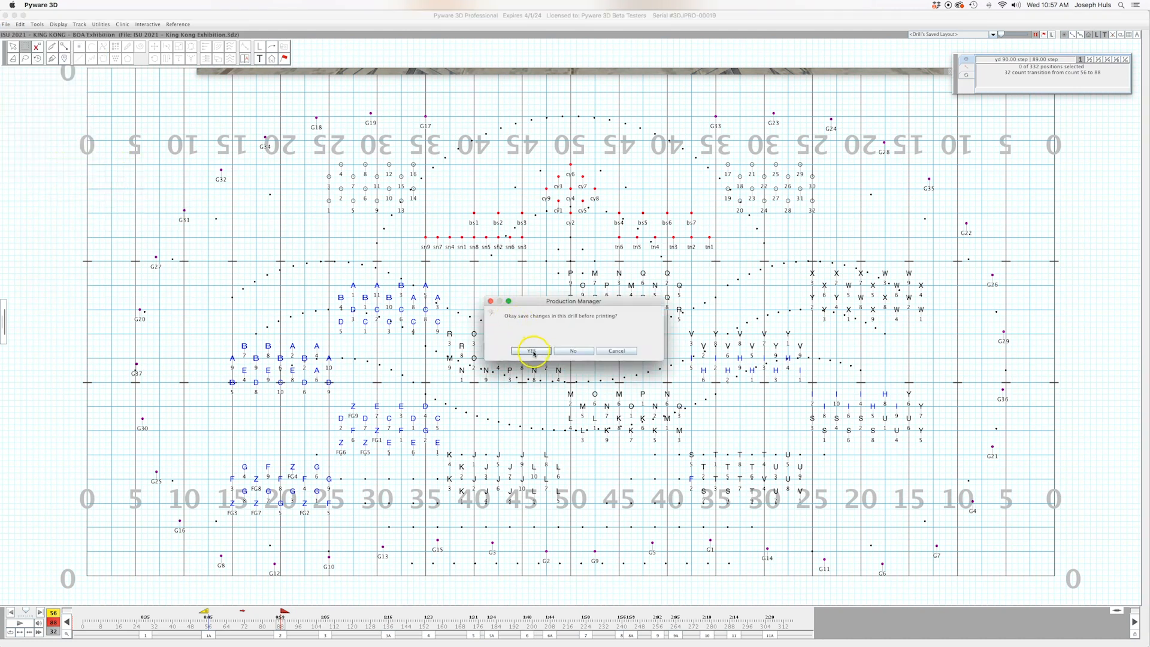
left_click(532, 350)
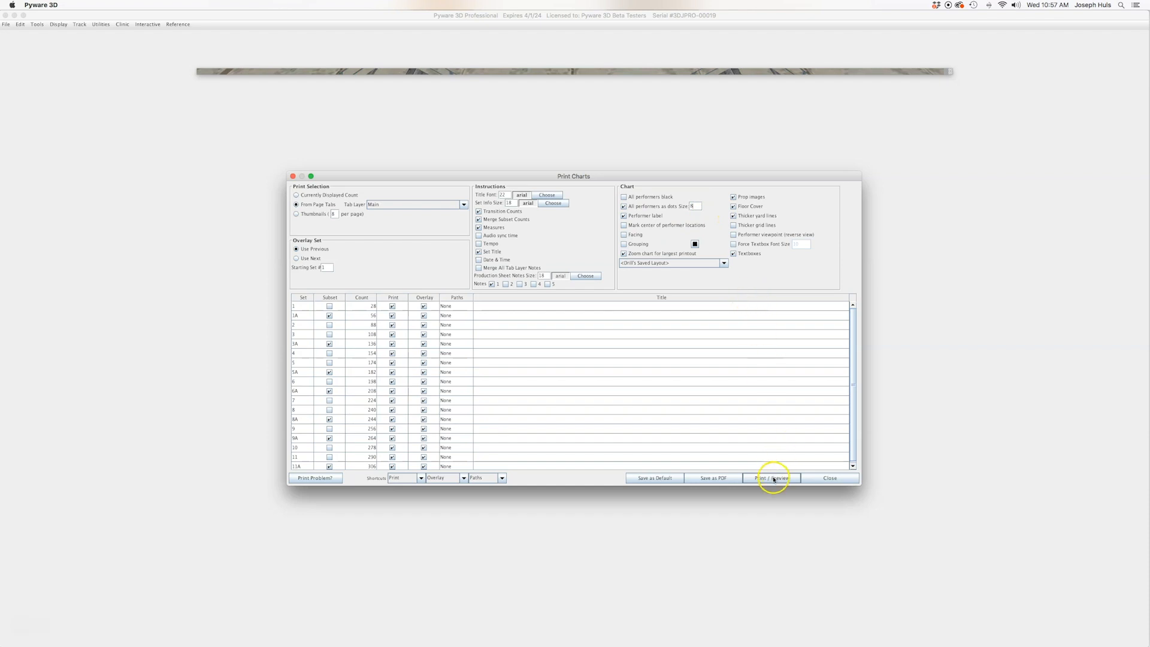
Preview the 18-page chart printout with performers drawn as colored dots.
left_click(772, 477)
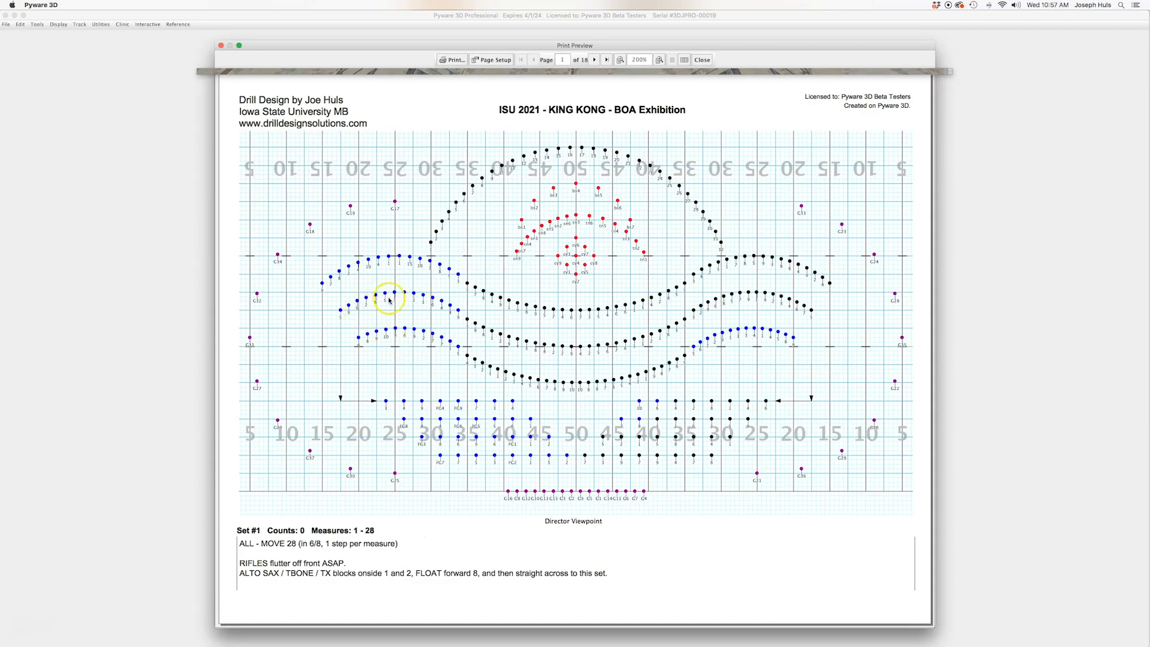
mouse_move(693, 341)
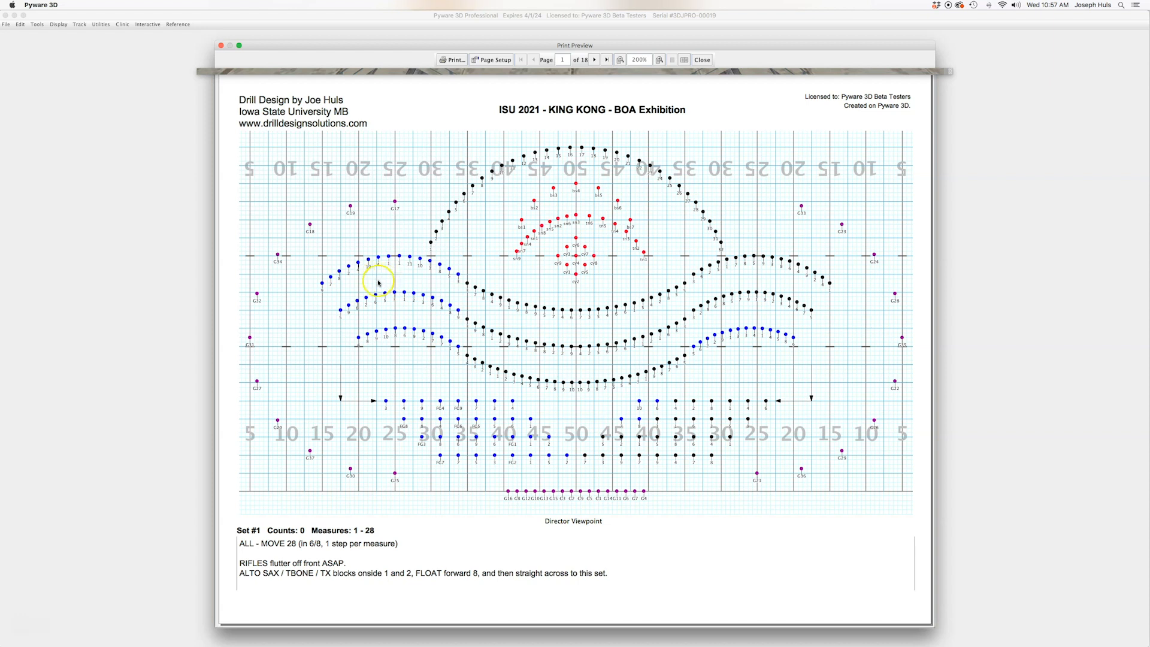
mouse_move(347, 279)
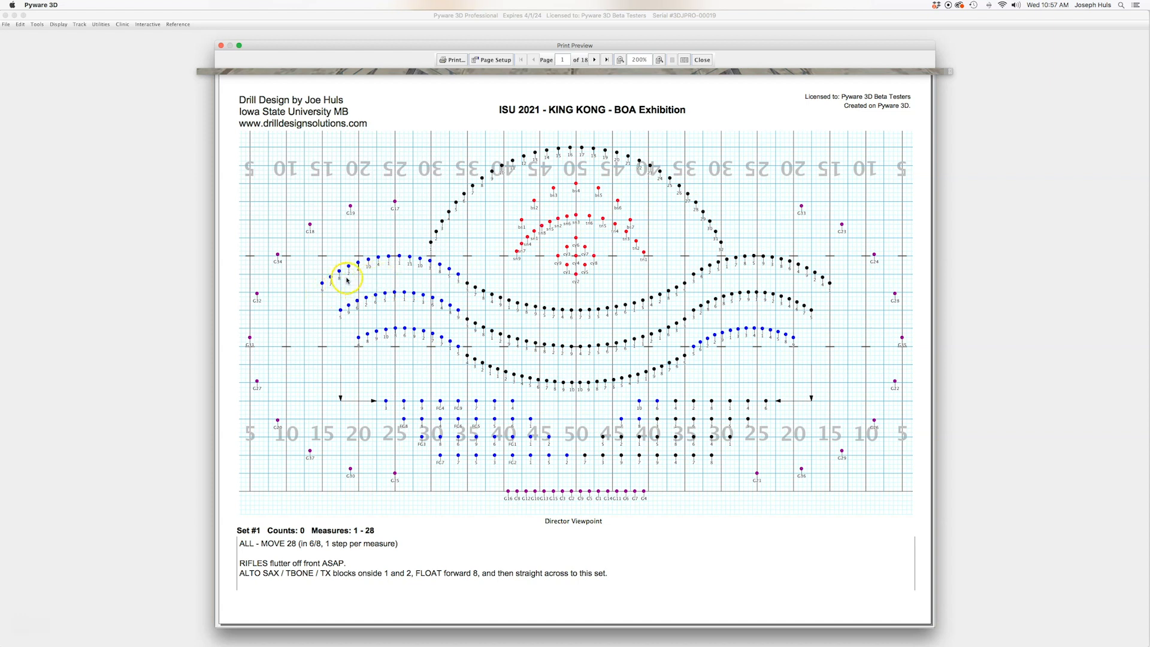
mouse_move(451, 284)
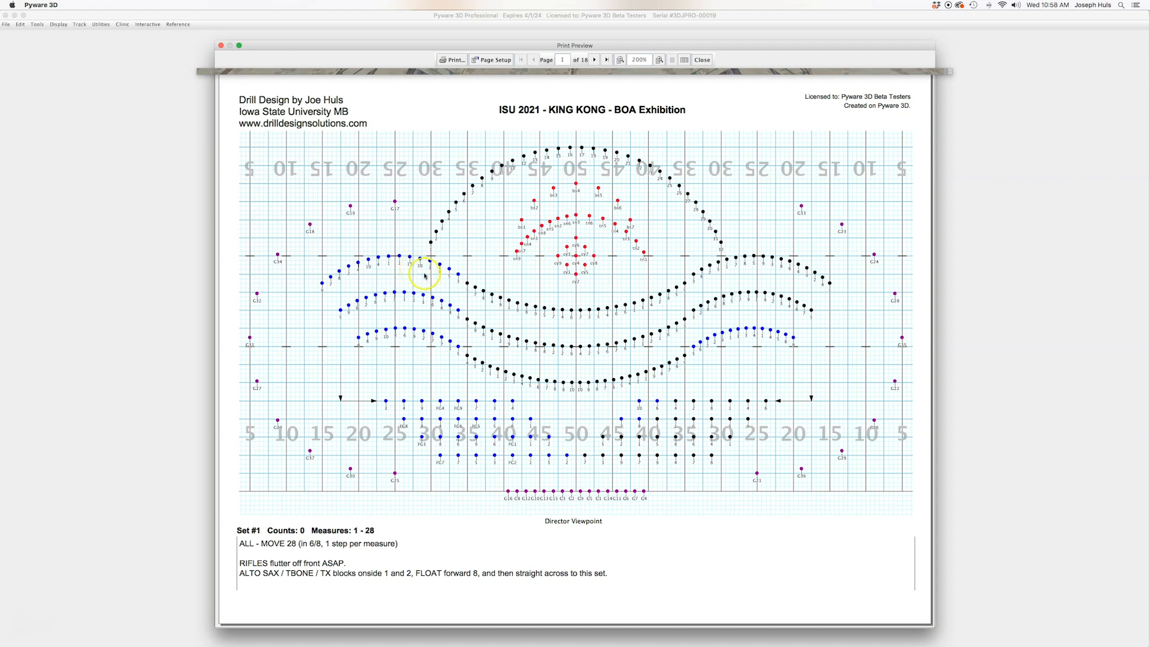
mouse_move(699, 189)
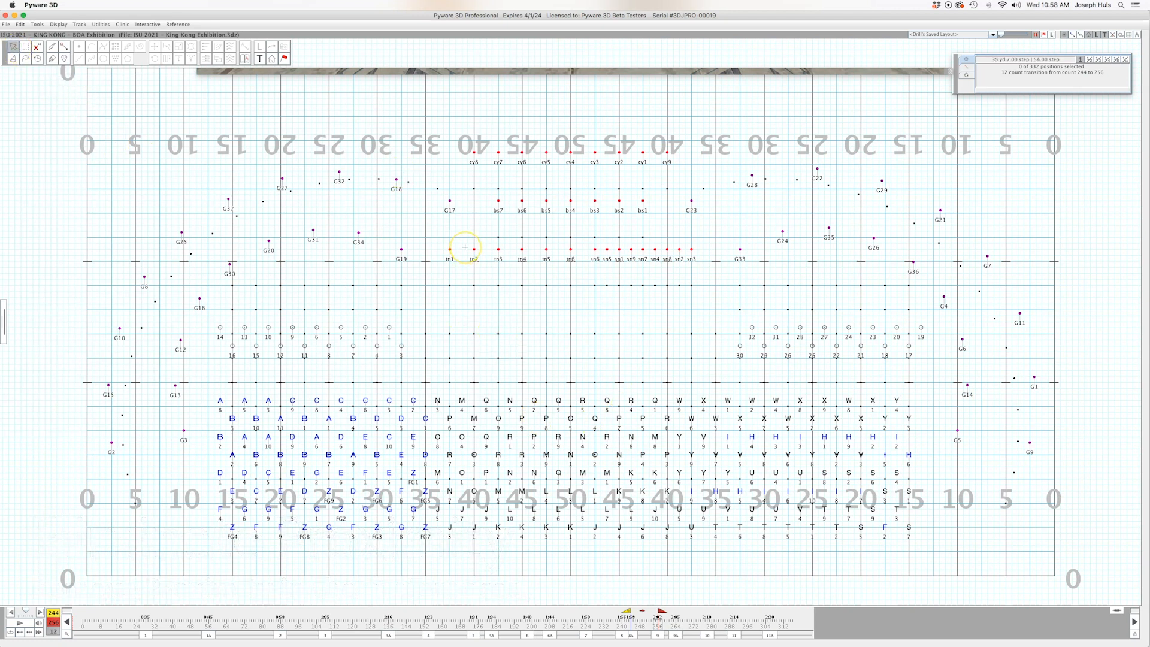
left_click_drag(466, 248, 379, 360)
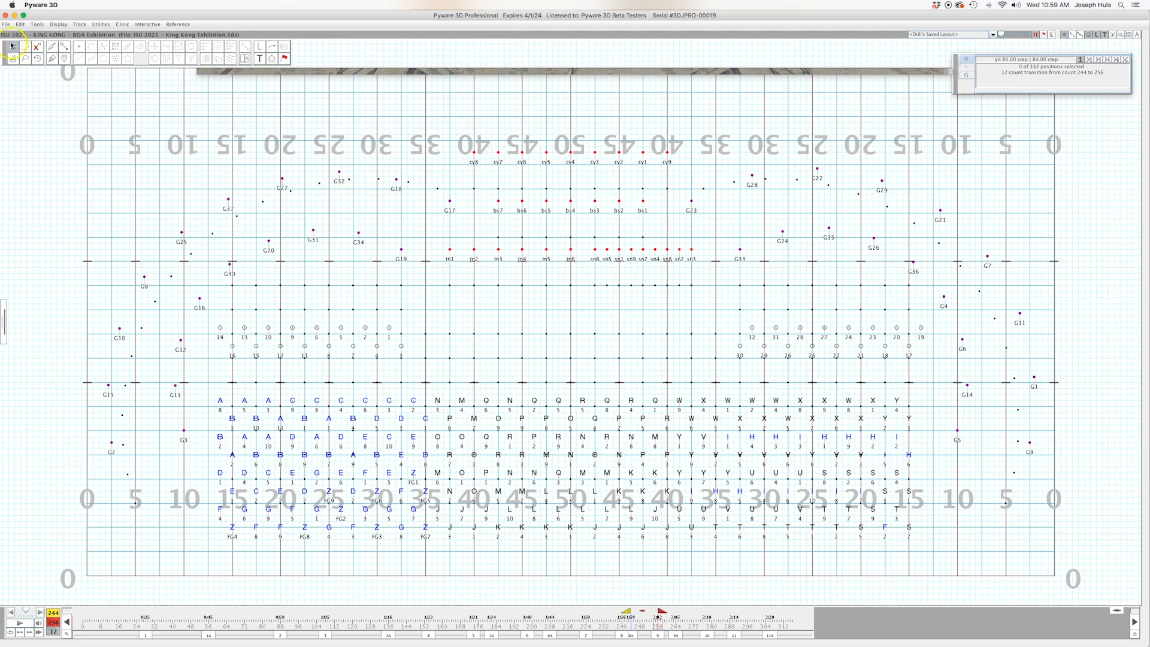
Review the Document Options Properties and Preferences tabs, then cancel without changes.
left_click(5, 23)
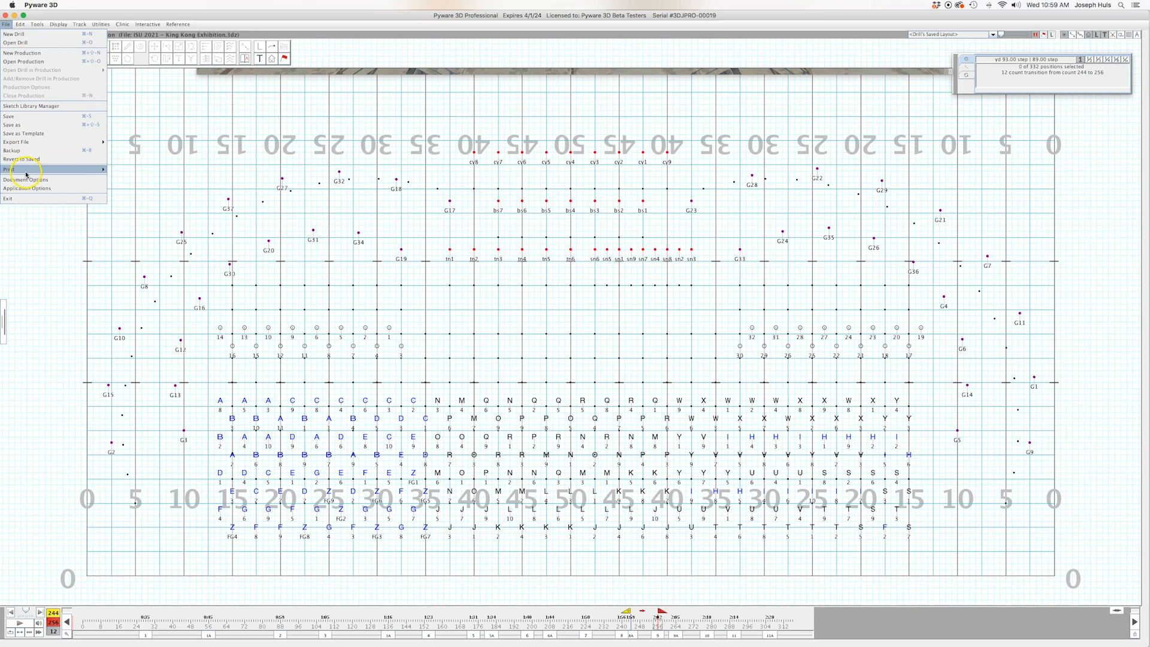
left_click(26, 180)
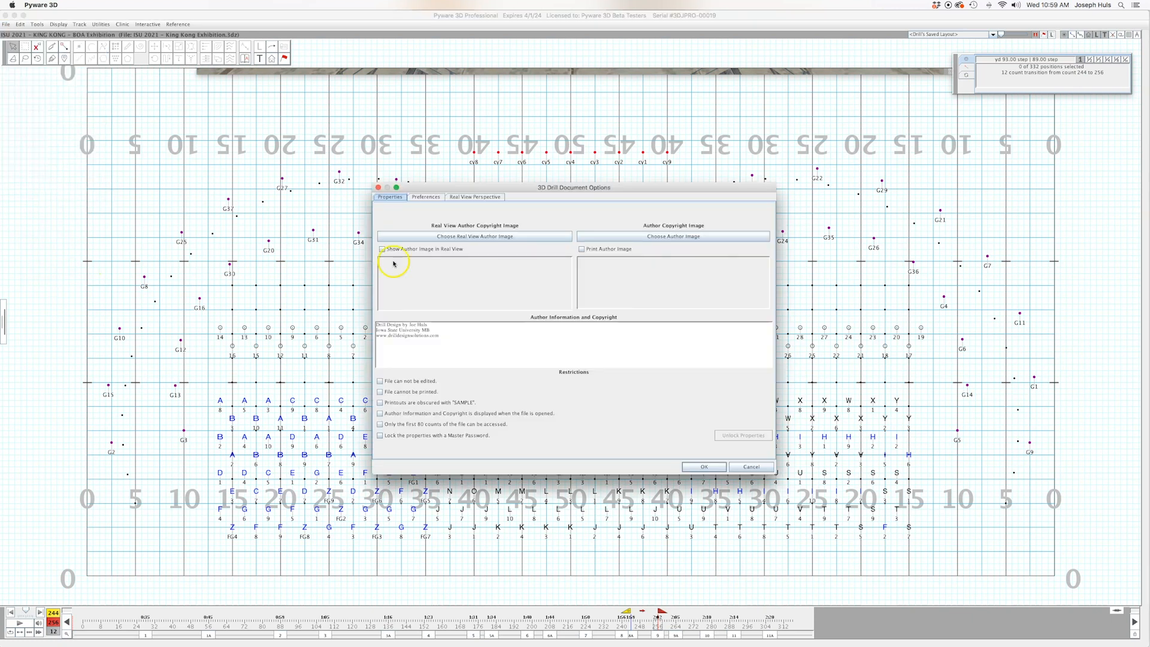
left_click(425, 197)
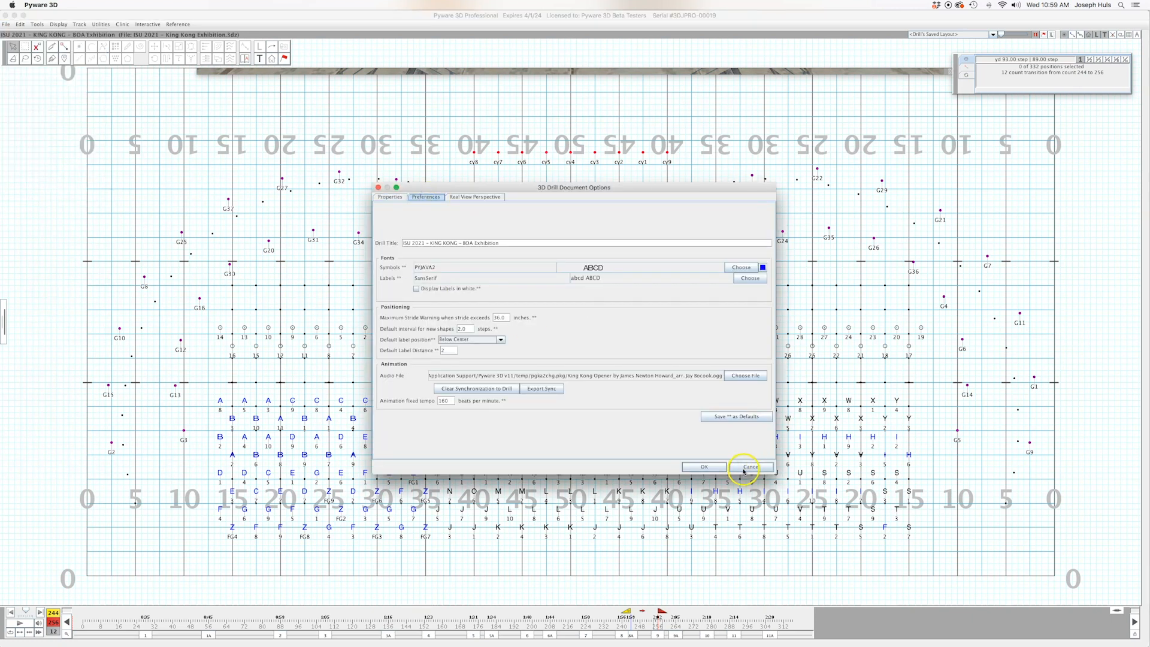
left_click(749, 467)
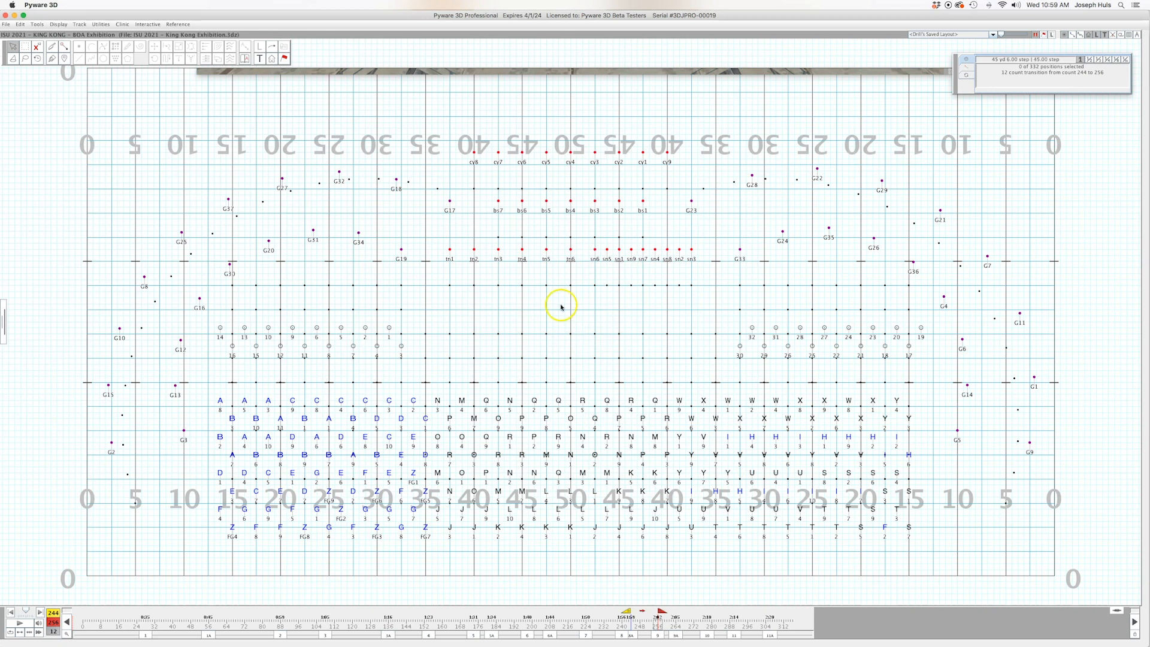
Switch to the Duluth HS 2021 – Movement 1 drill with Real View showing.
left_click(6, 24)
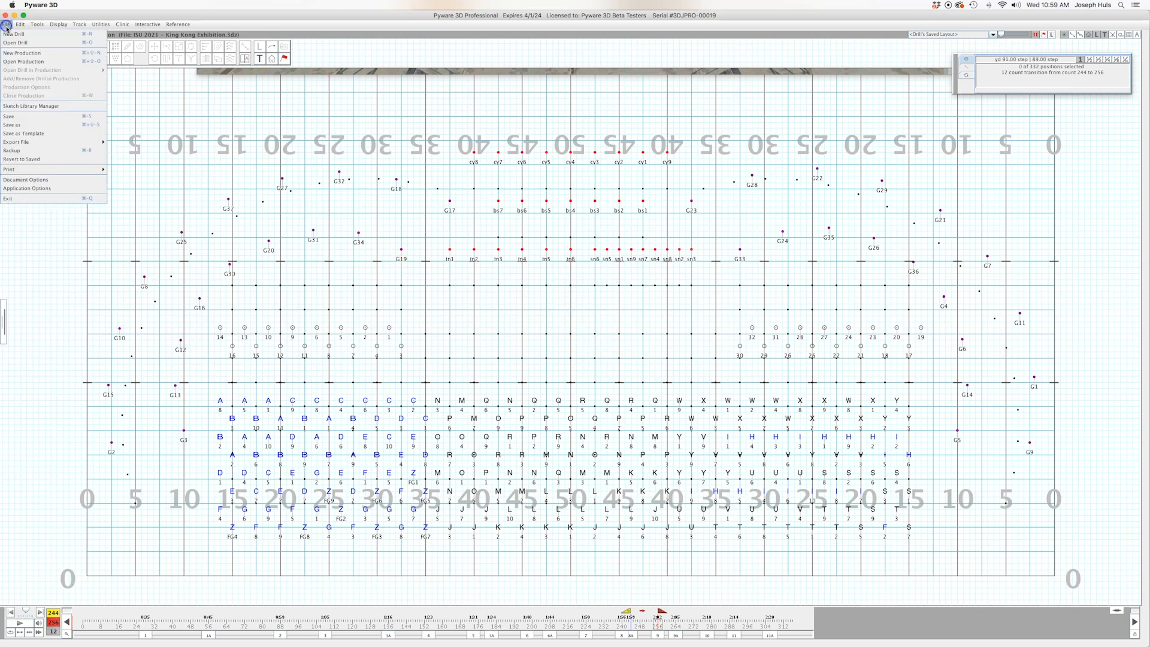
left_click(27, 188)
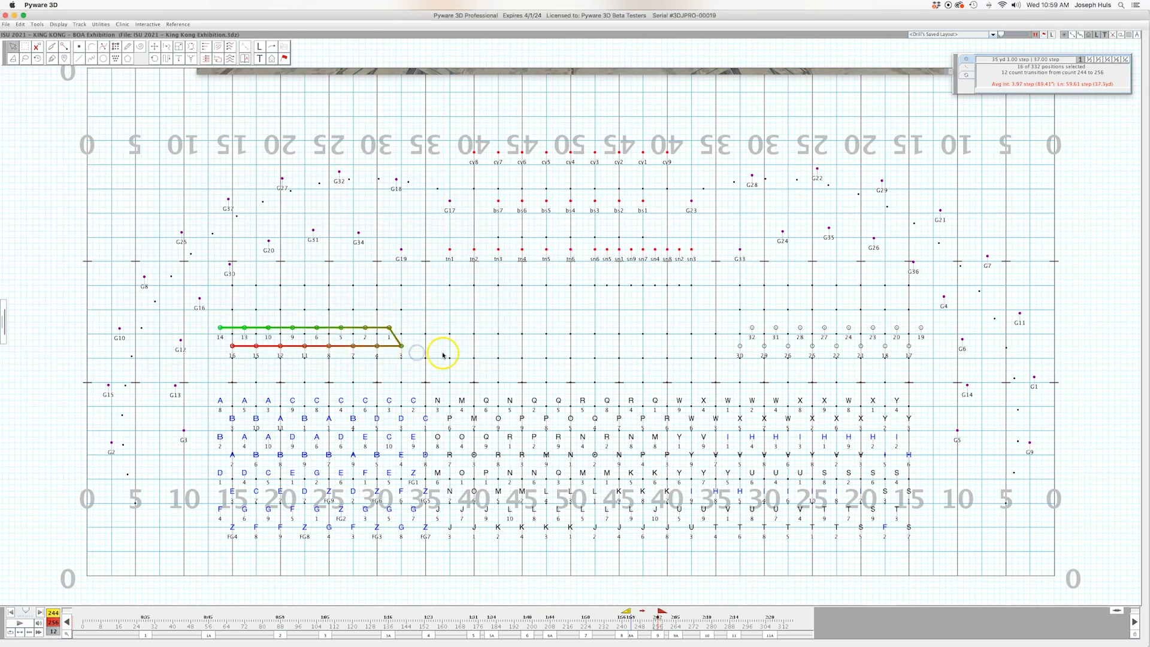
left_click(553, 316)
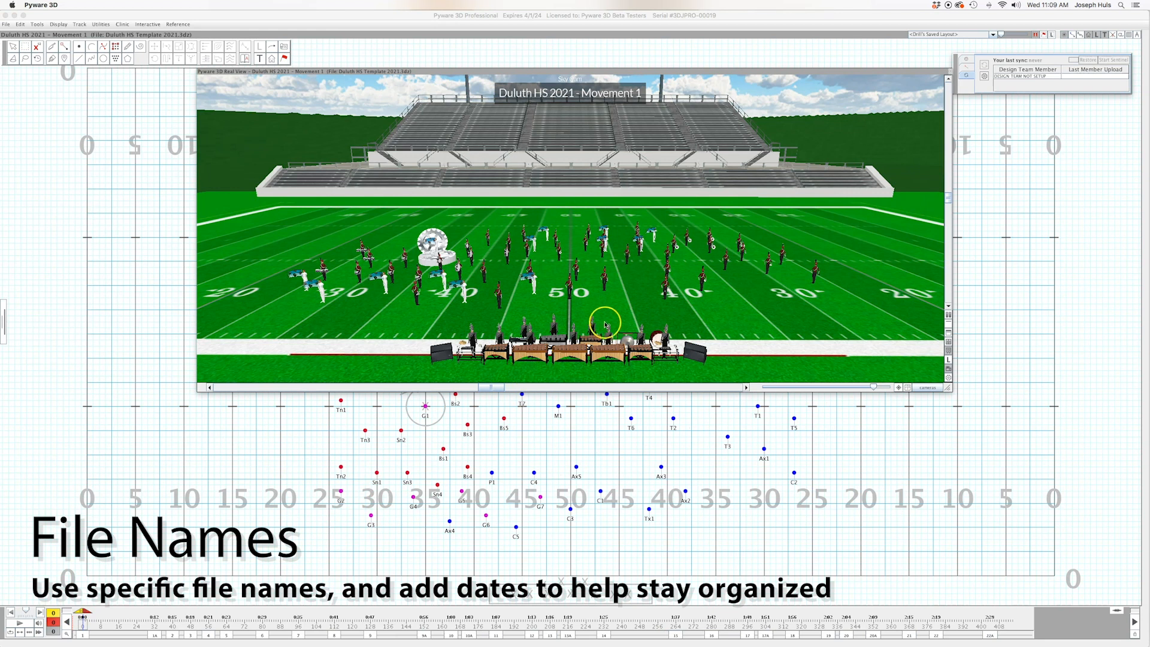
mouse_move(203, 173)
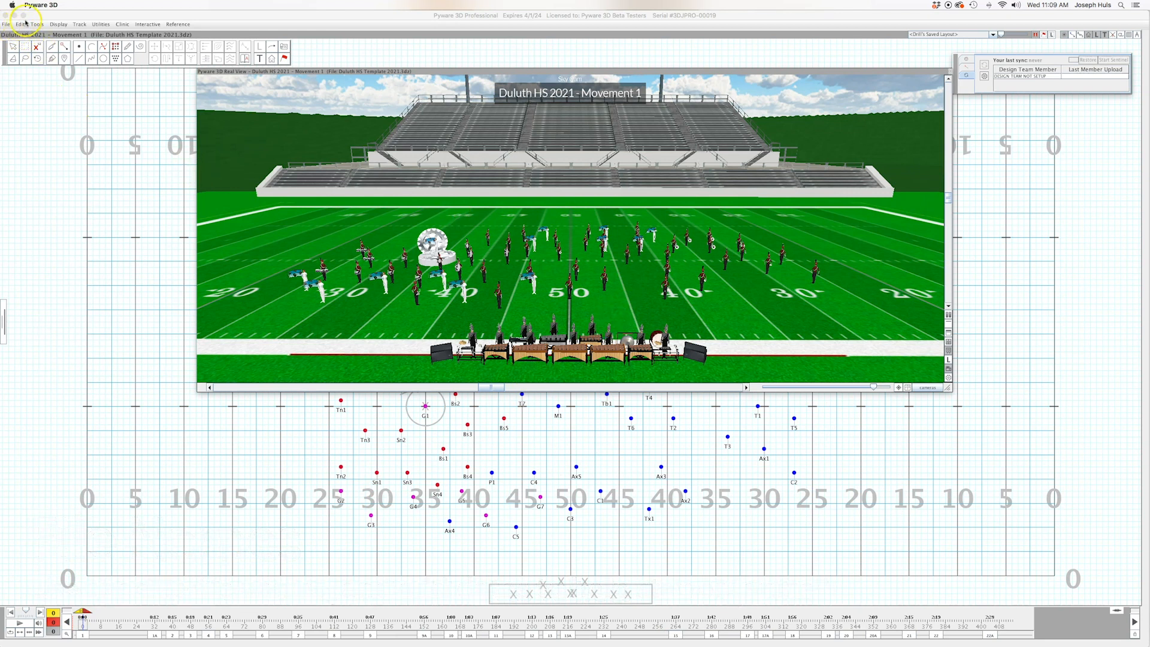
Browse Open Drill, select the Duluth HS Template 2021 file, then dismiss the browser.
left_click(6, 24)
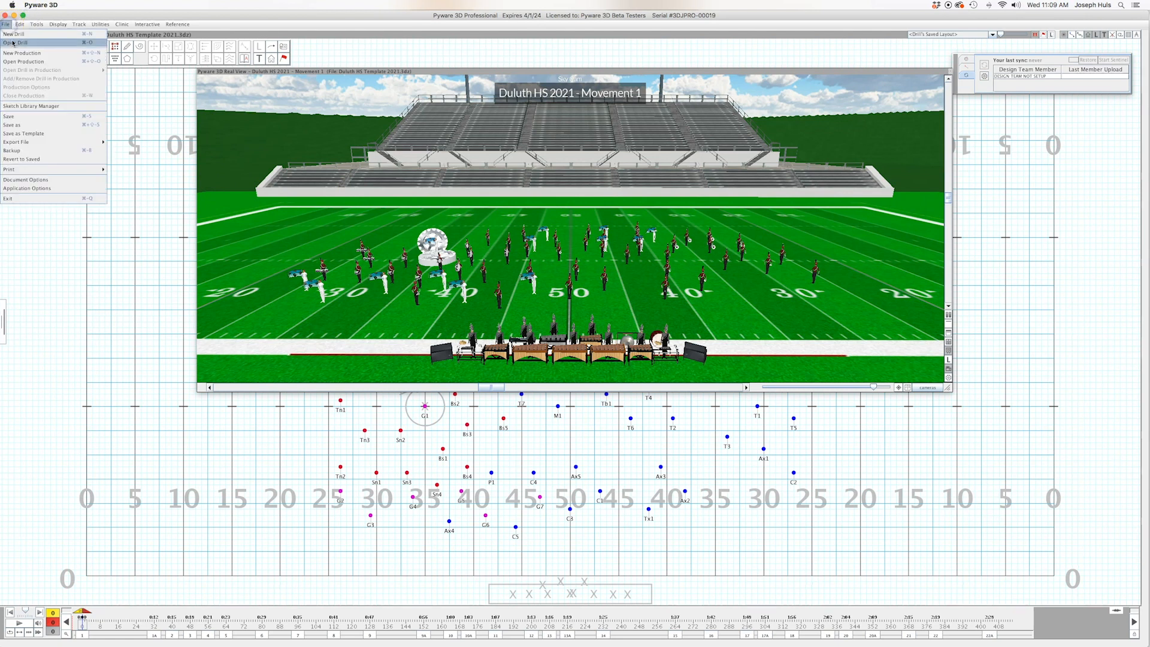
left_click(16, 42)
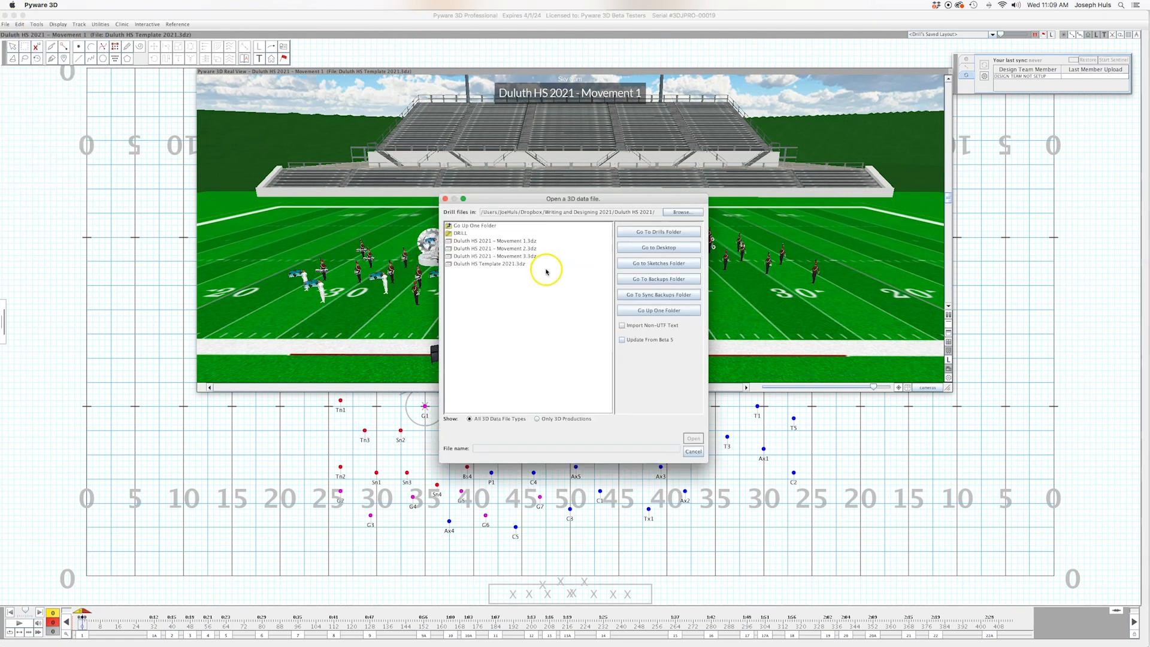
left_click(493, 263)
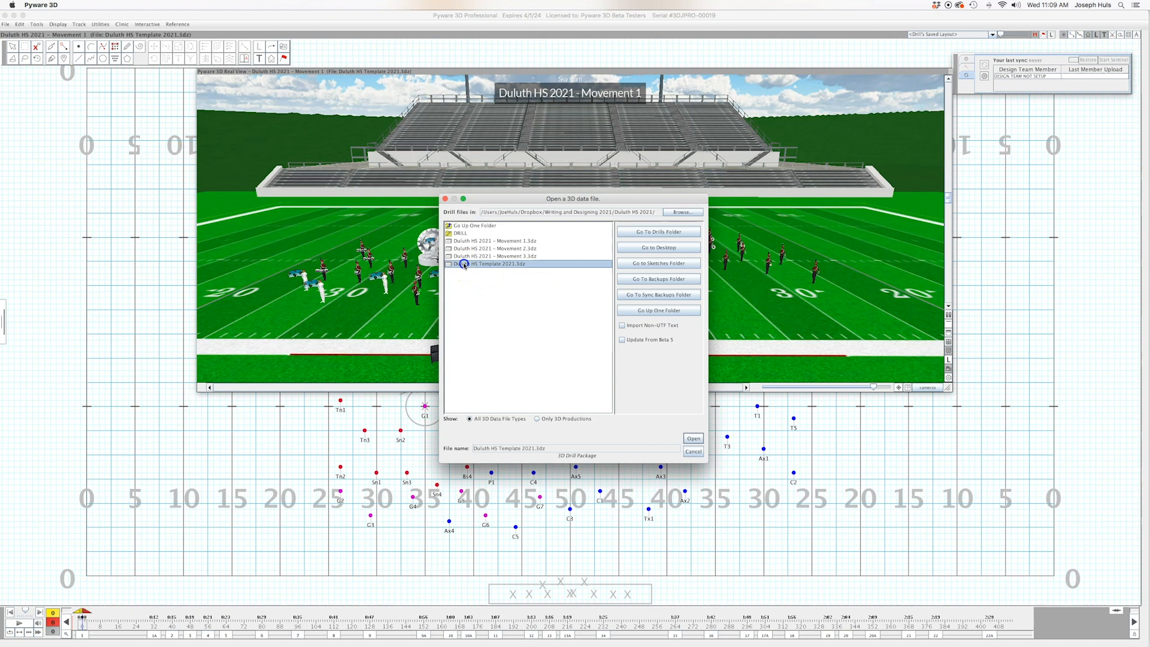
left_click(692, 438)
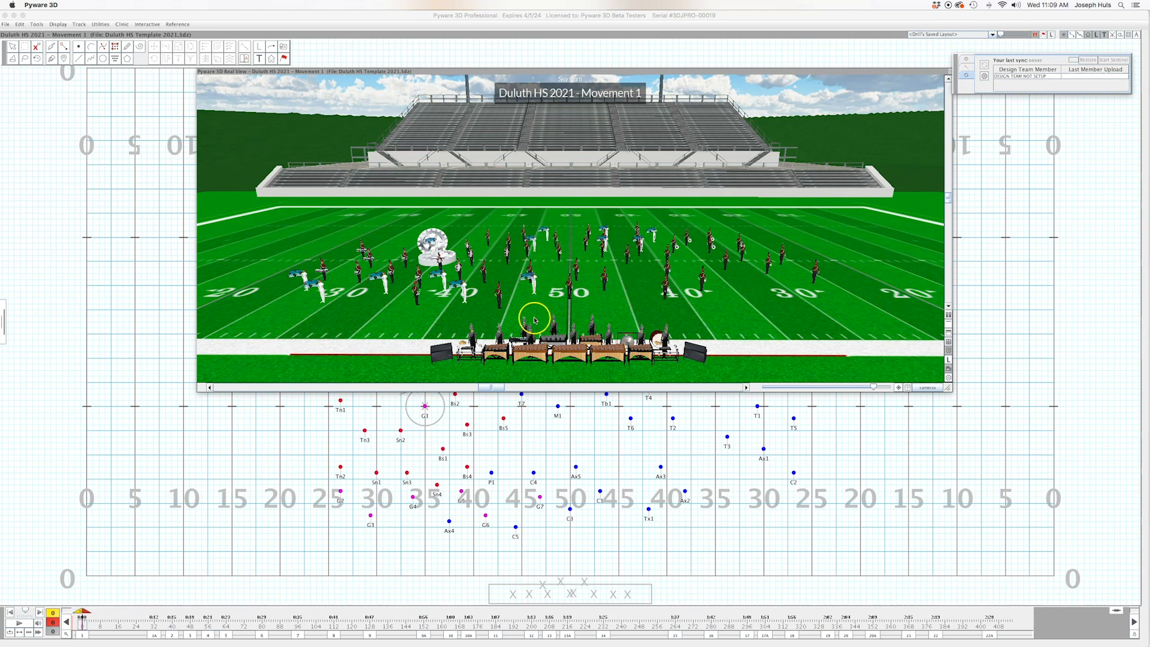
mouse_move(348, 549)
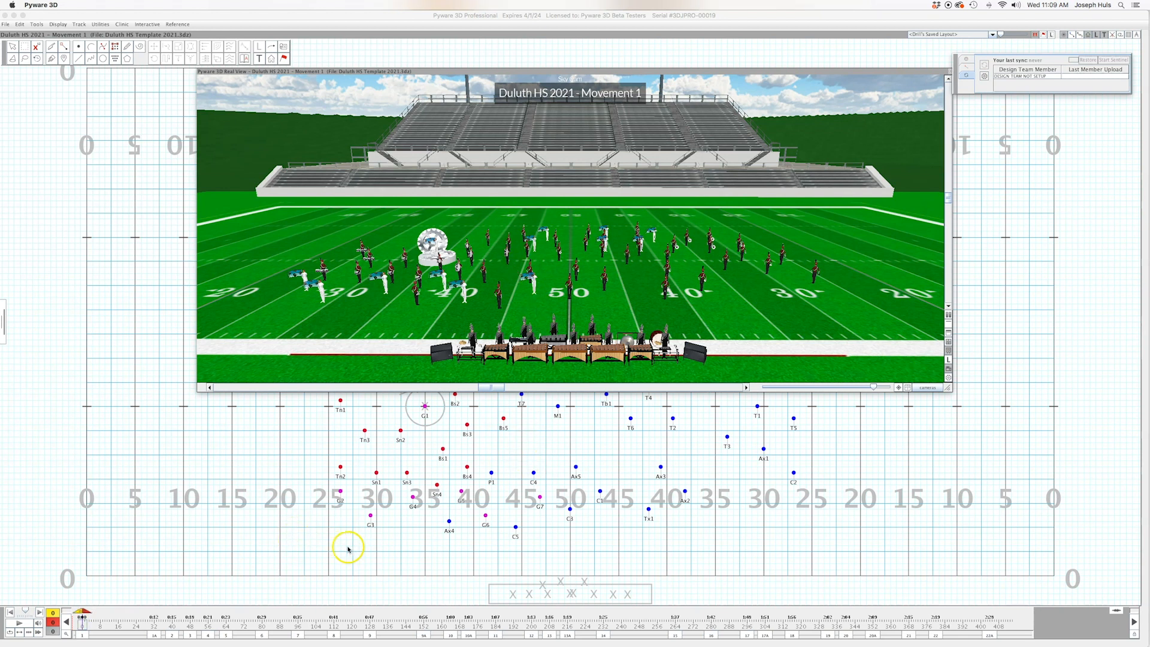
Reopen the drill browser and compare Movement 1 and 2, ending on Movement 3.
left_click(5, 24)
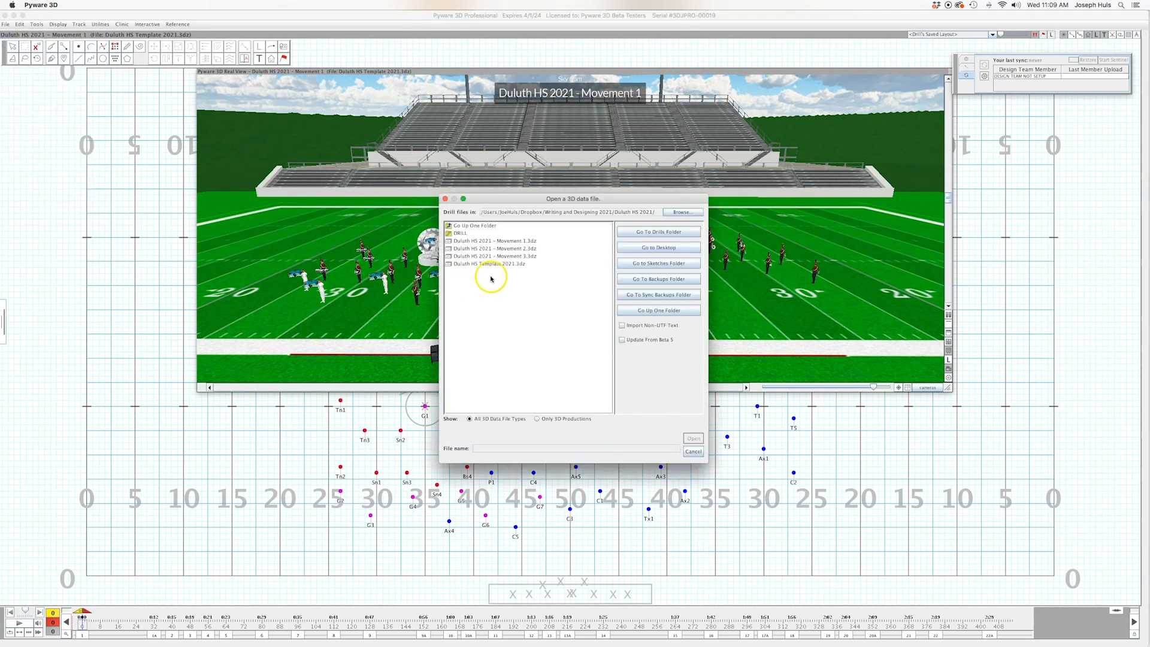
left_click(493, 241)
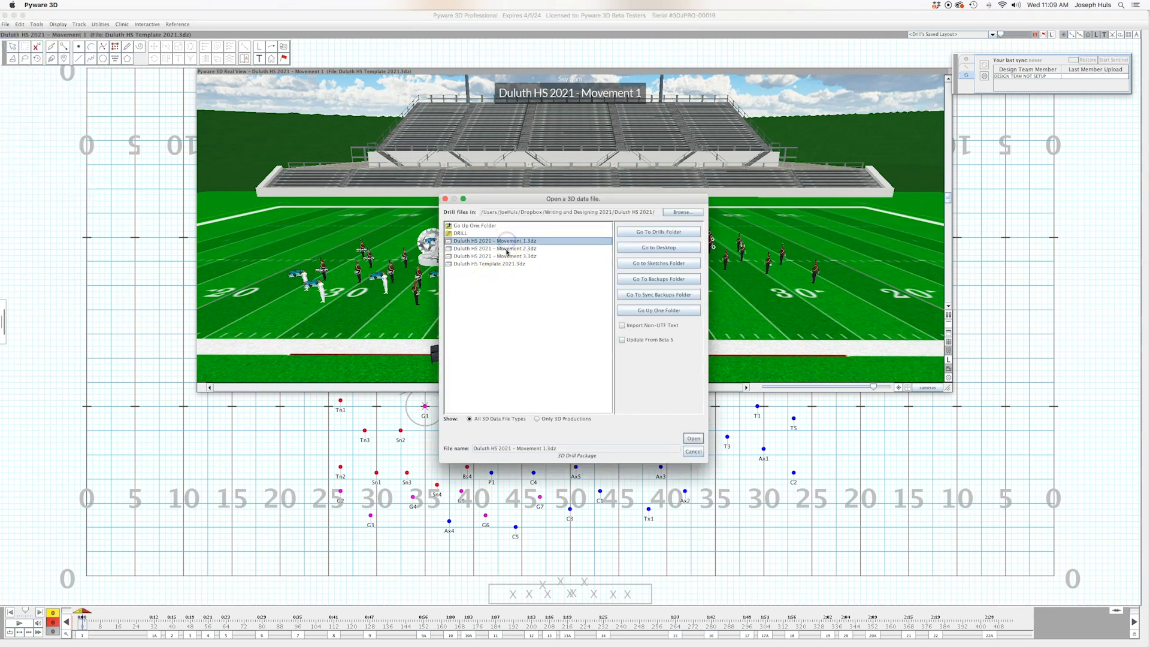
left_click(496, 248)
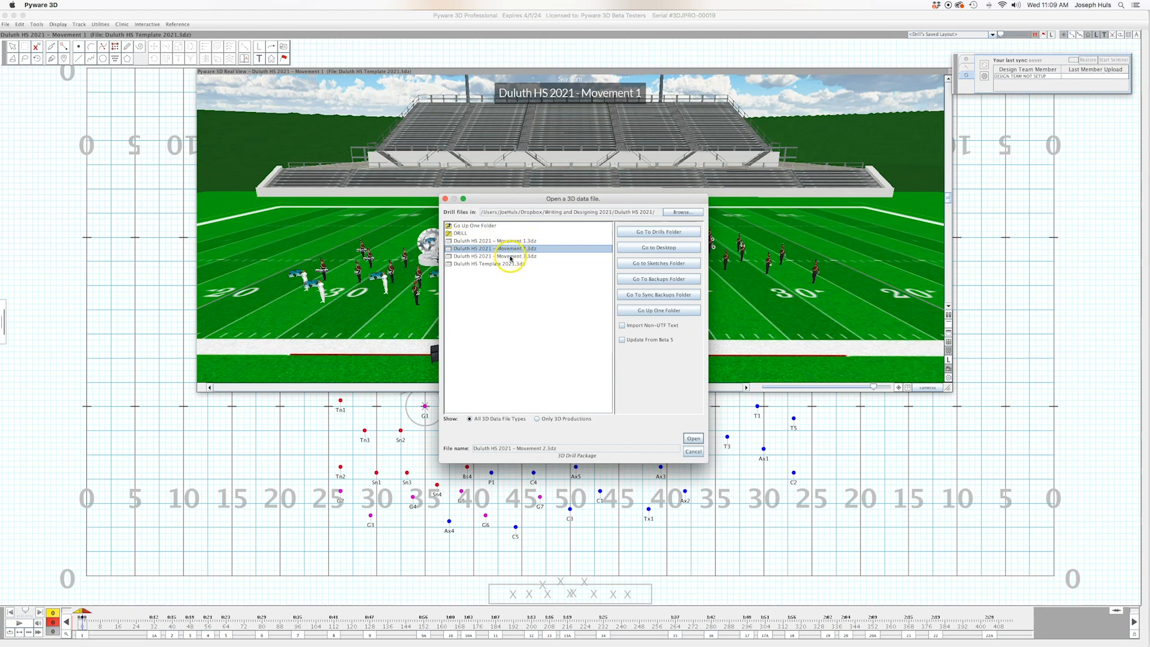
left_click(495, 241)
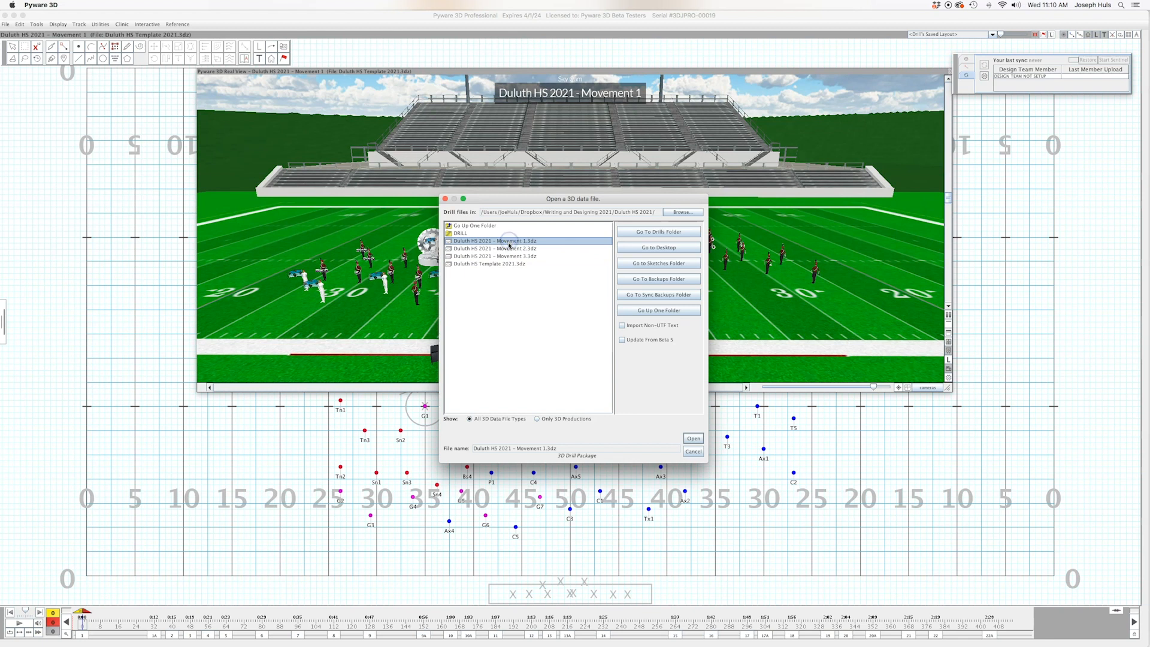
left_click(496, 248)
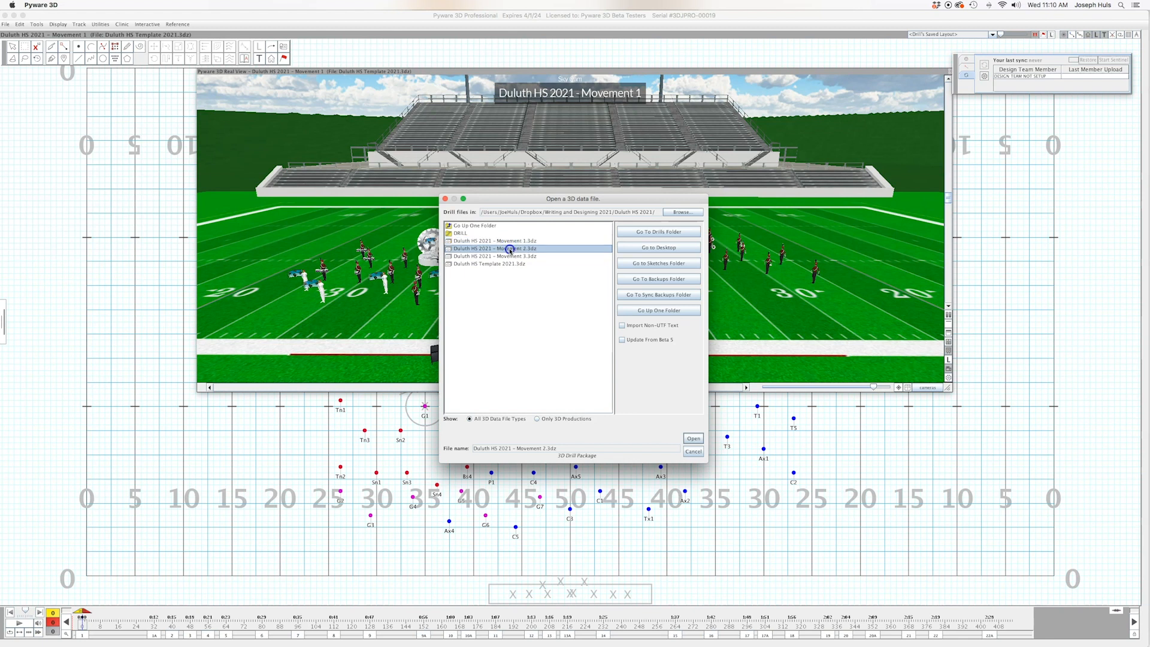
left_click(494, 240)
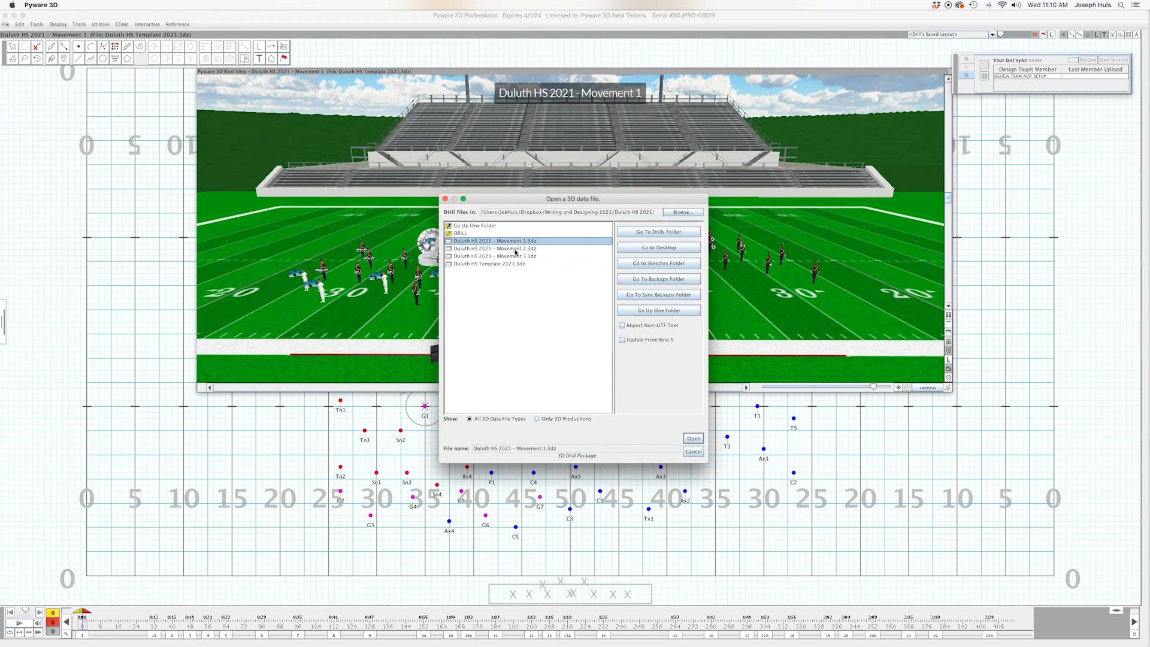
left_click(494, 248)
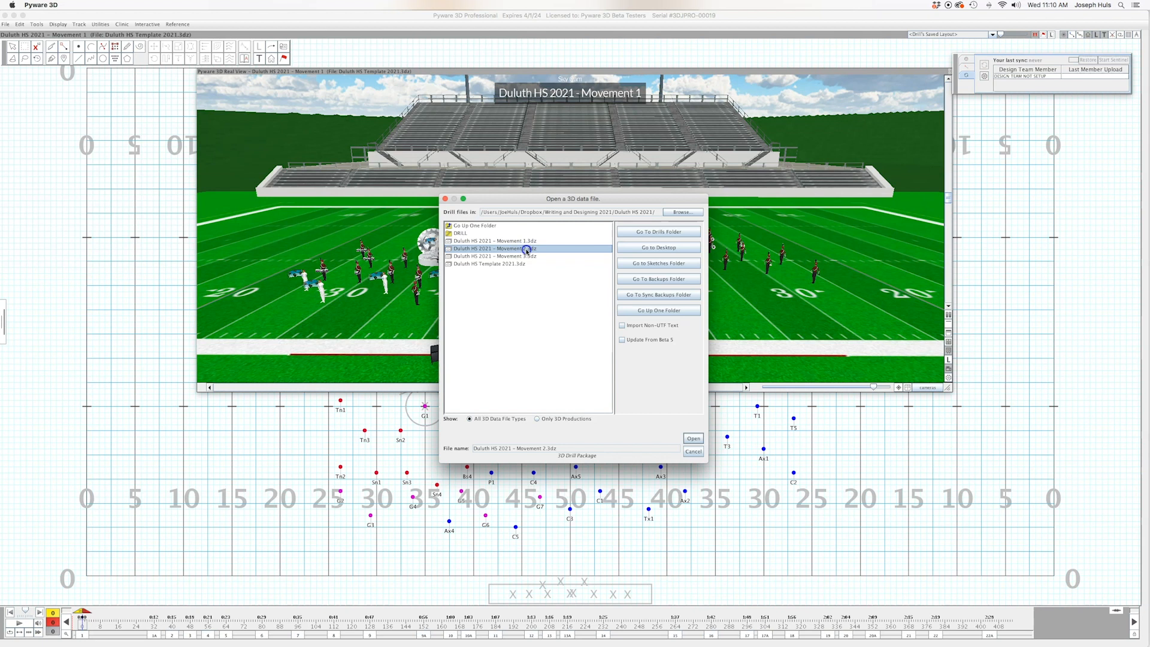
mouse_move(554, 284)
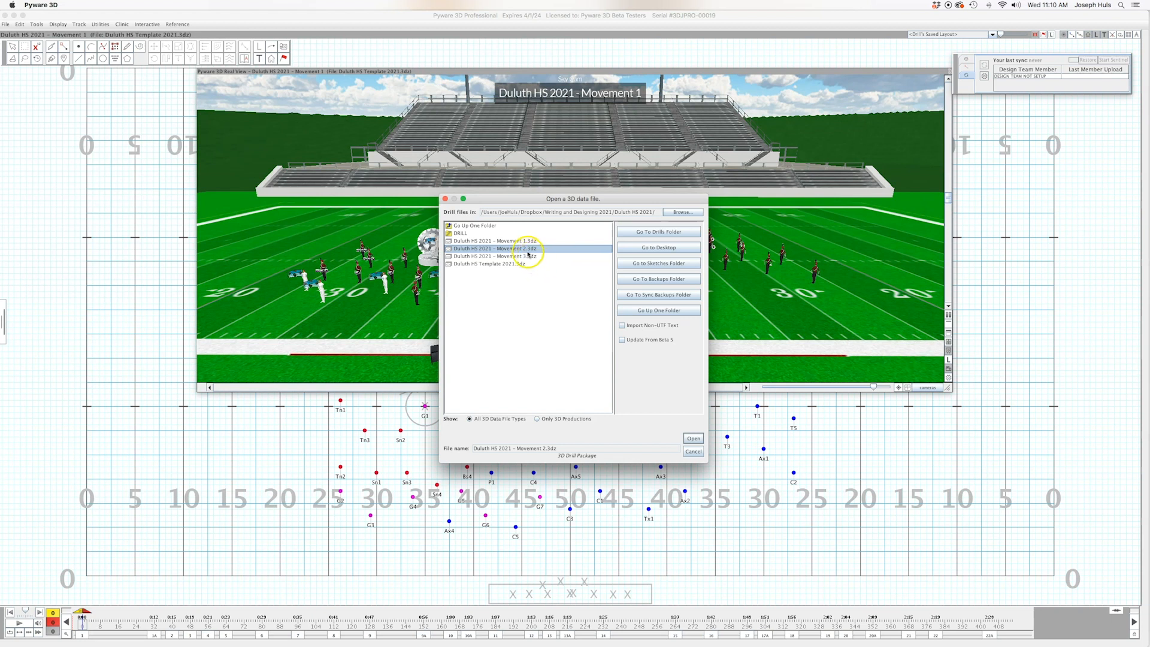
mouse_move(562, 252)
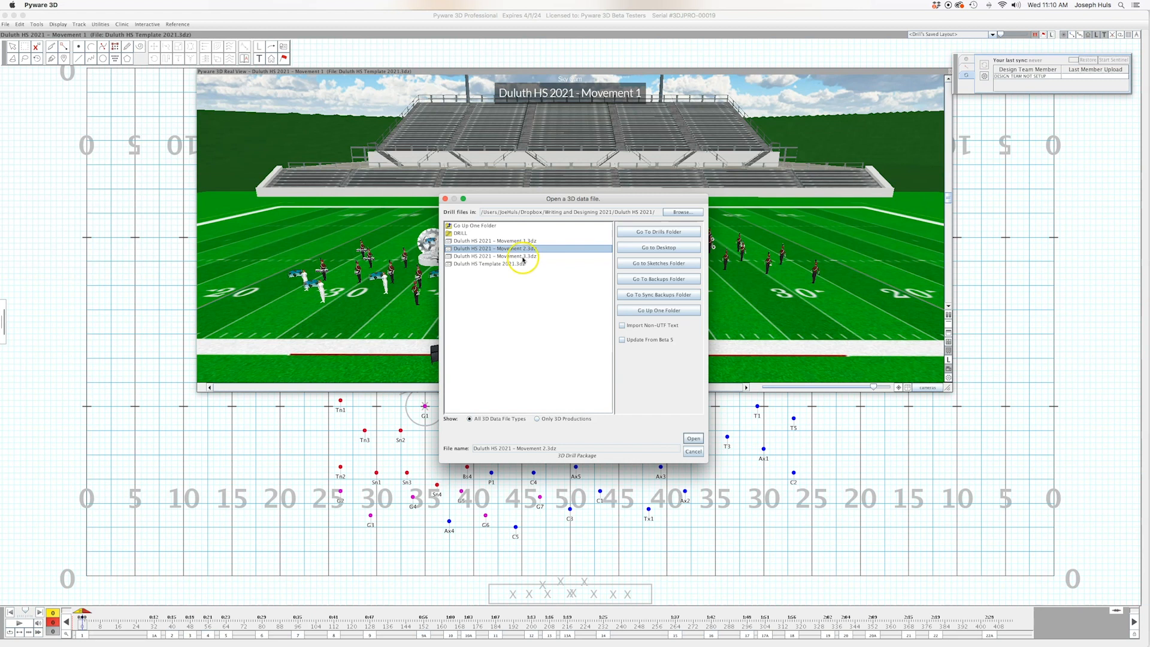
left_click(499, 256)
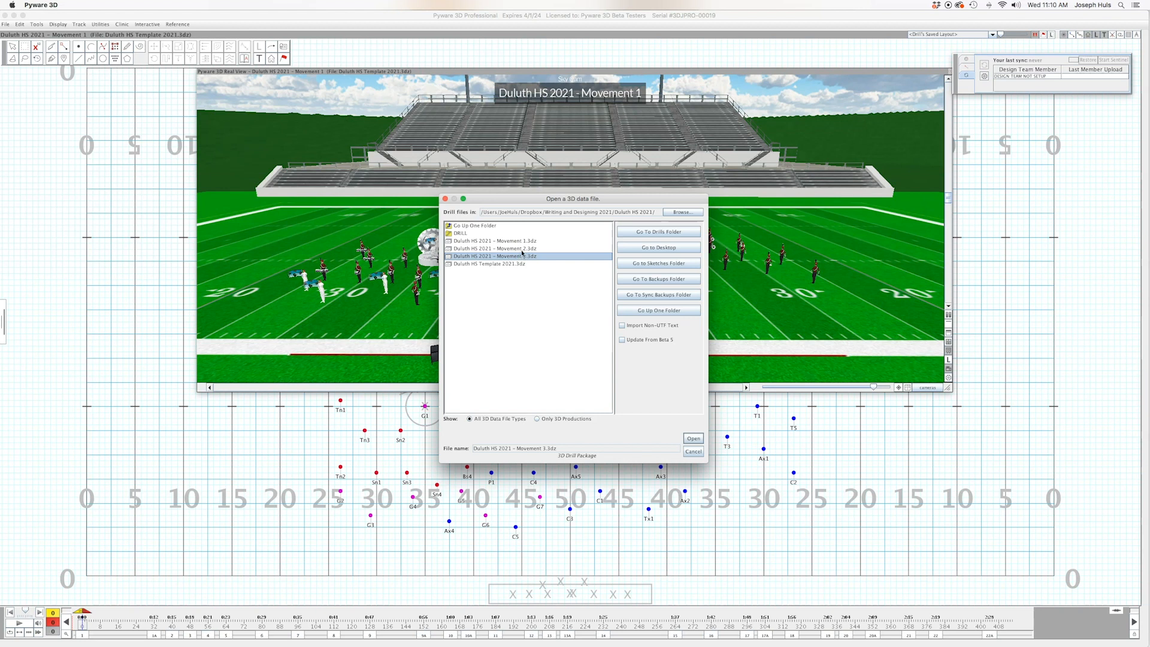
mouse_move(532, 258)
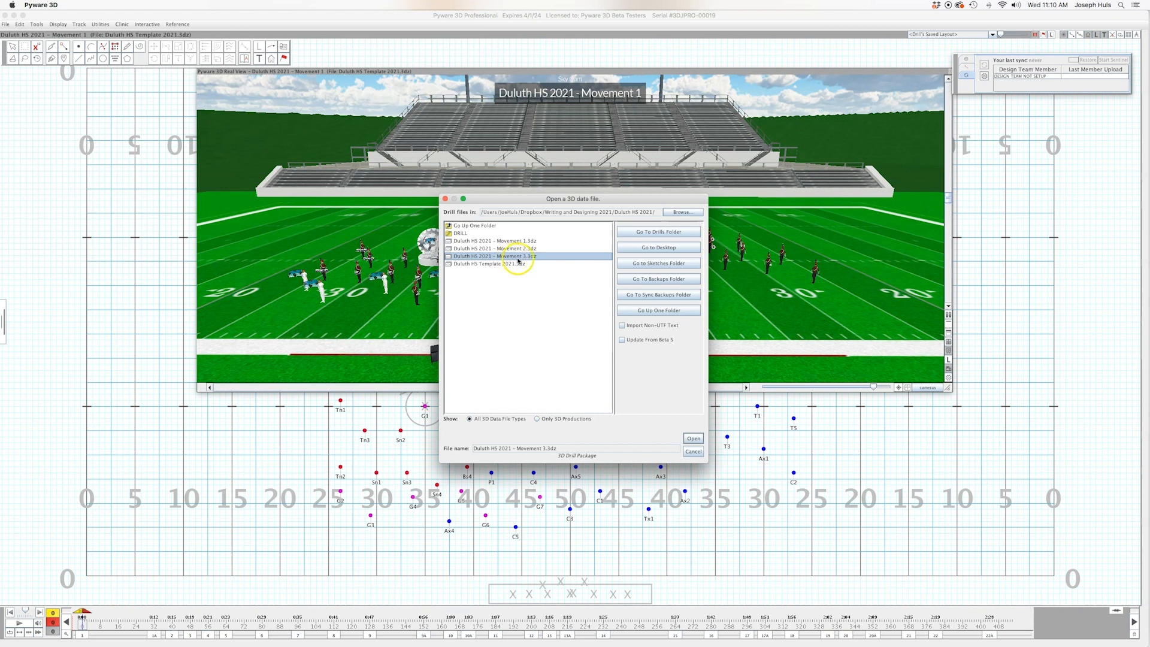
mouse_move(539, 261)
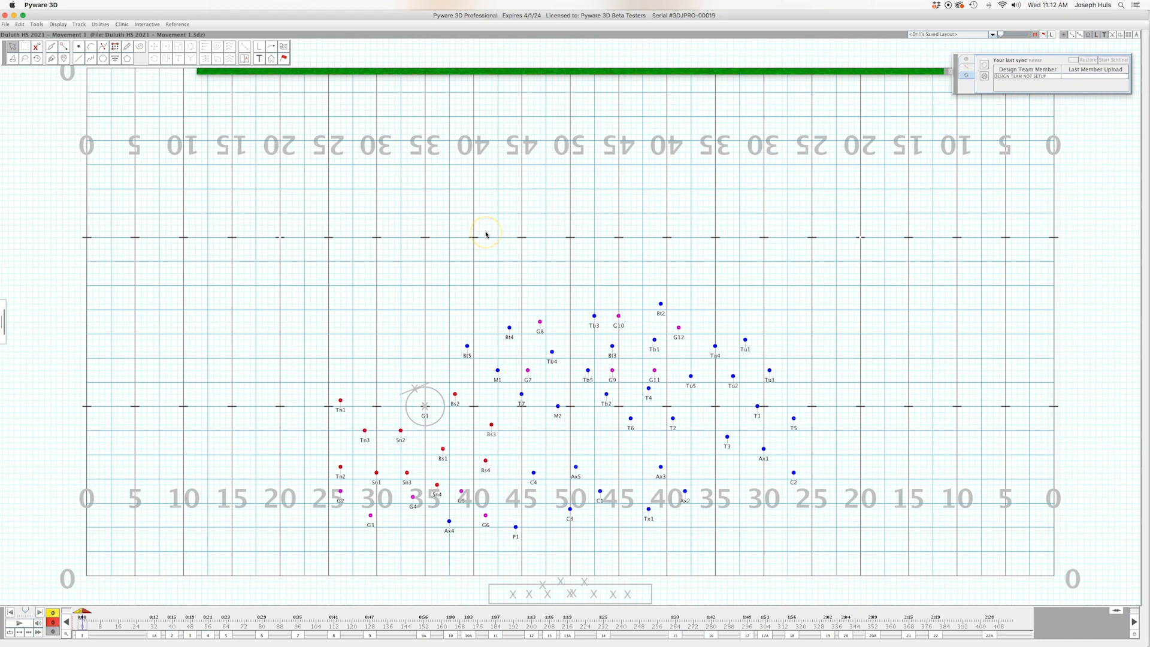
mouse_move(457, 236)
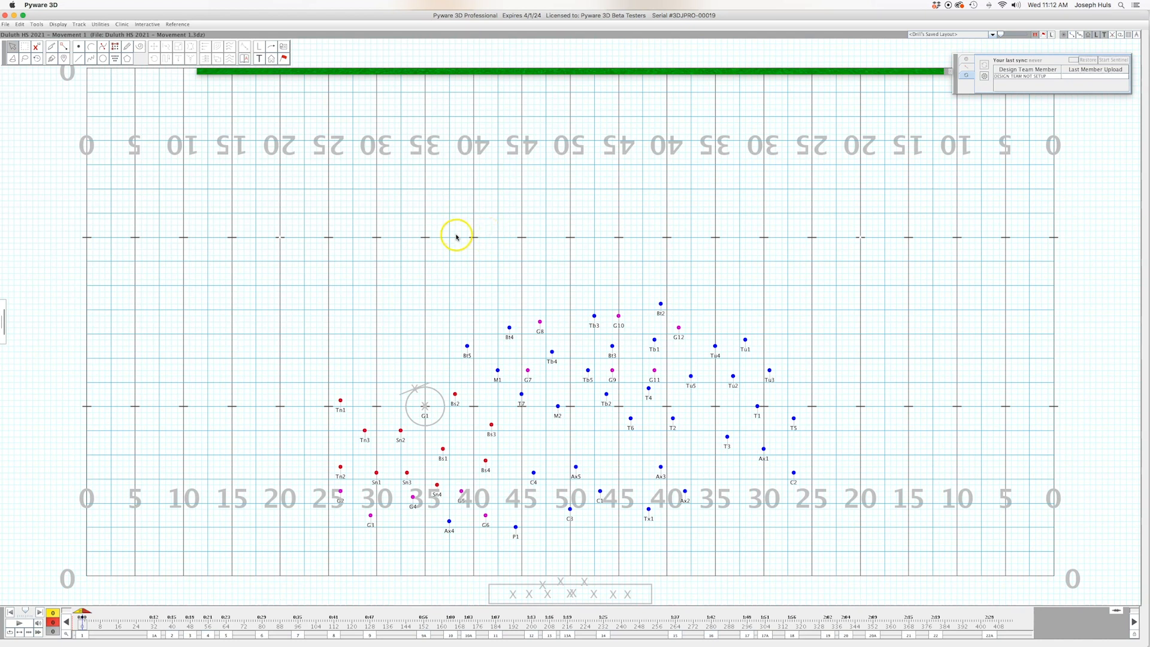
Open the Duluth HS 2021 drill with boundary markers on both 20-yard lines.
left_click(455, 236)
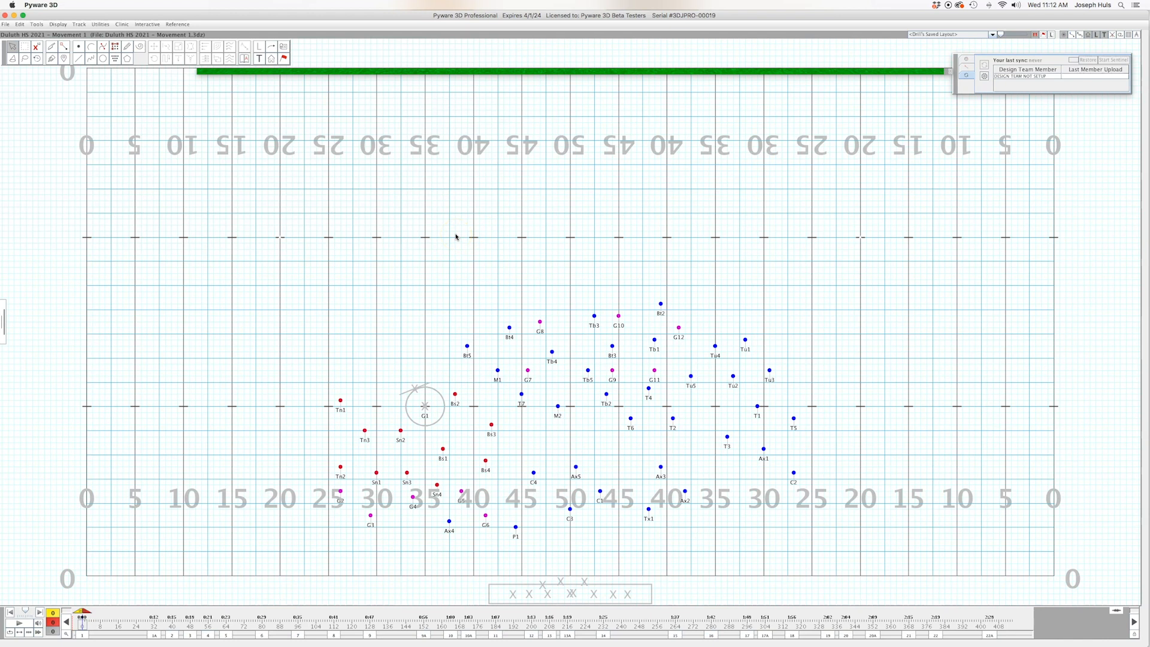
left_click(14, 46)
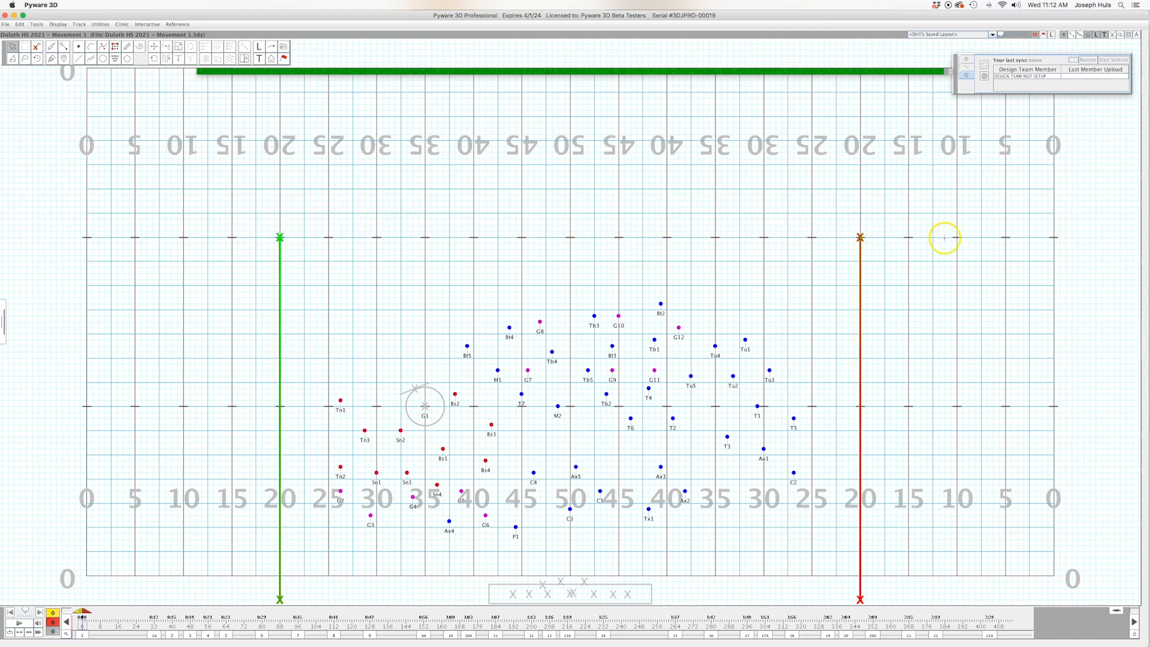
mouse_move(808, 50)
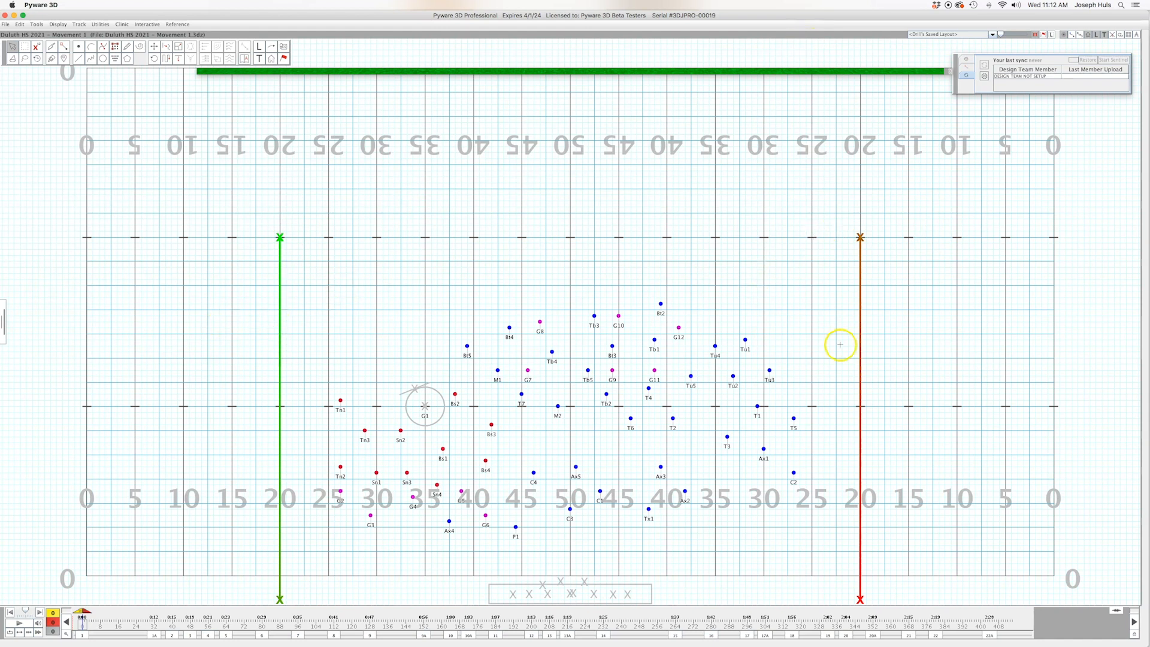
mouse_move(849, 338)
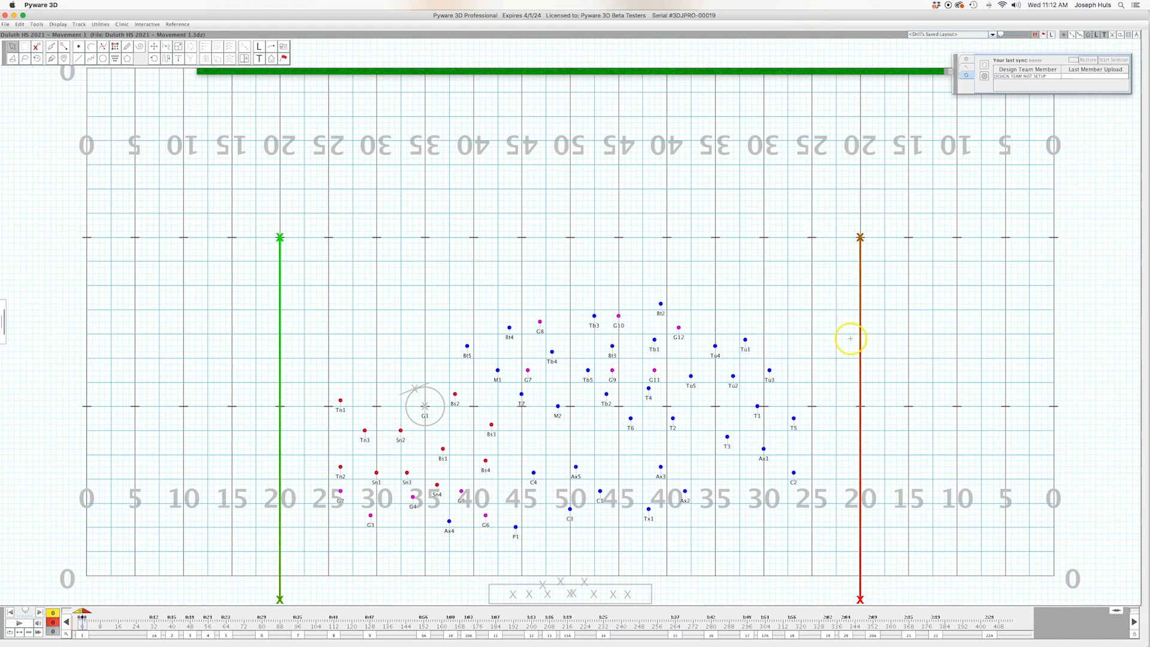
mouse_move(323, 326)
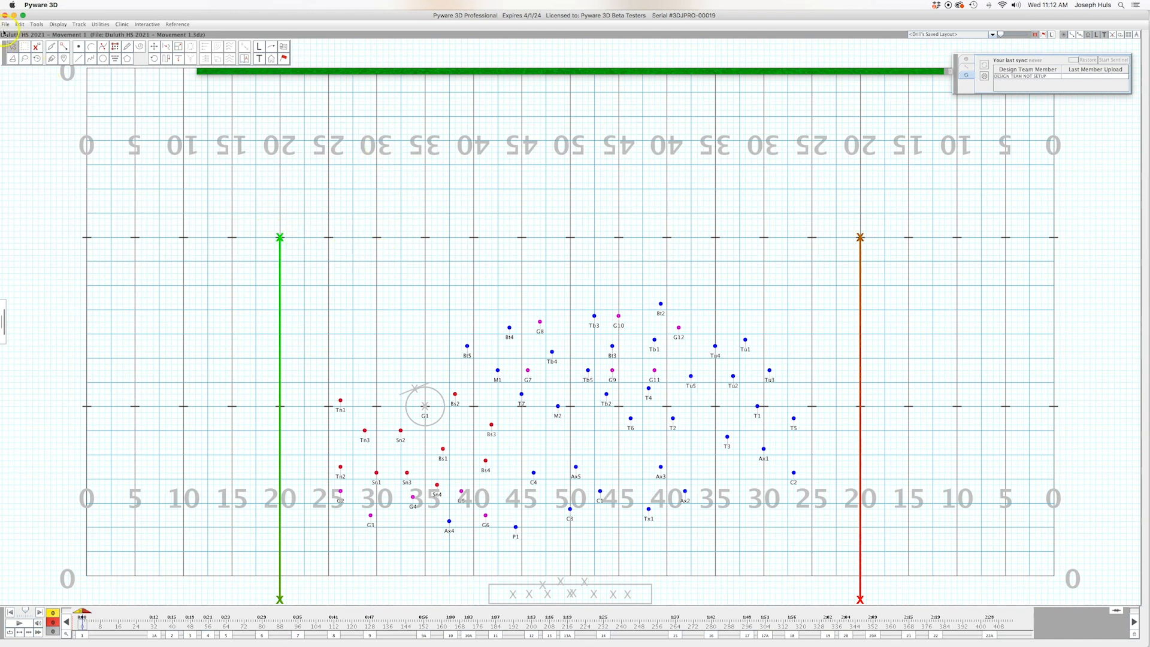
Save the drill and print charts with 'Zoom chart for largest printout' enabled.
left_click(5, 24)
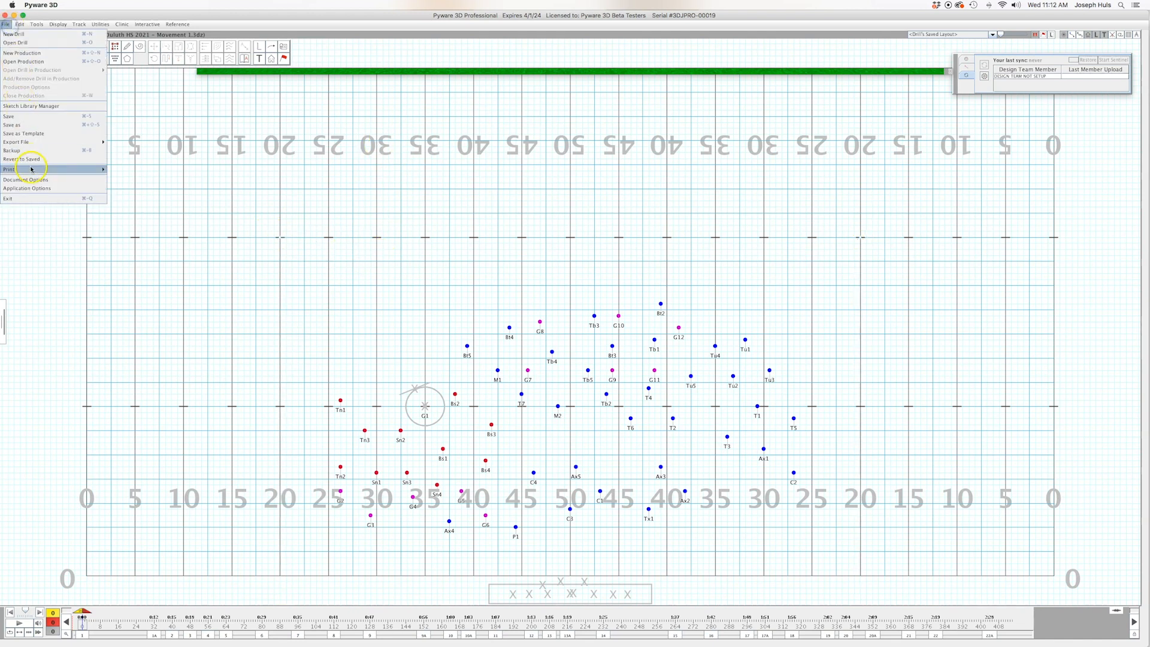
left_click(8, 169)
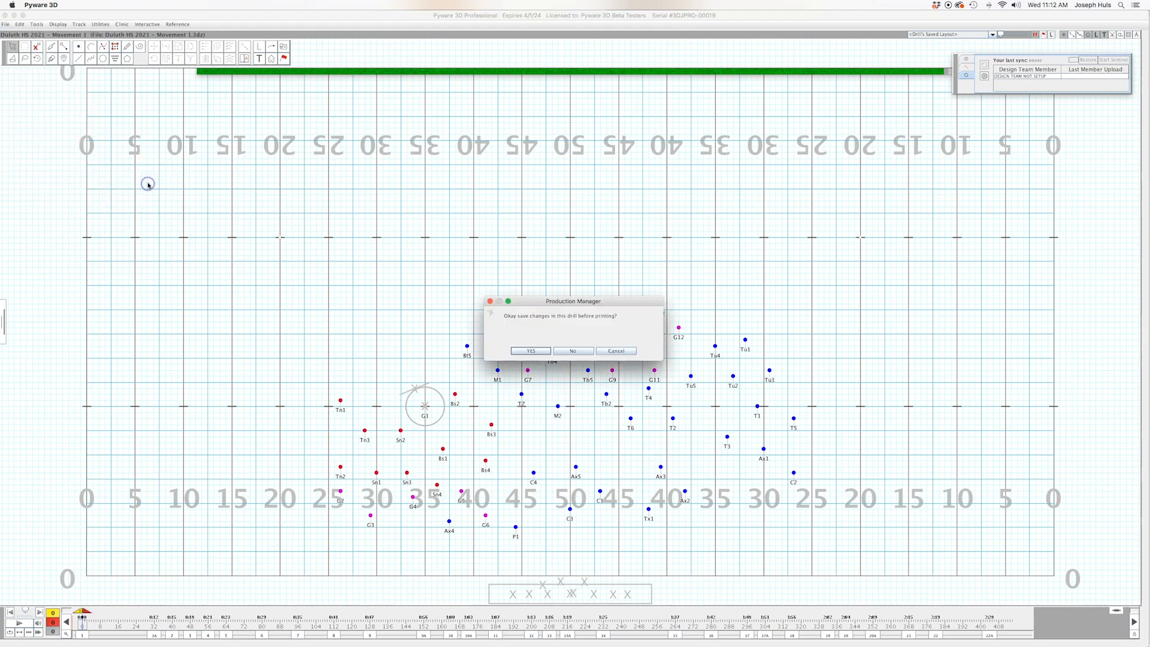
left_click(572, 350)
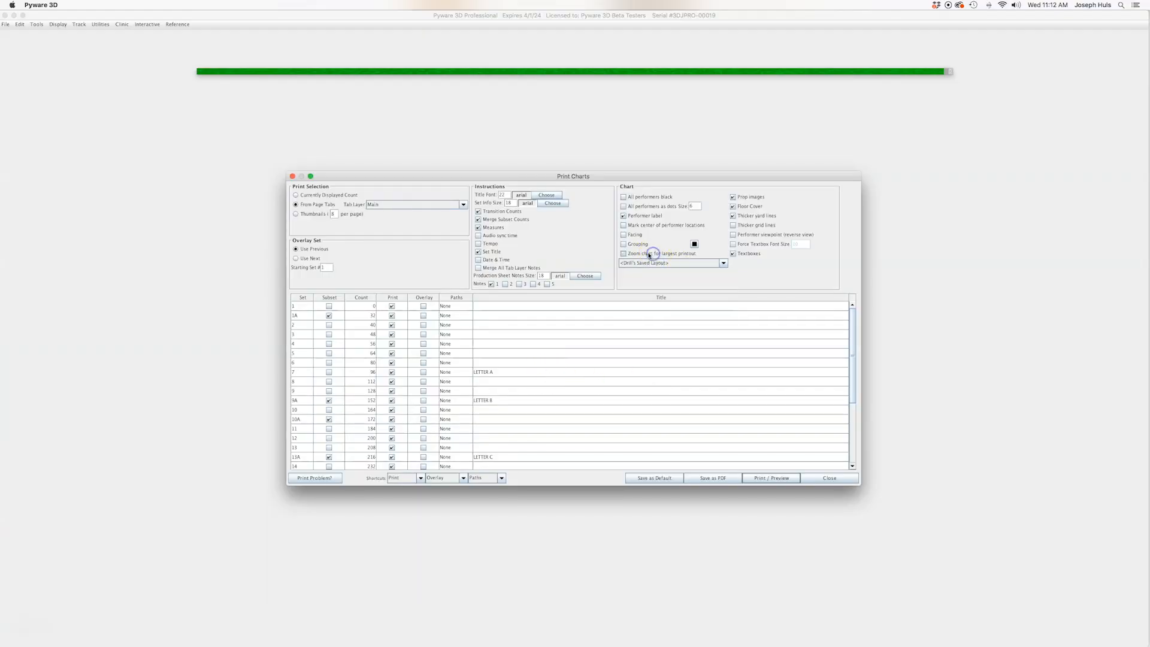
left_click(625, 252)
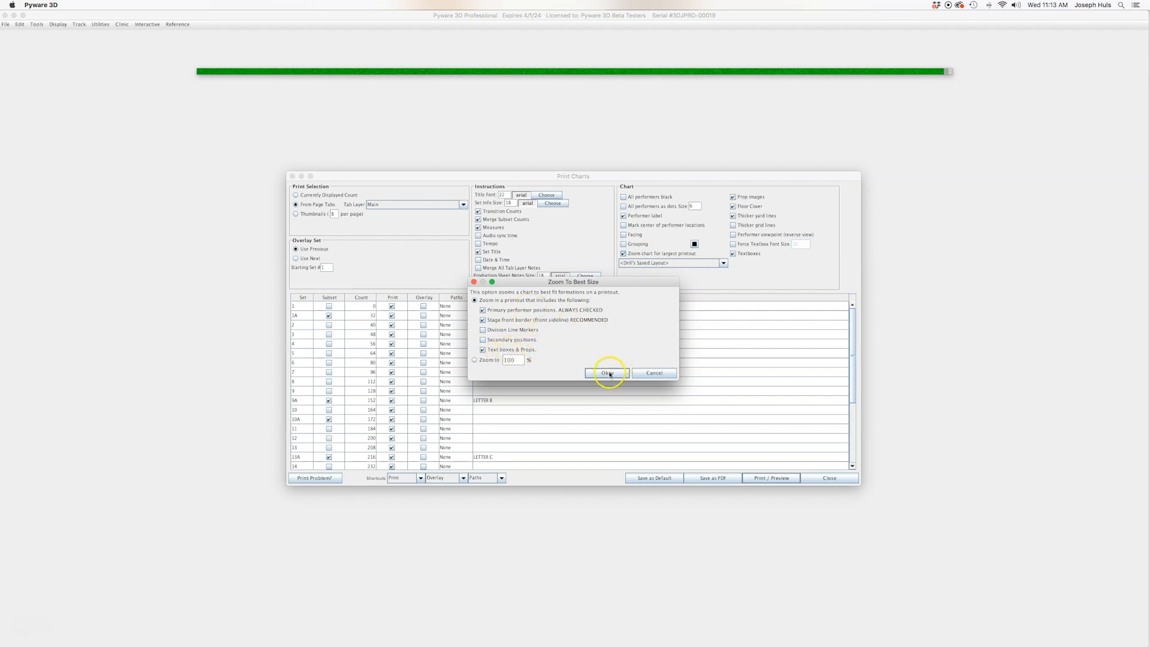
left_click(608, 373)
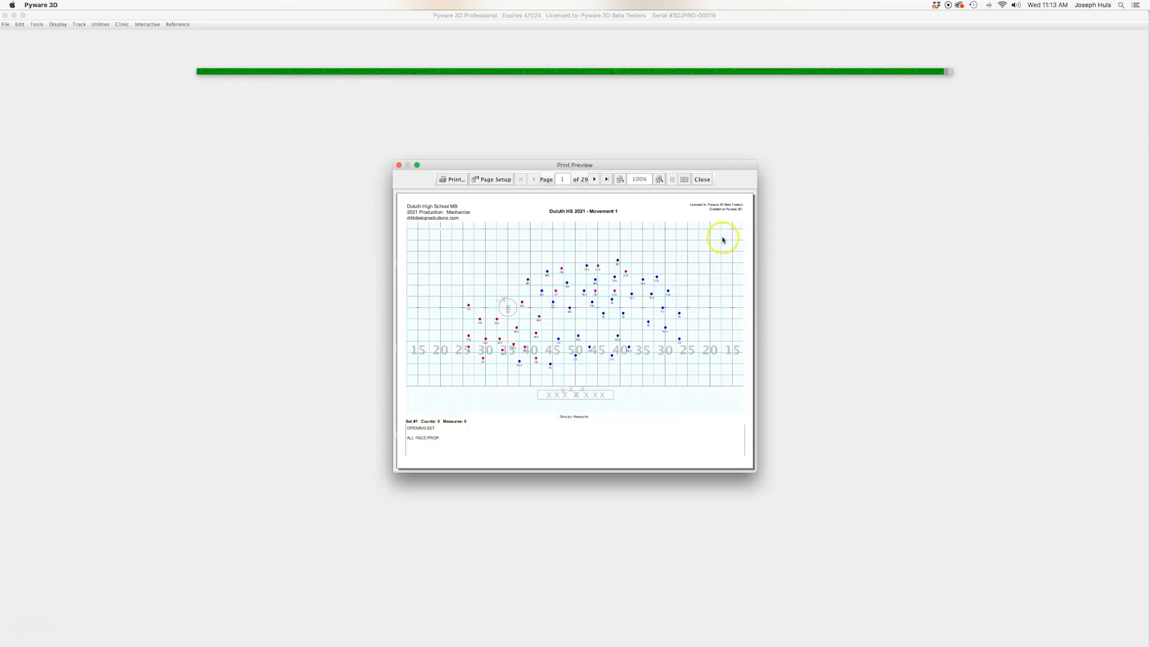
mouse_move(408, 223)
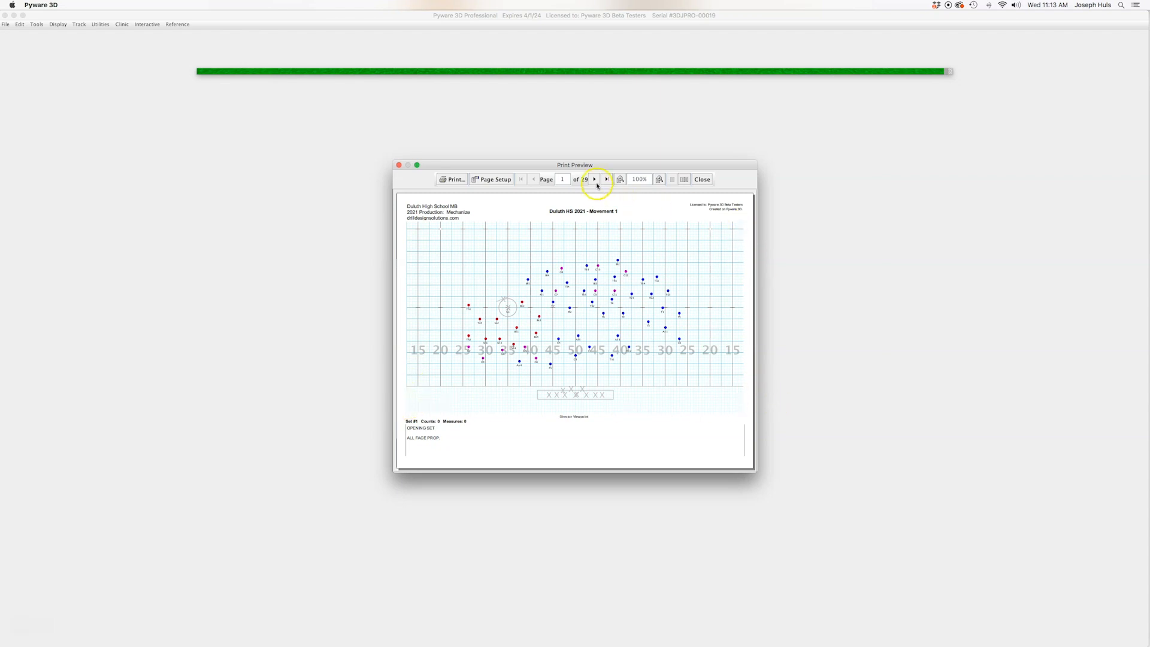
Page through the zoomed chart preview to pages 5, 9 and 10, then close it.
left_click(595, 179)
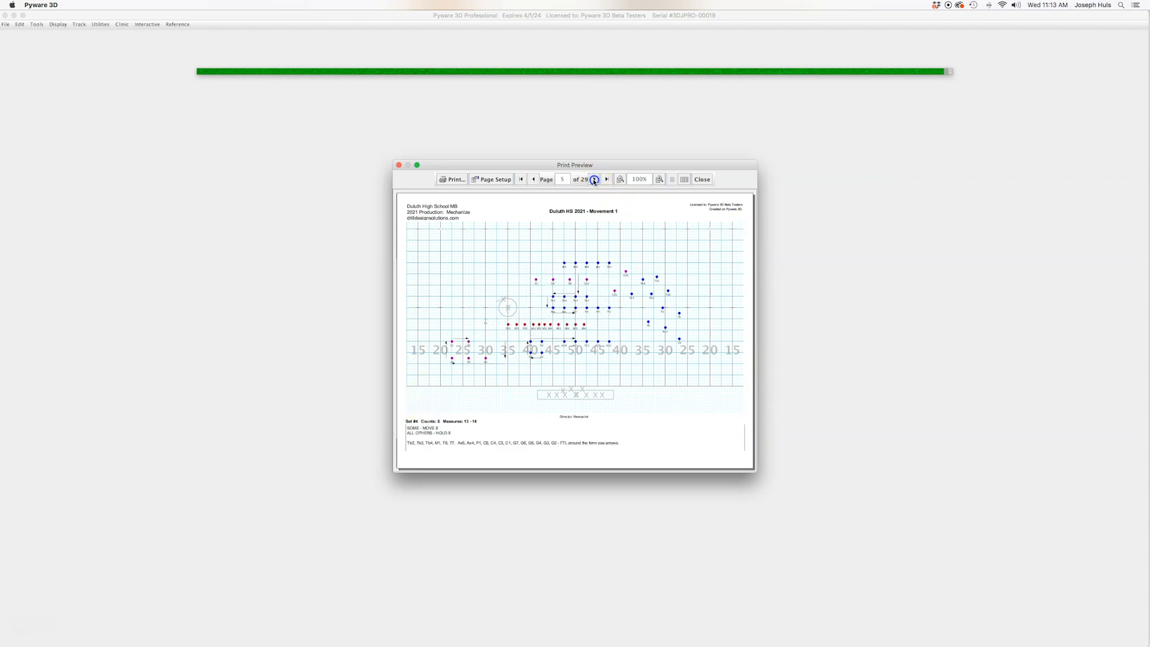
left_click(594, 180)
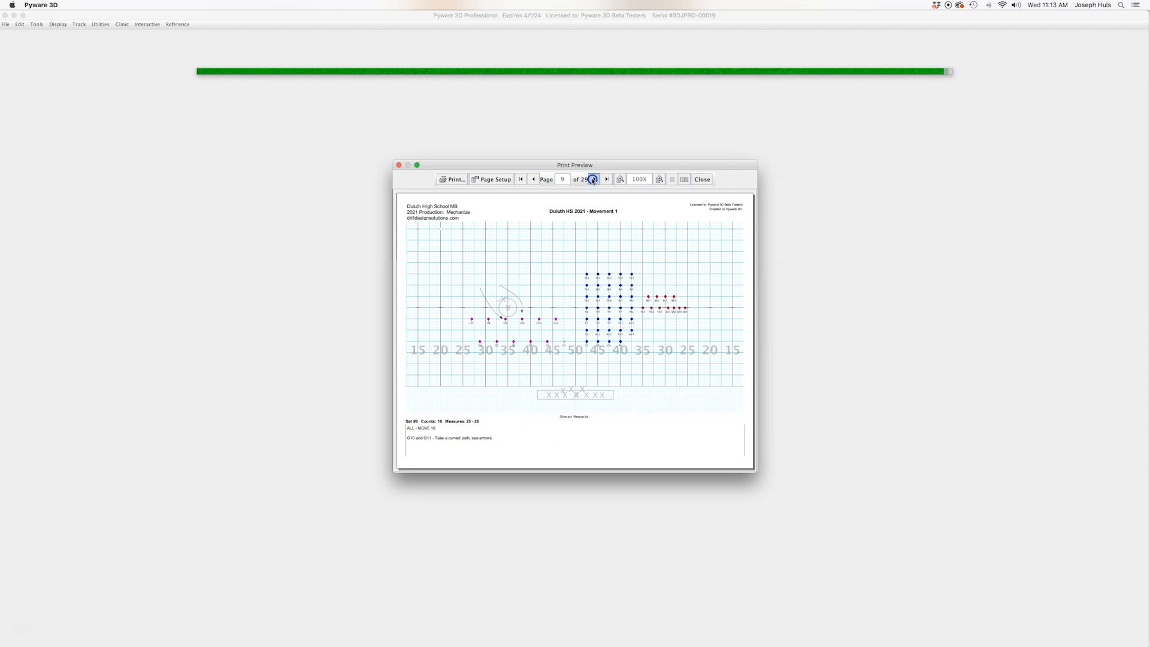
left_click(607, 179)
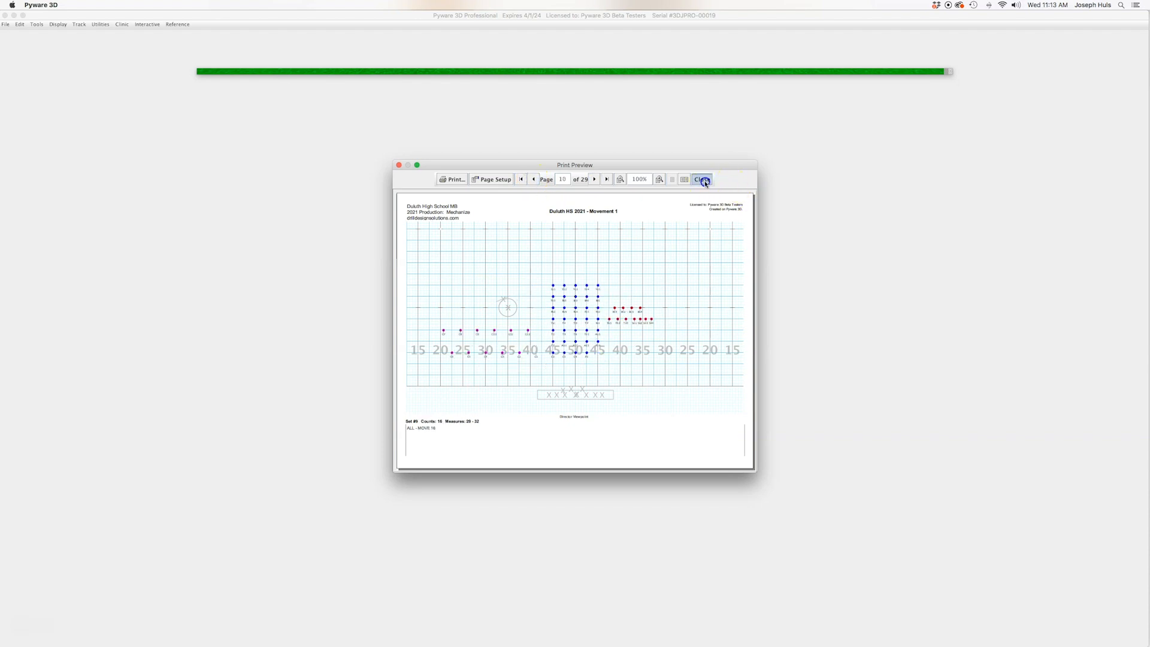
left_click(700, 179)
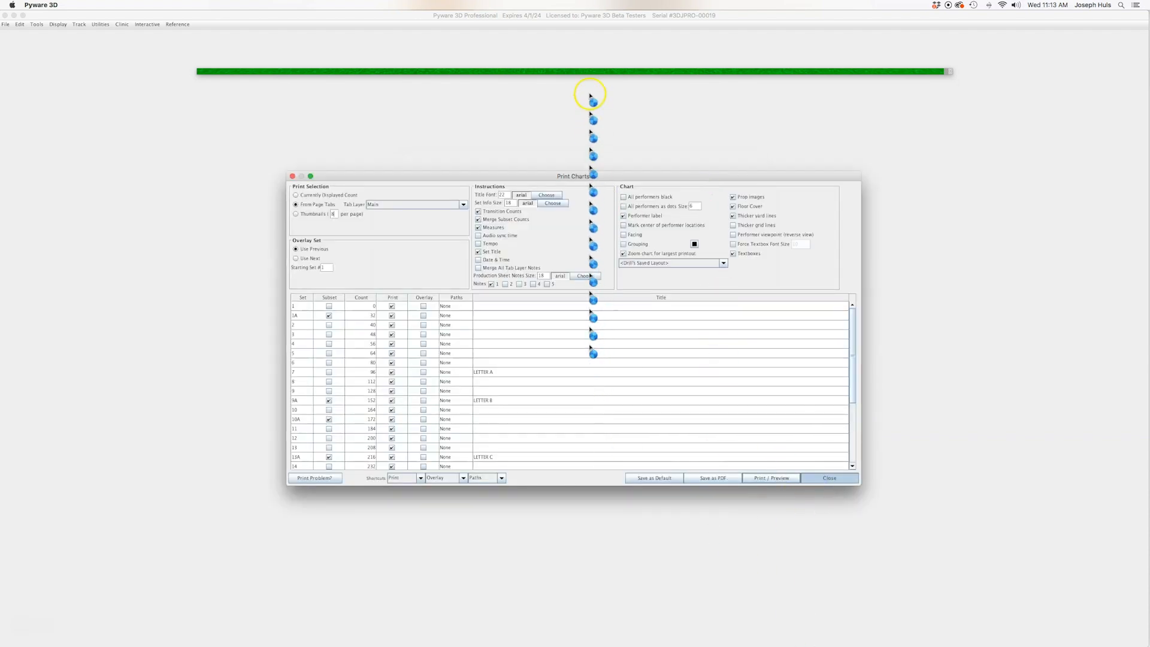
Close the Print Charts dialog and return to the Movement 1 field with both markers.
left_click(828, 477)
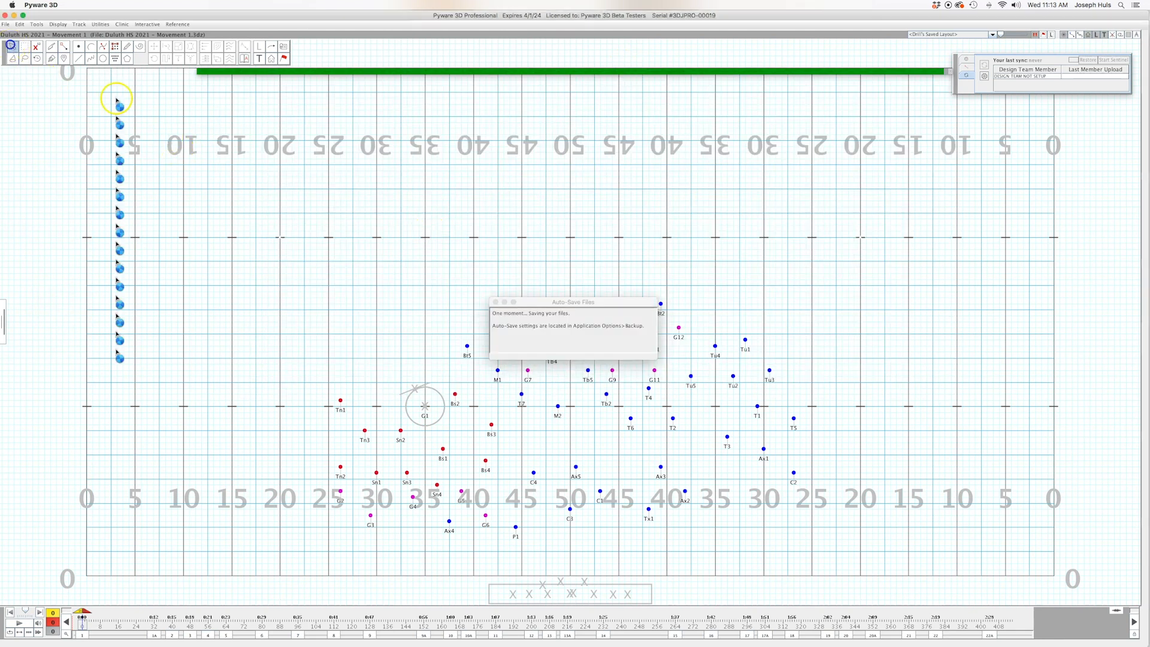
left_click_drag(118, 98, 587, 217)
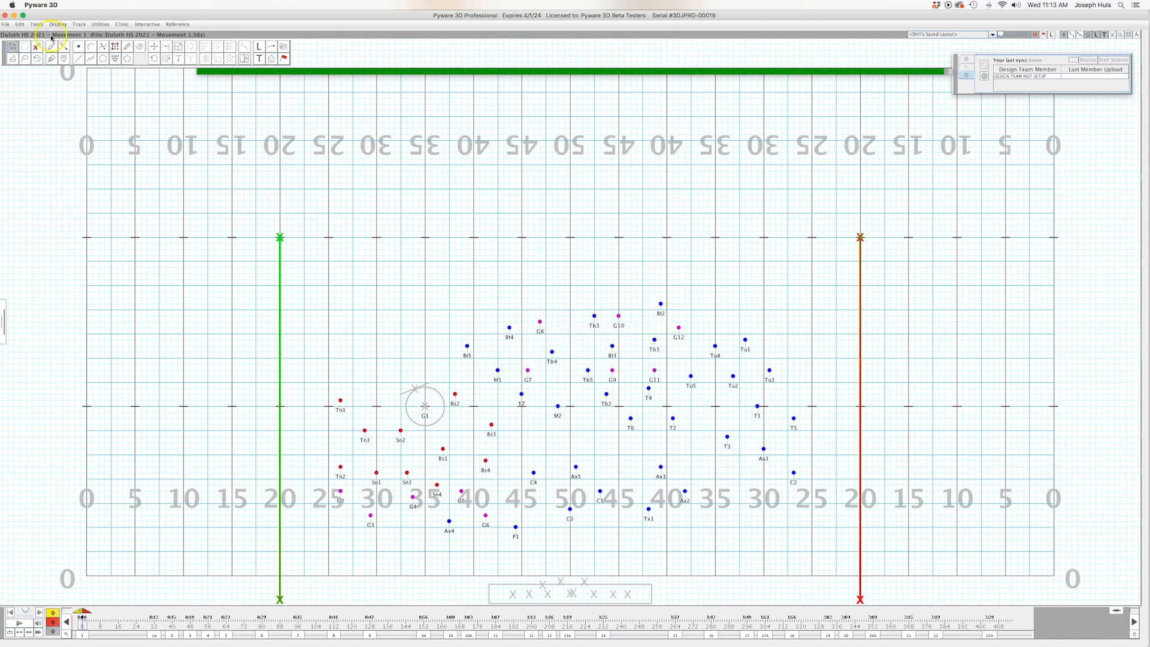
left_click(56, 24)
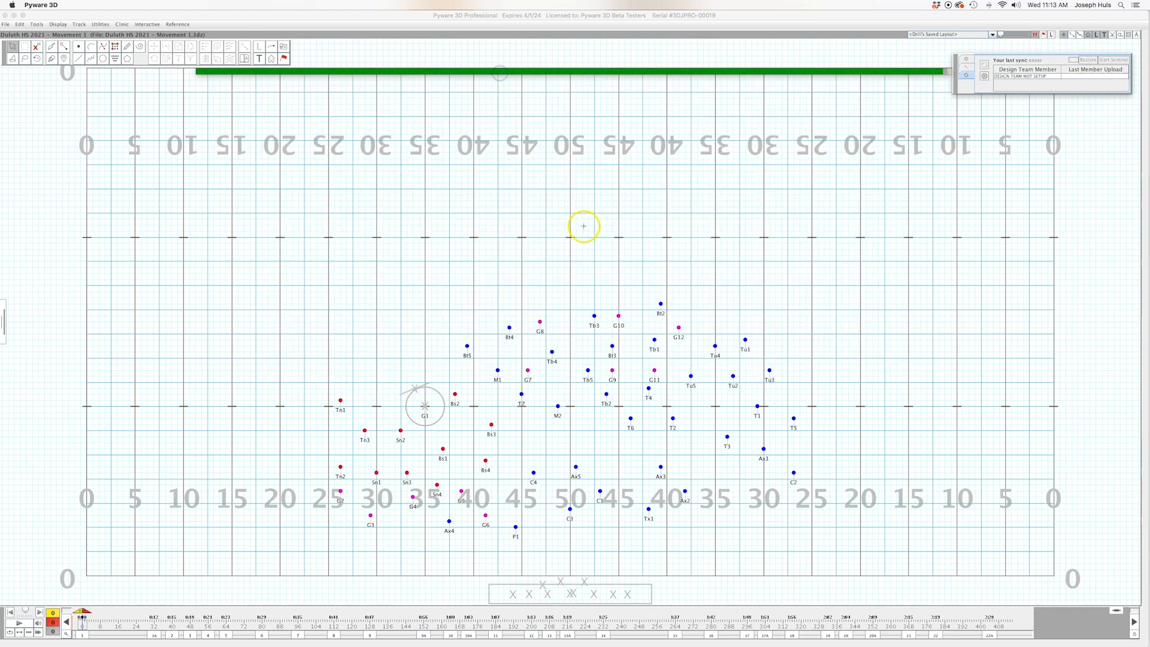
left_click(57, 24)
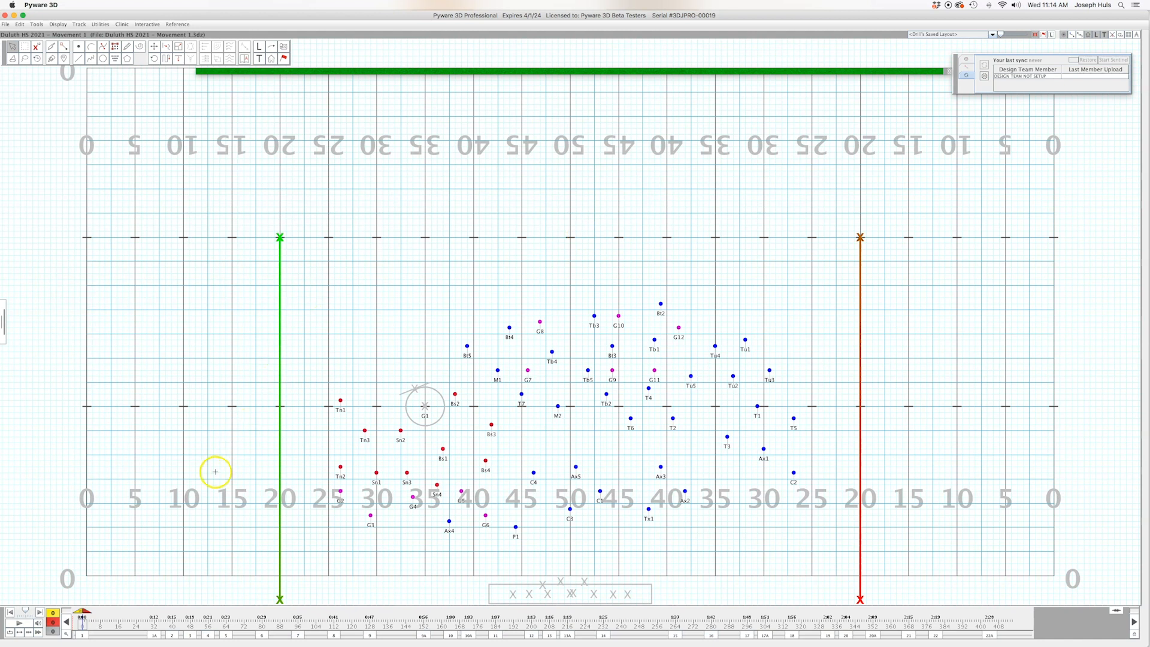
mouse_move(944, 454)
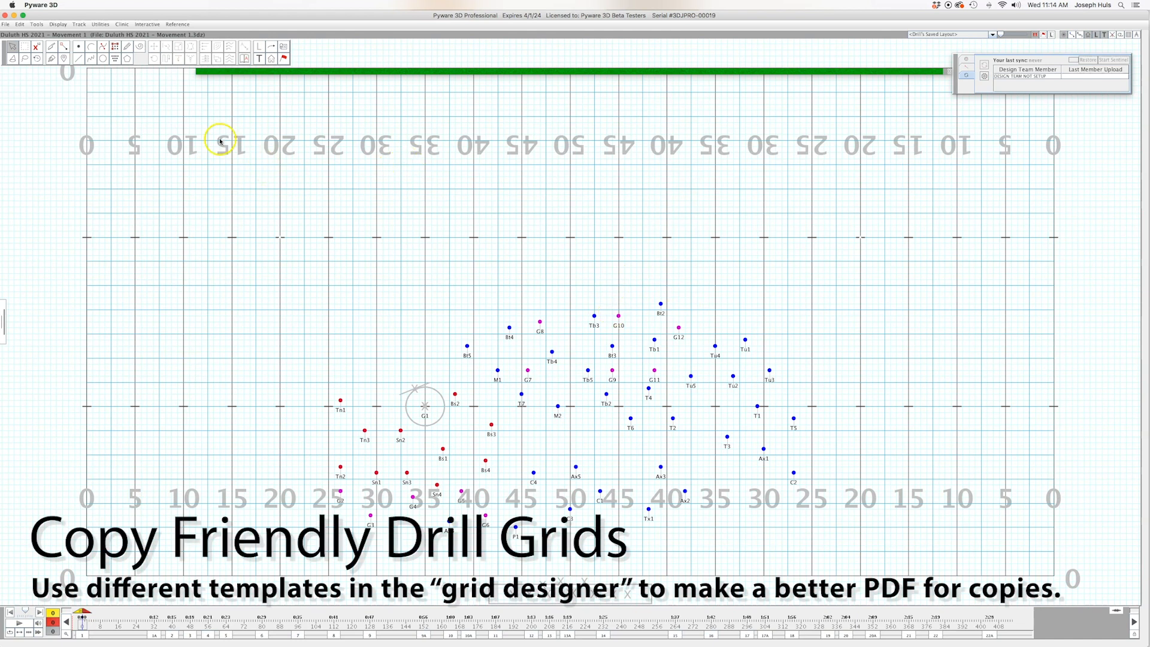
Launch Utilities > Grid Designer on the default field with the saved grid browser.
left_click(100, 24)
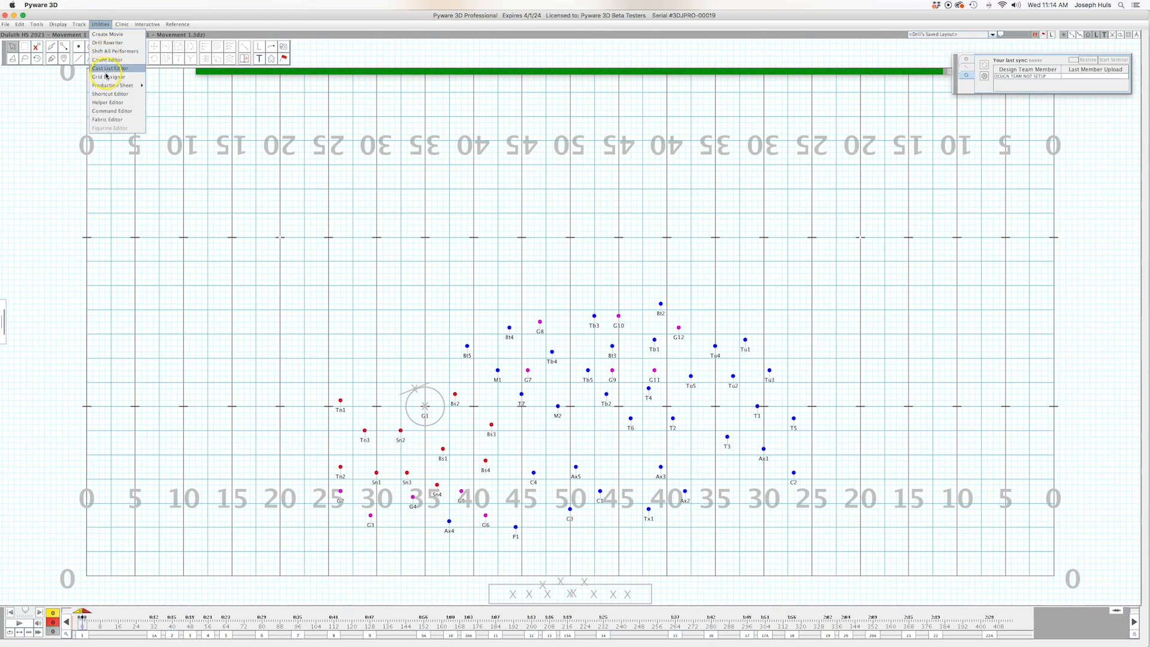
left_click(108, 77)
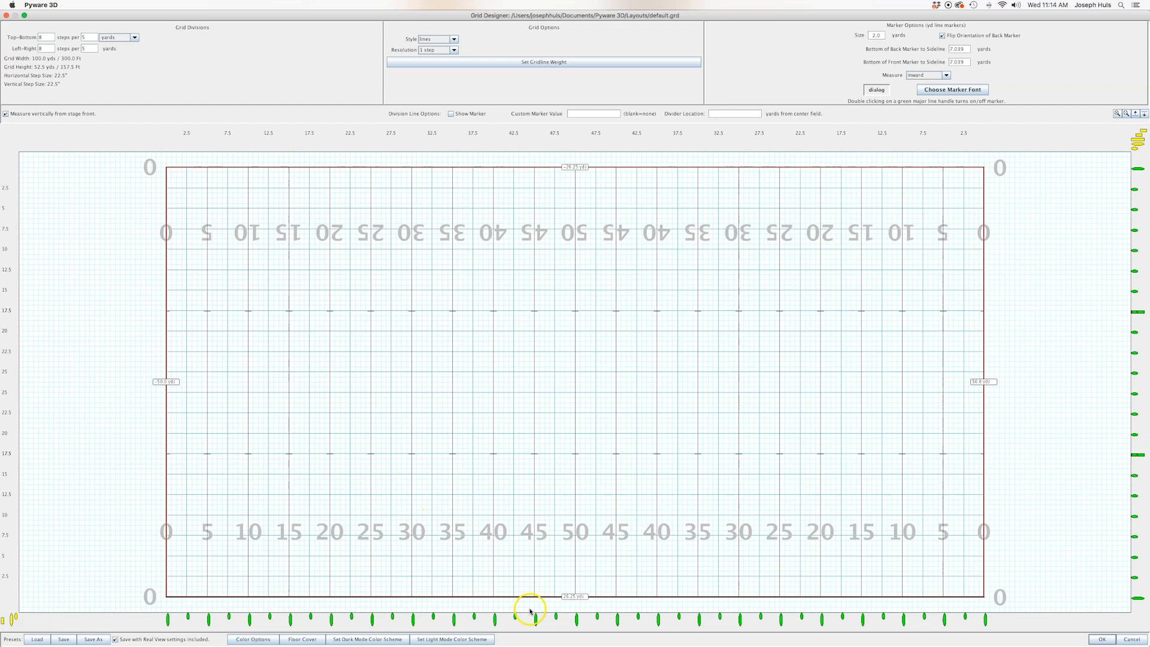
mouse_move(491, 461)
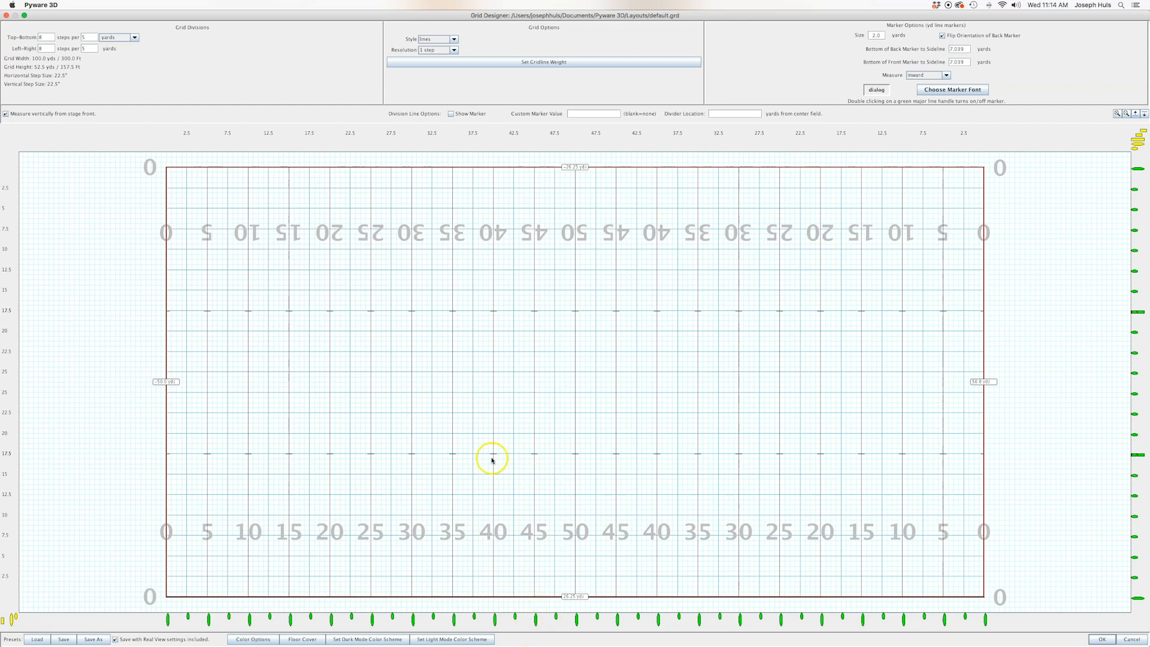
mouse_move(471, 396)
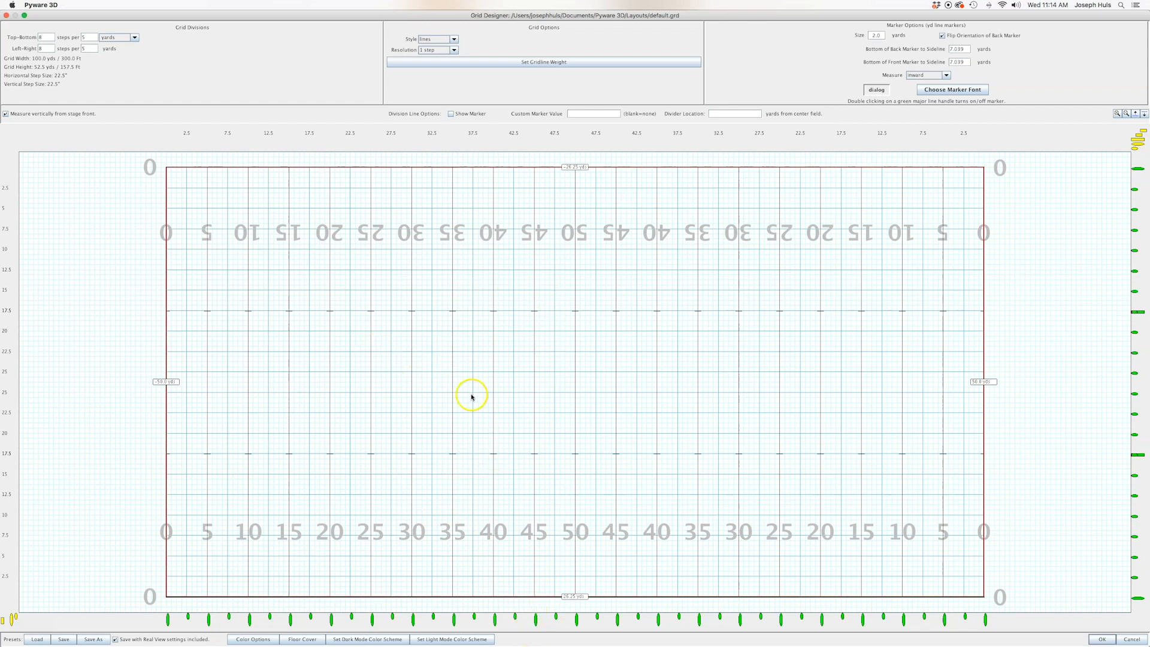
mouse_move(751, 430)
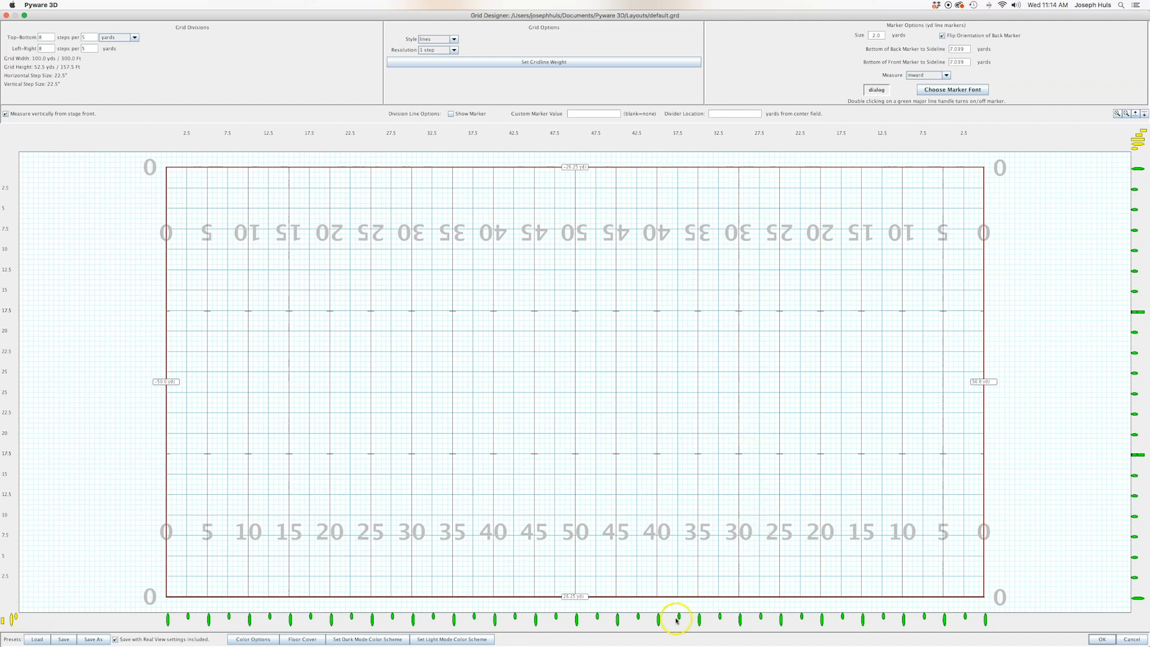
mouse_move(557, 468)
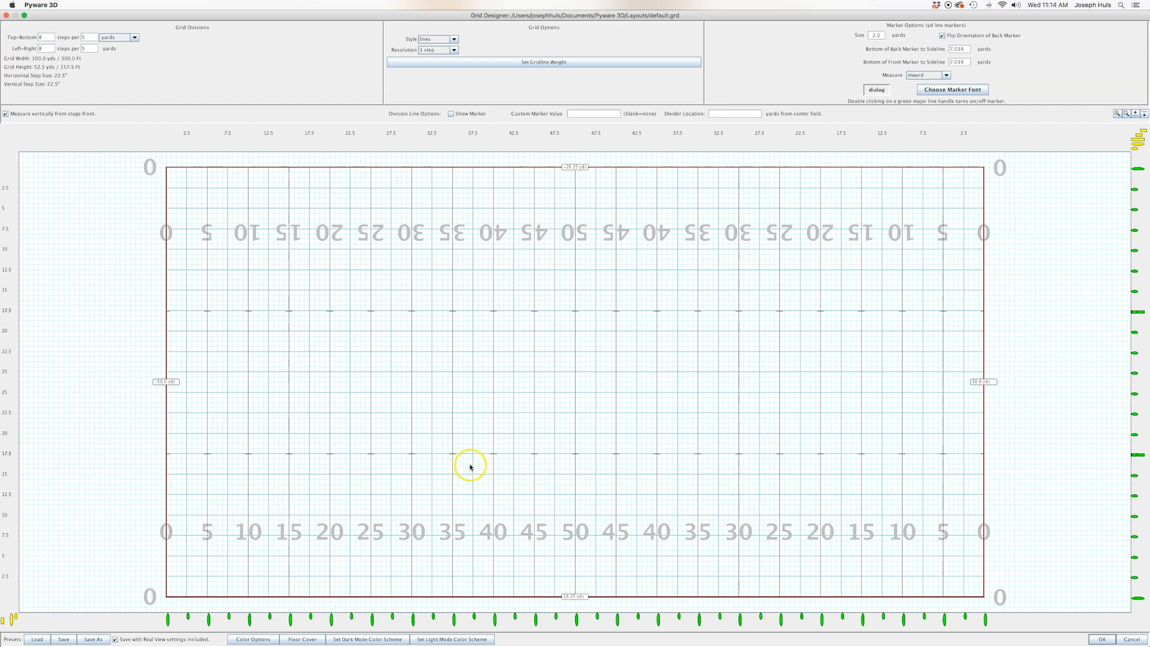
mouse_move(499, 591)
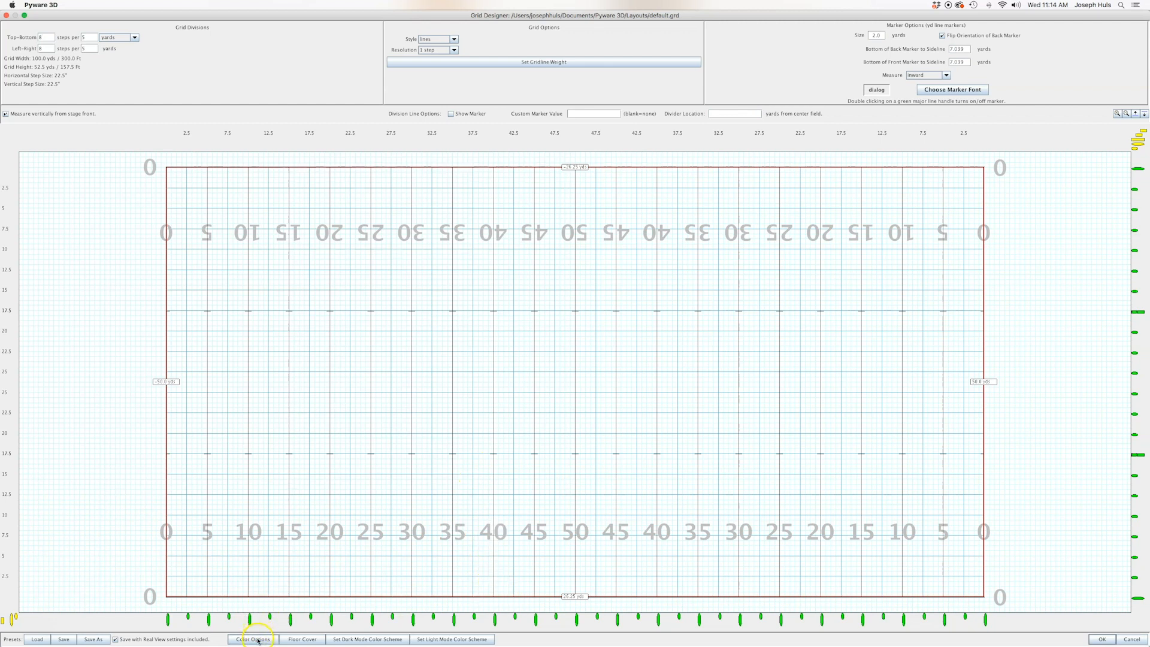
left_click(253, 639)
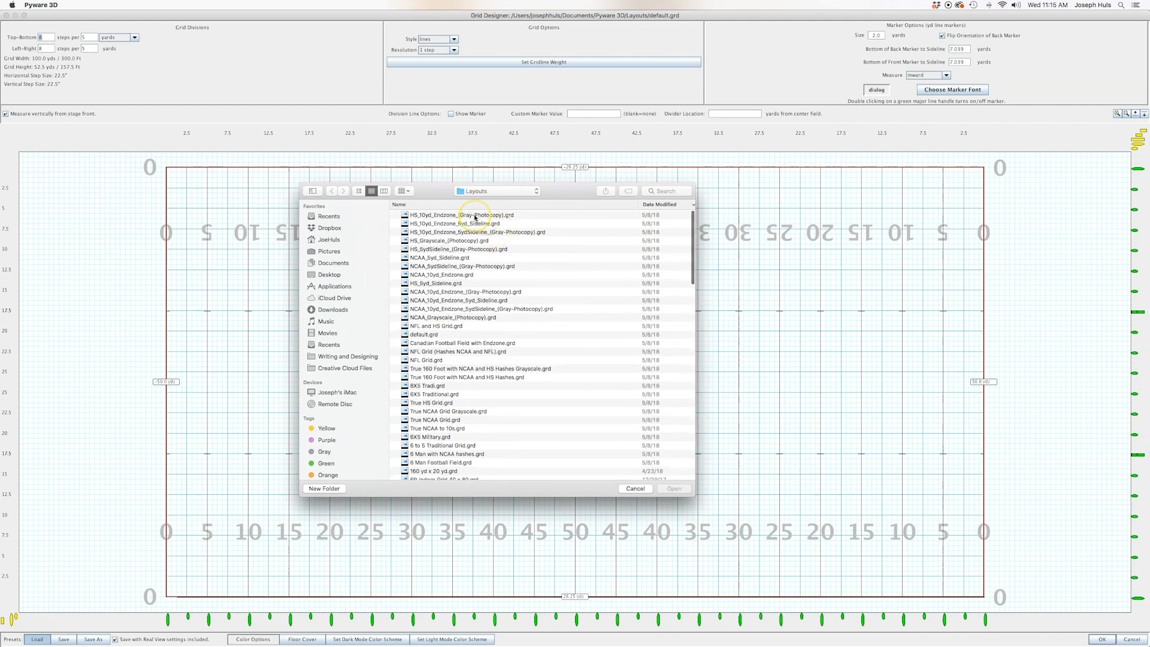
Load HS_10yd_Endzone_(Gray-Photocopy).grd and enable Flip Orientation of Back Marker.
left_click(466, 214)
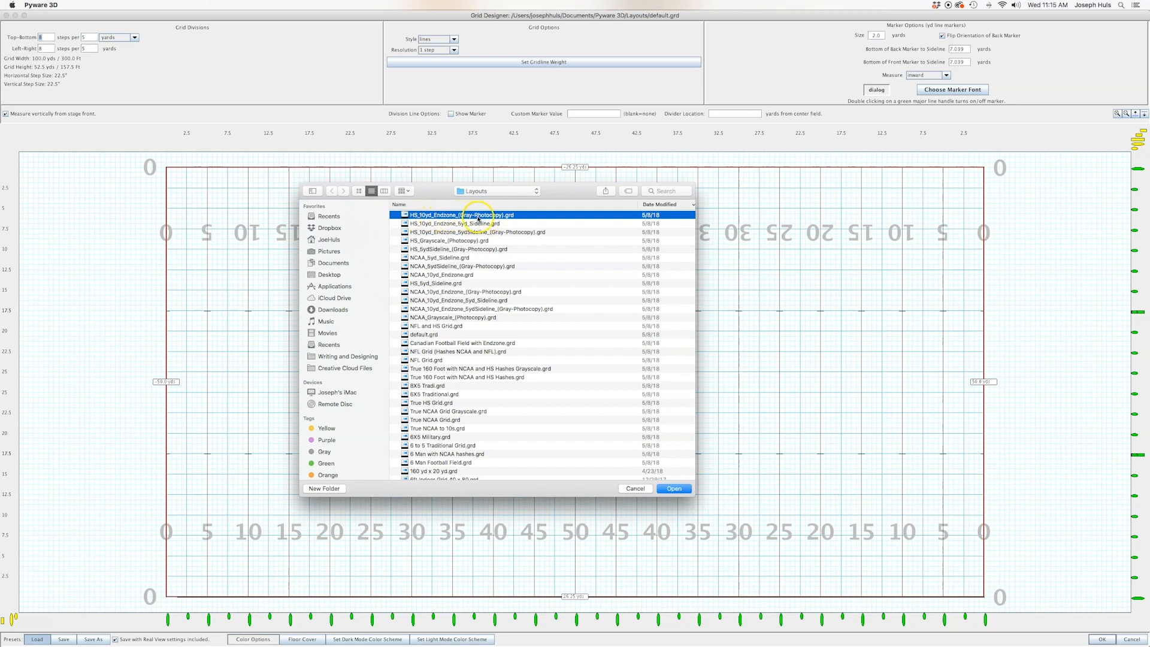
scroll("down", 3)
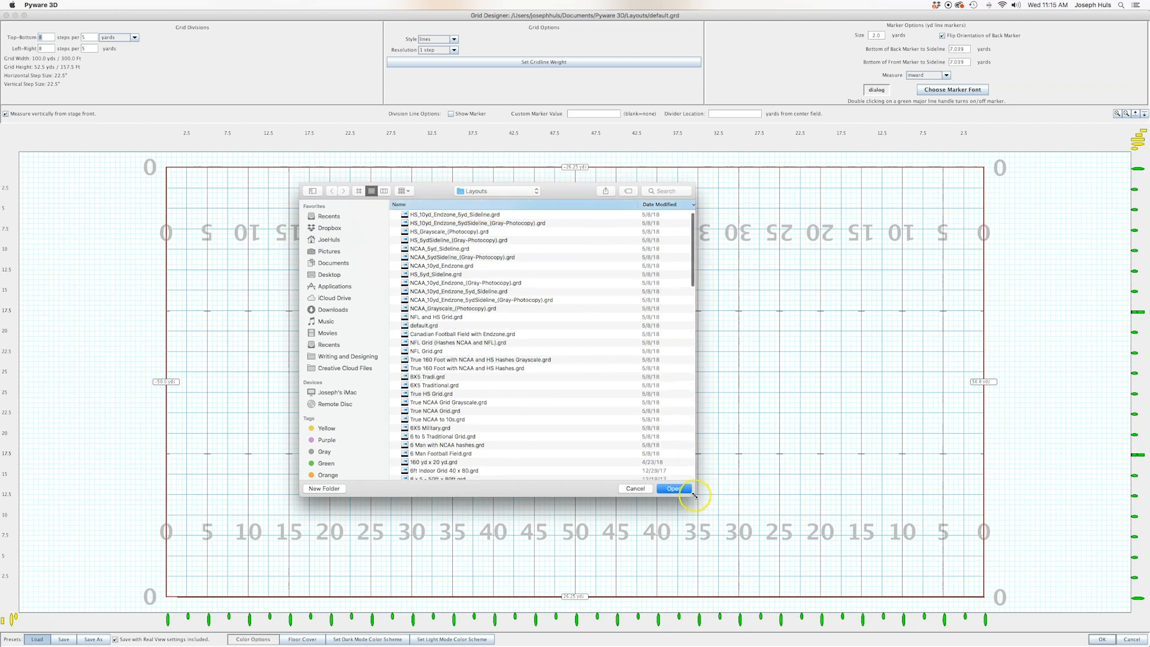
left_click(672, 489)
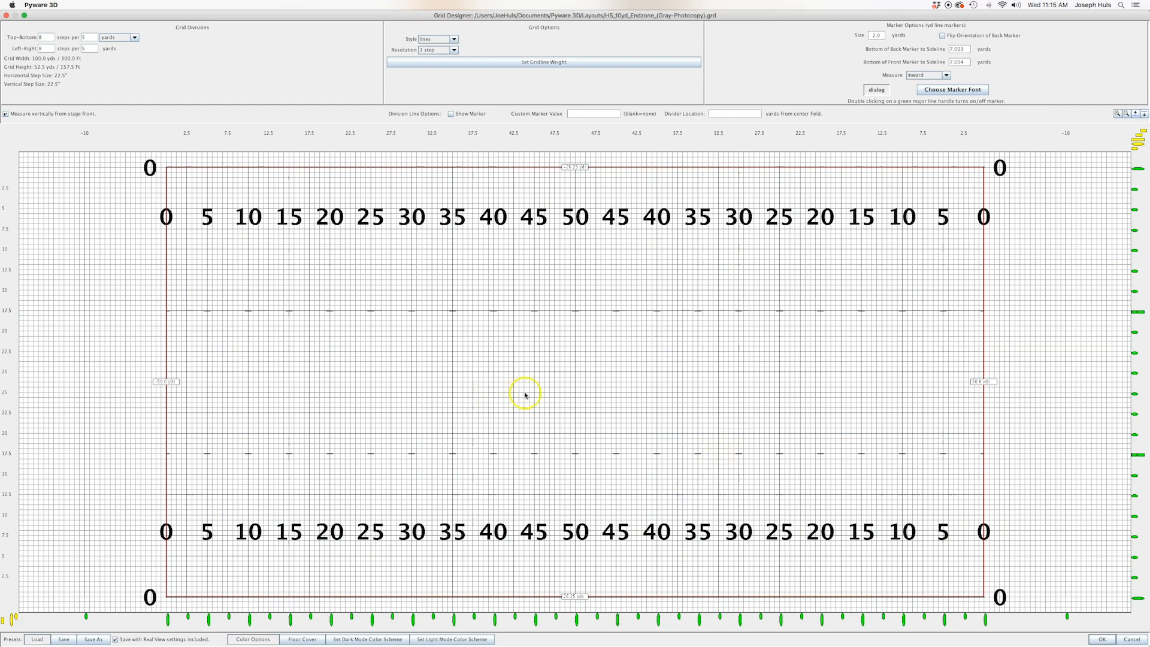
mouse_move(614, 405)
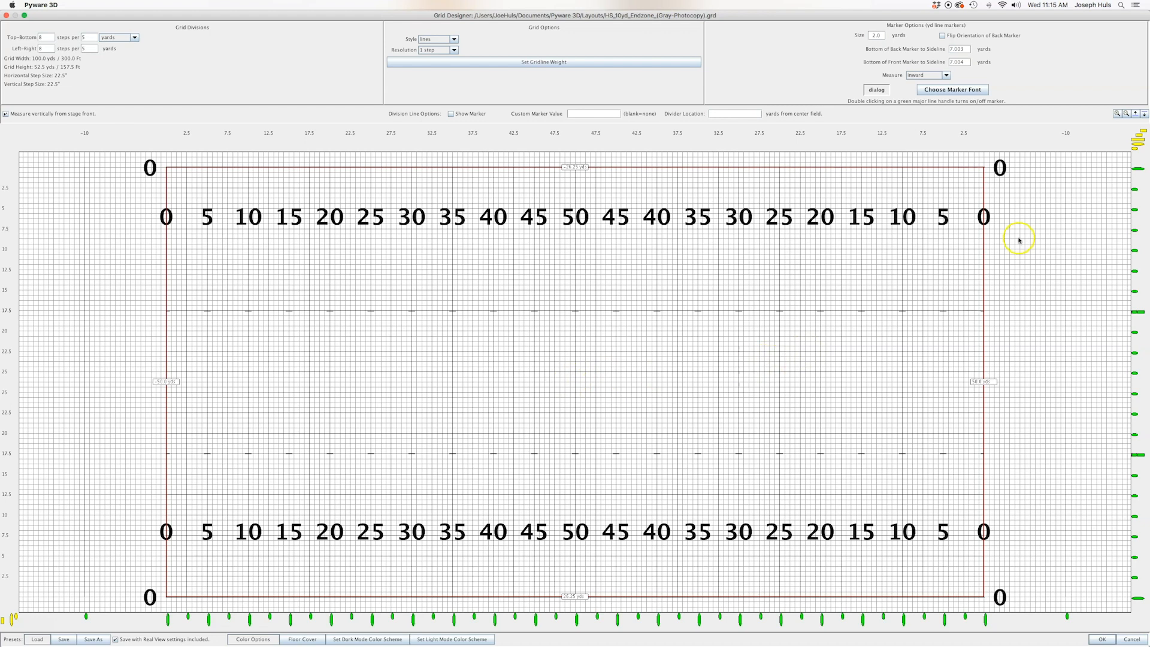
left_click(945, 35)
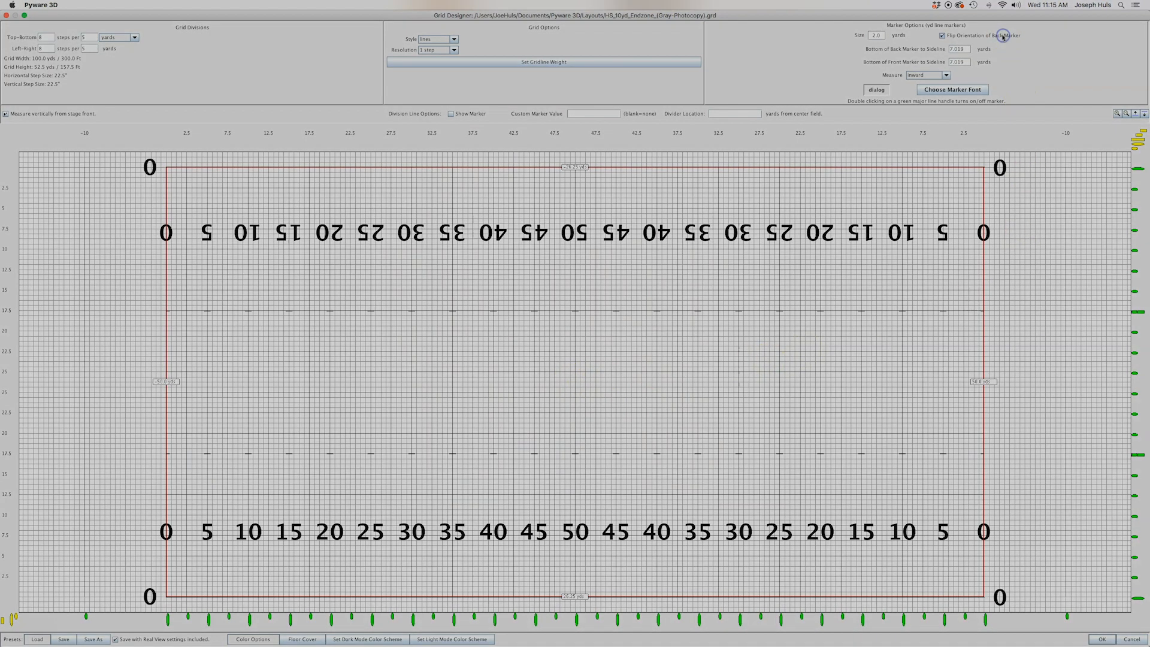